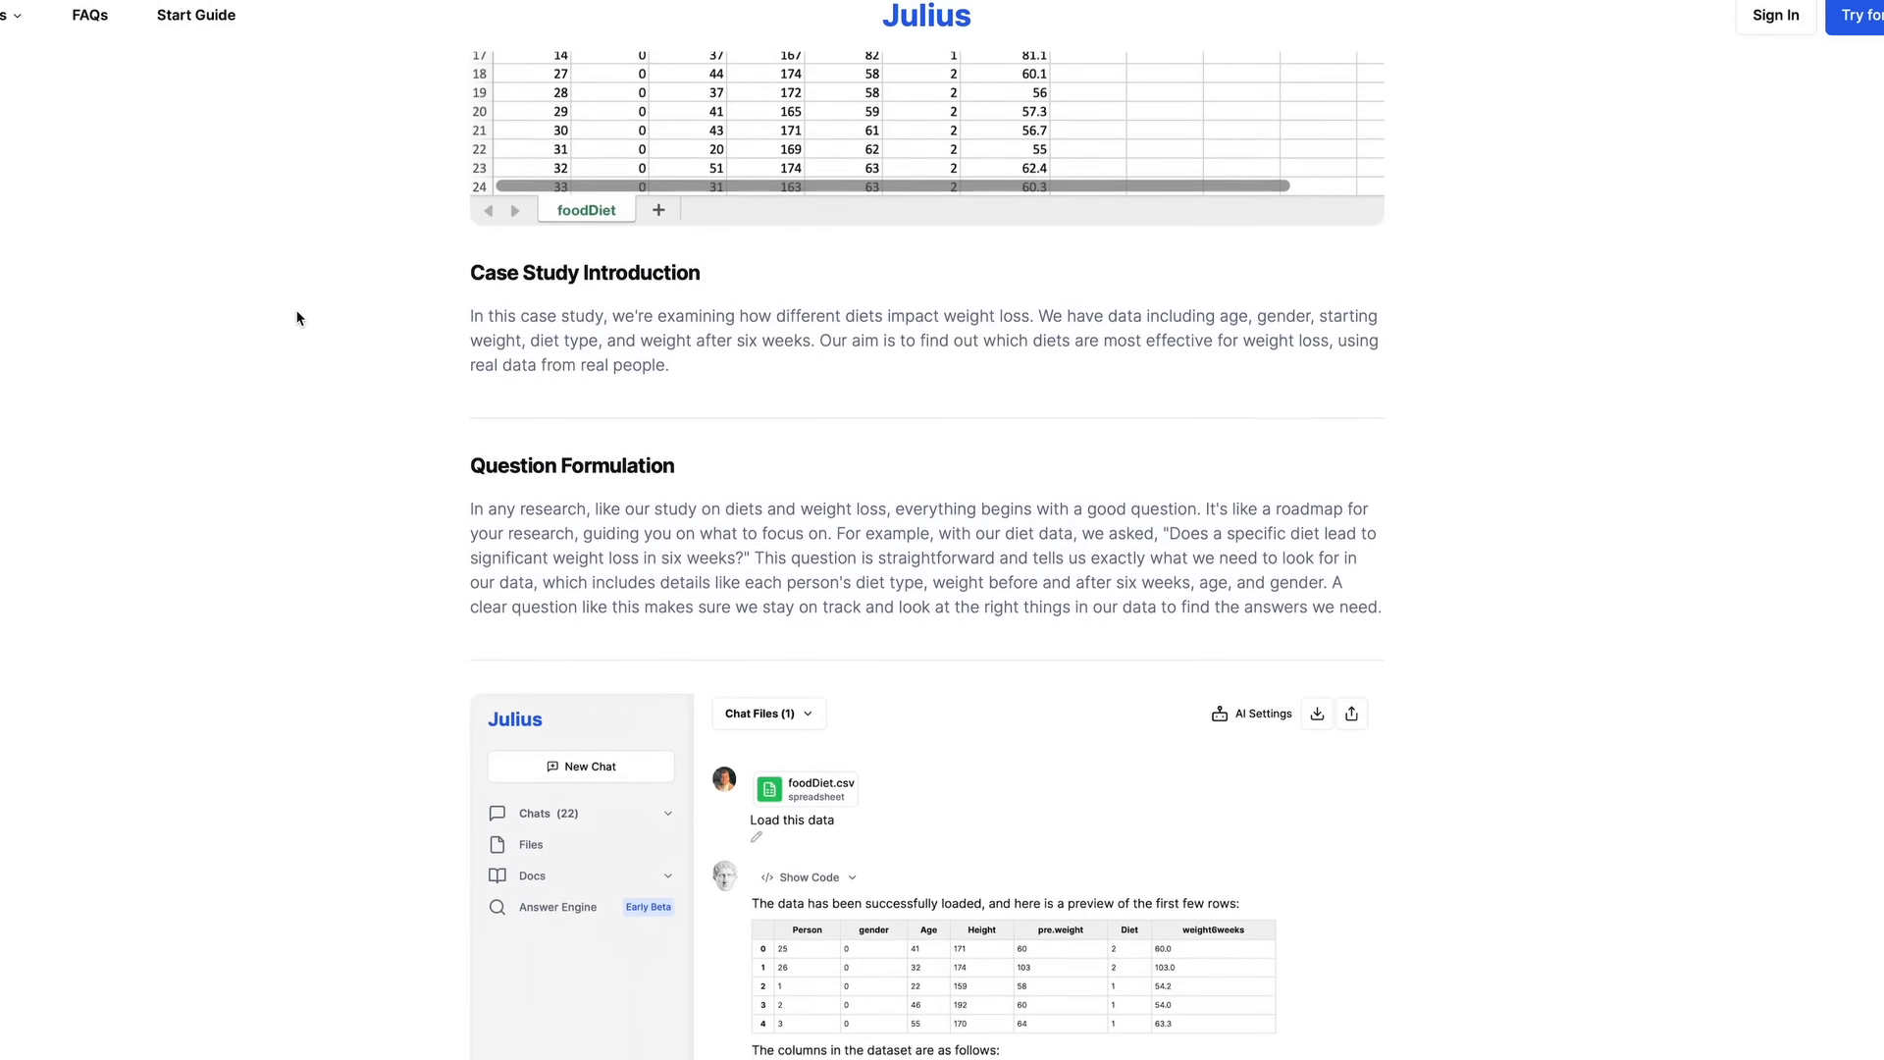
# - Scroll down the Julius AI start page before starting the healthcare data chat
pyautogui.scroll(-3)
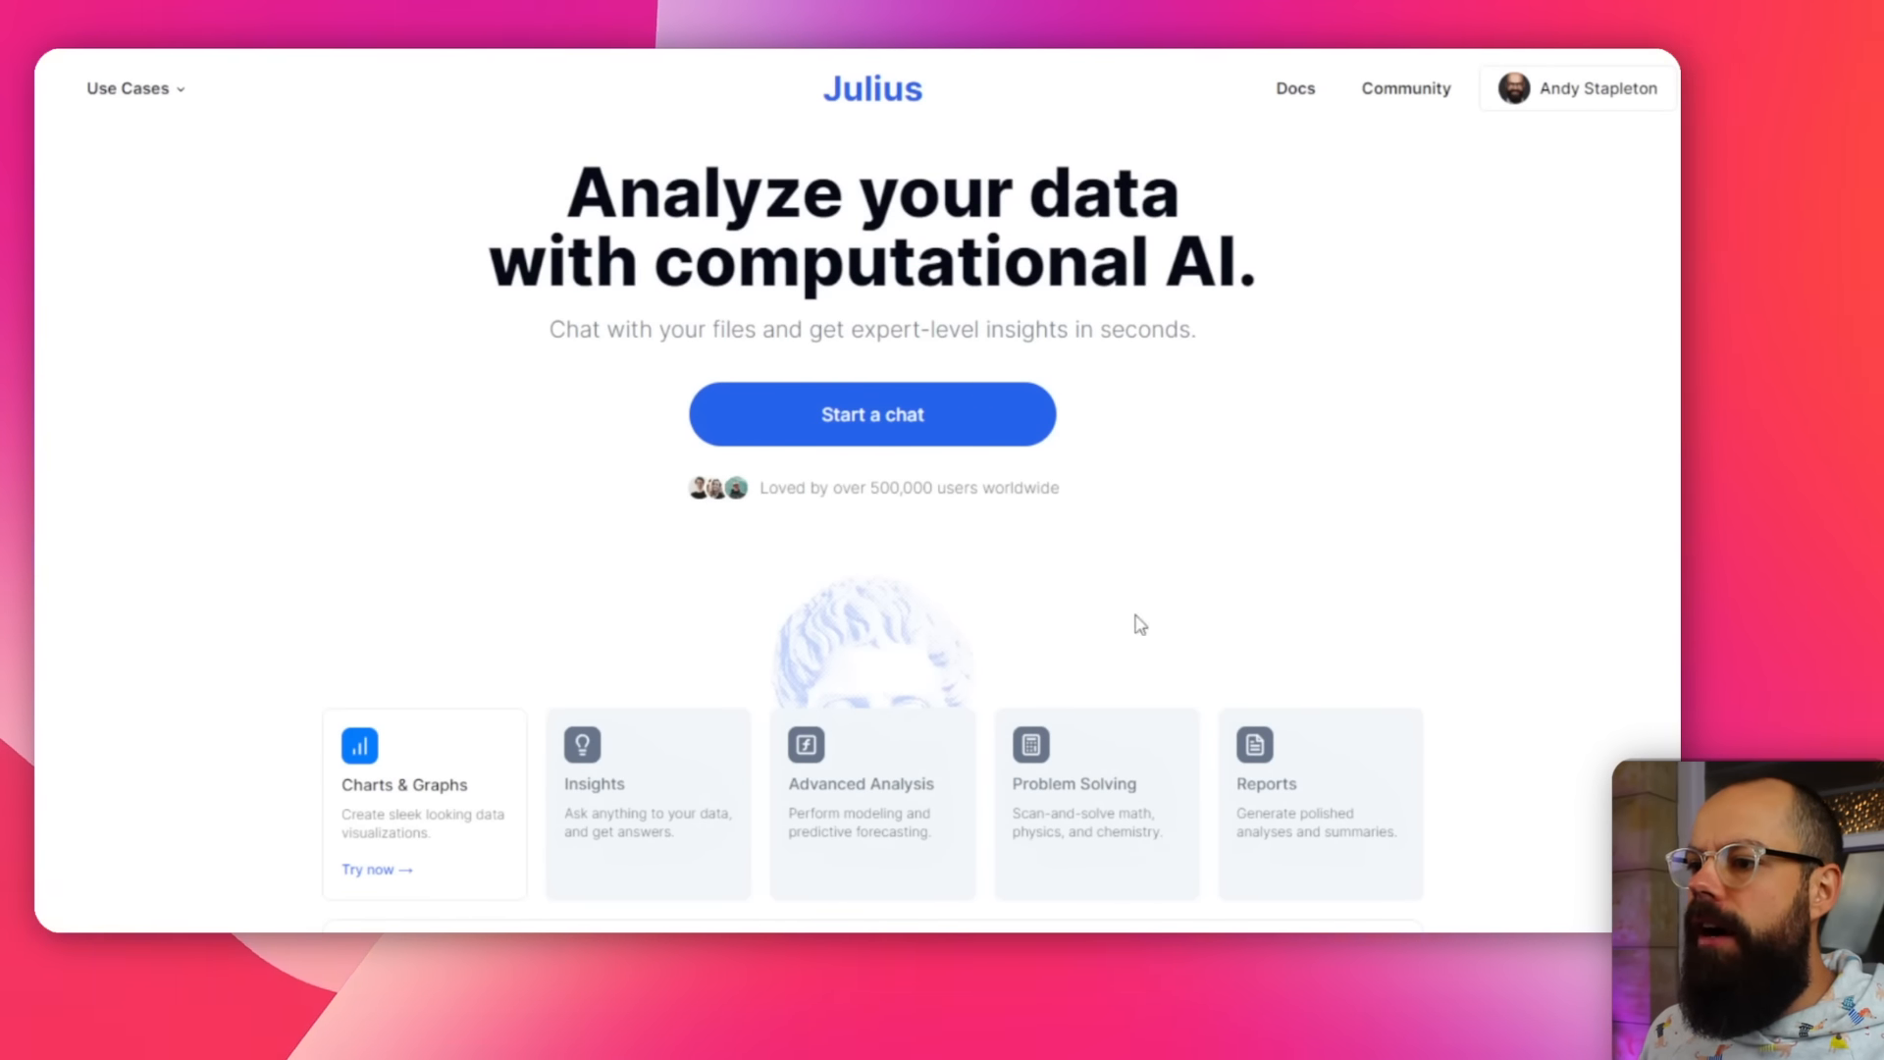
pyautogui.moveTo(1399, 551)
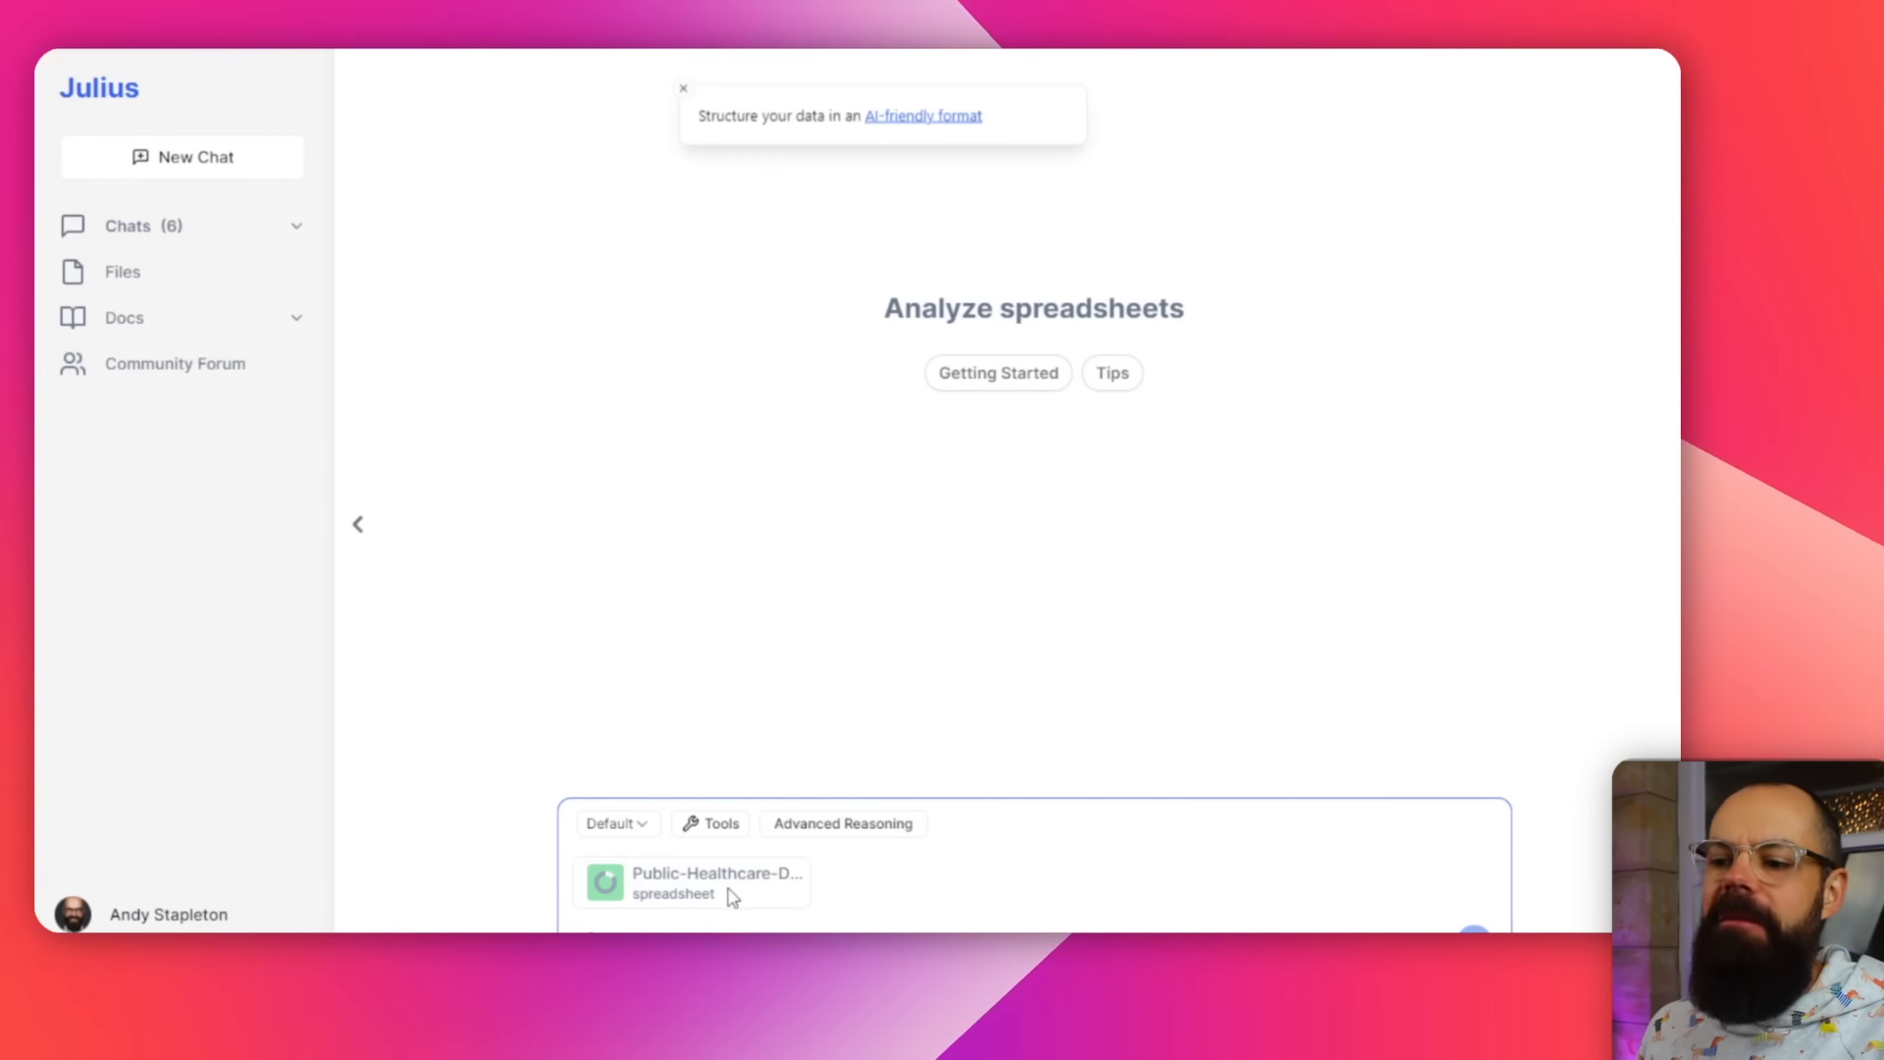
# - Open the Default mode dropdown once the healthcare spreadsheet upload completes
pyautogui.click(683, 90)
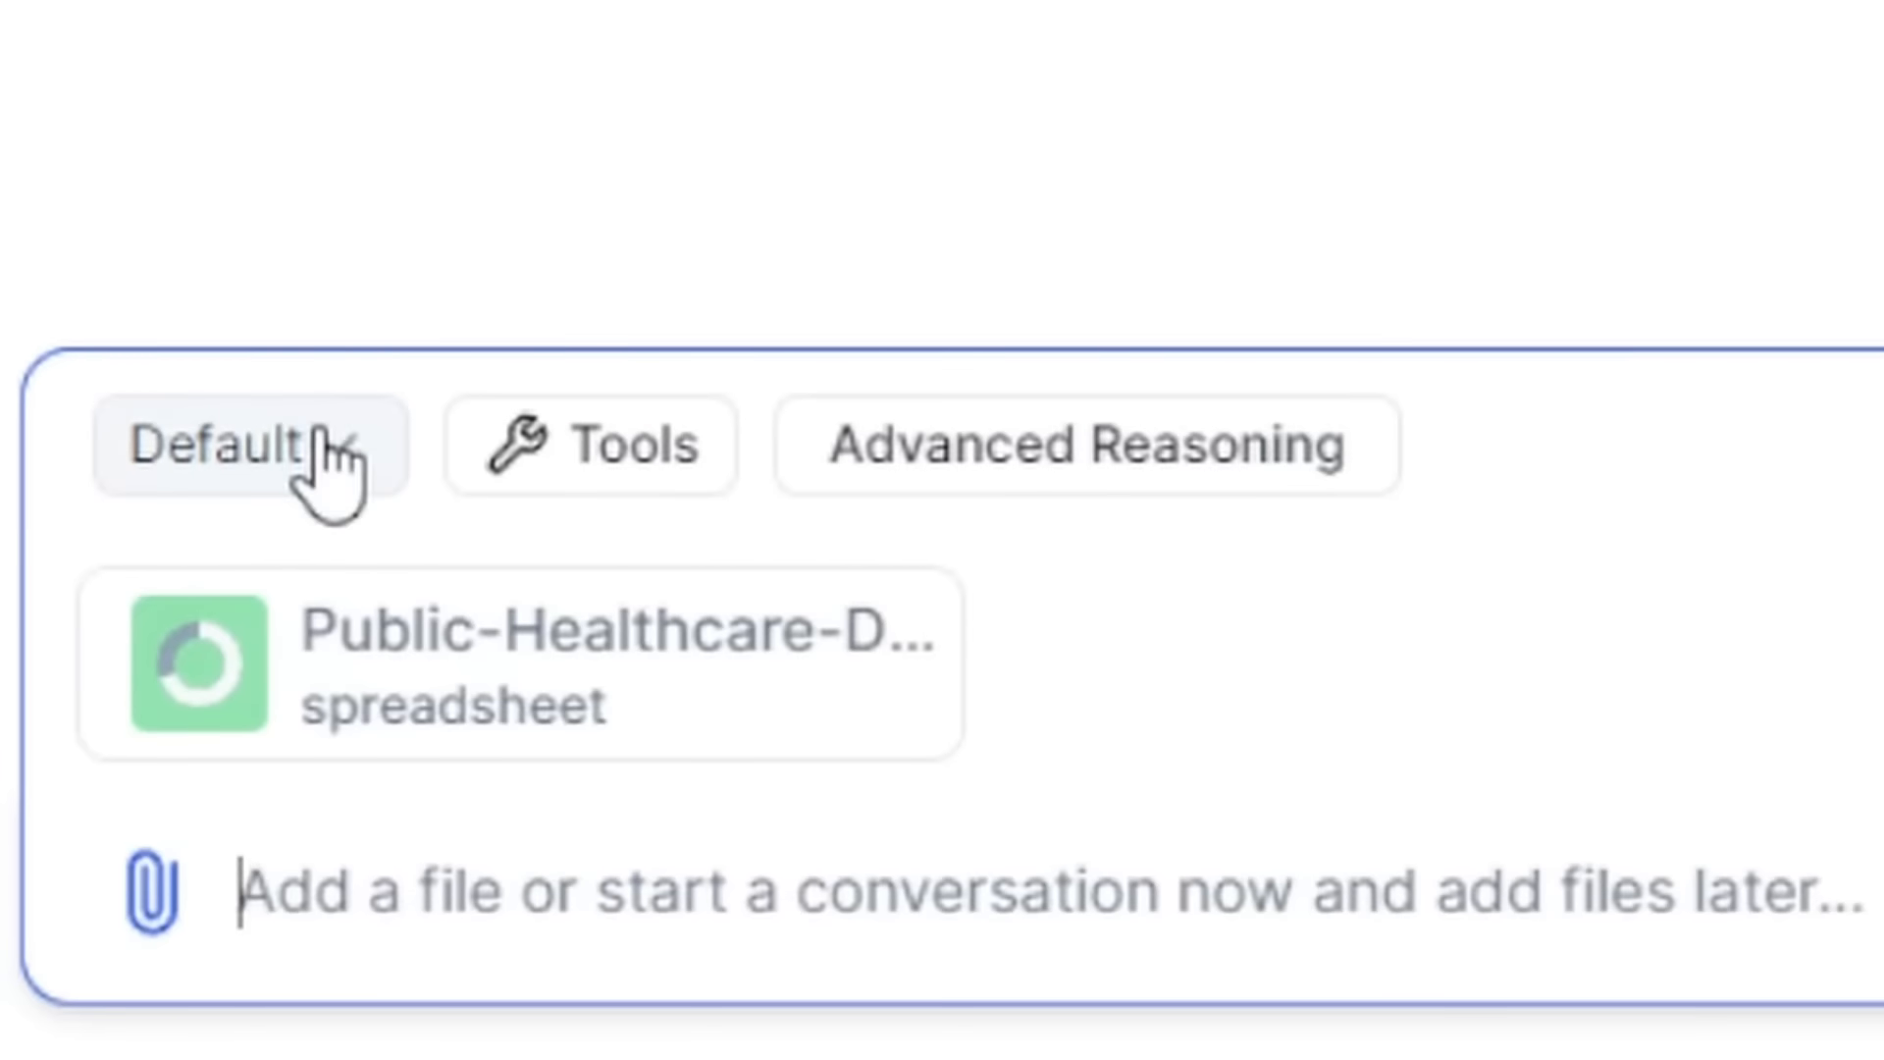
pyautogui.click(249, 448)
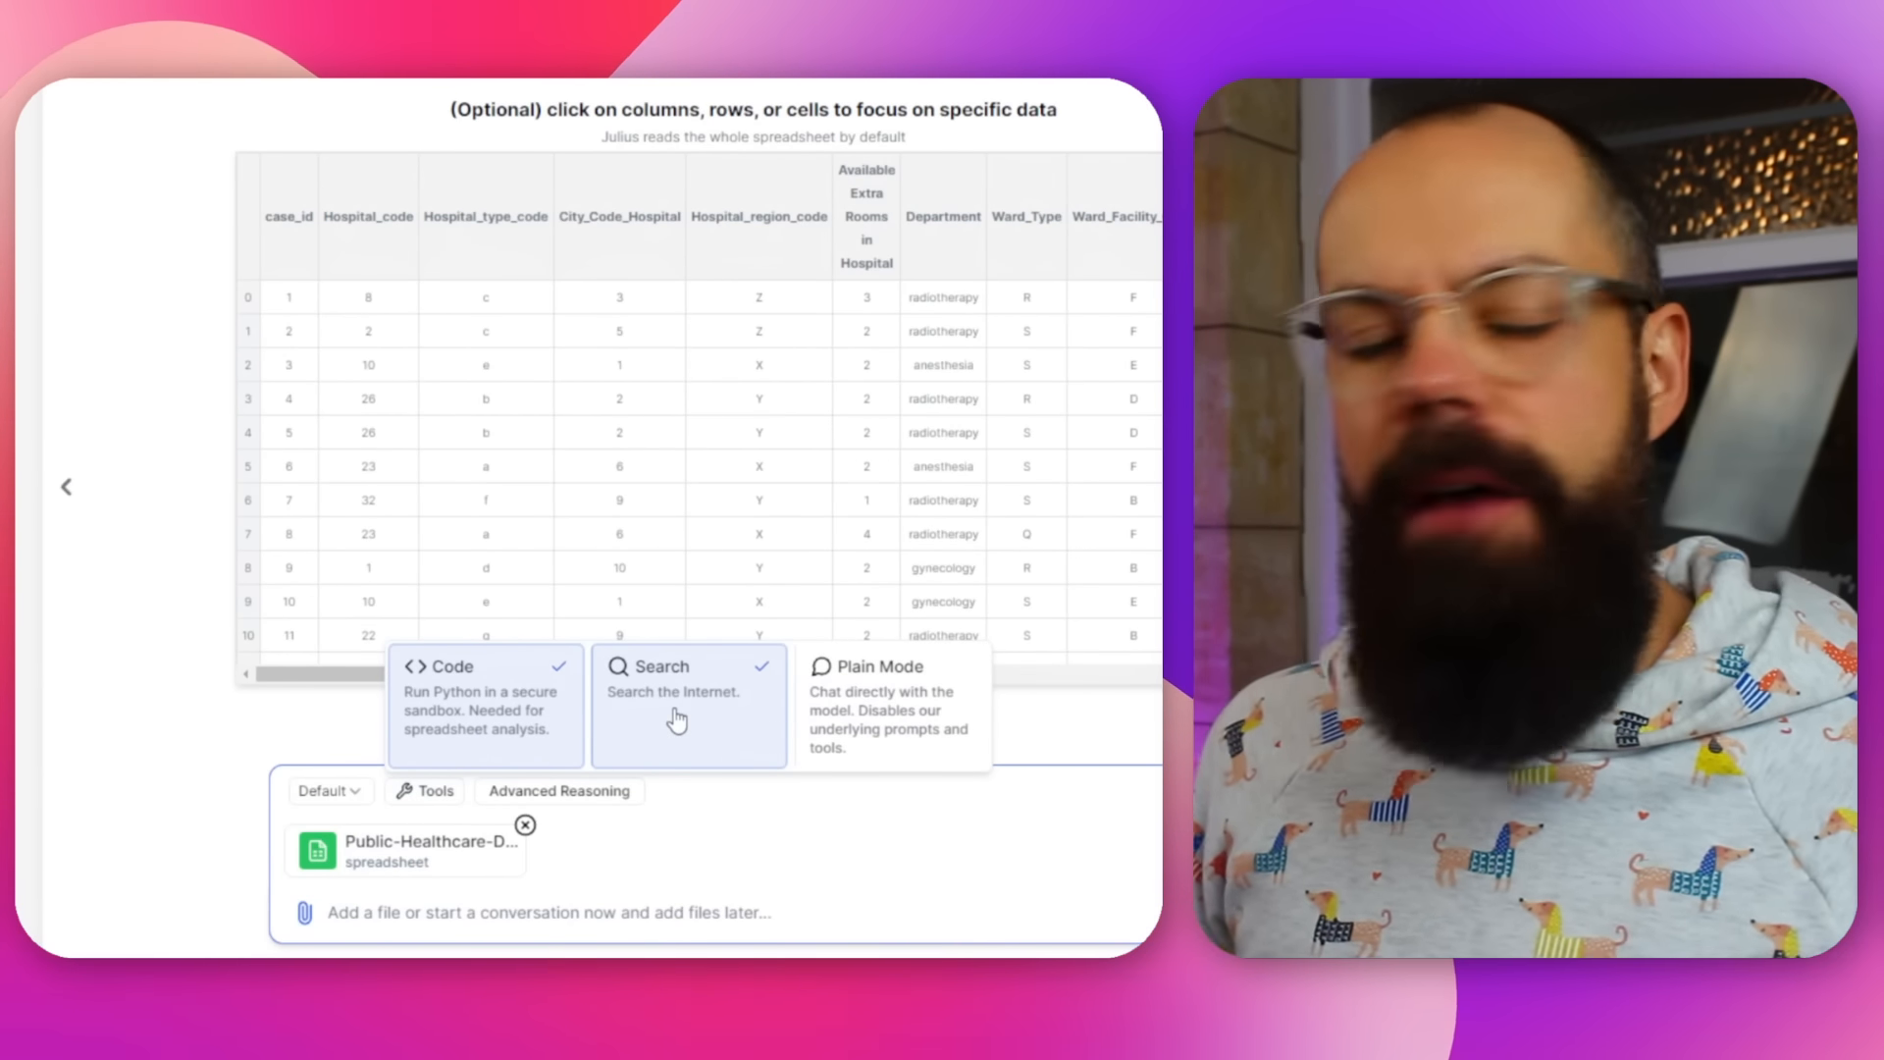
pyautogui.moveTo(898, 703)
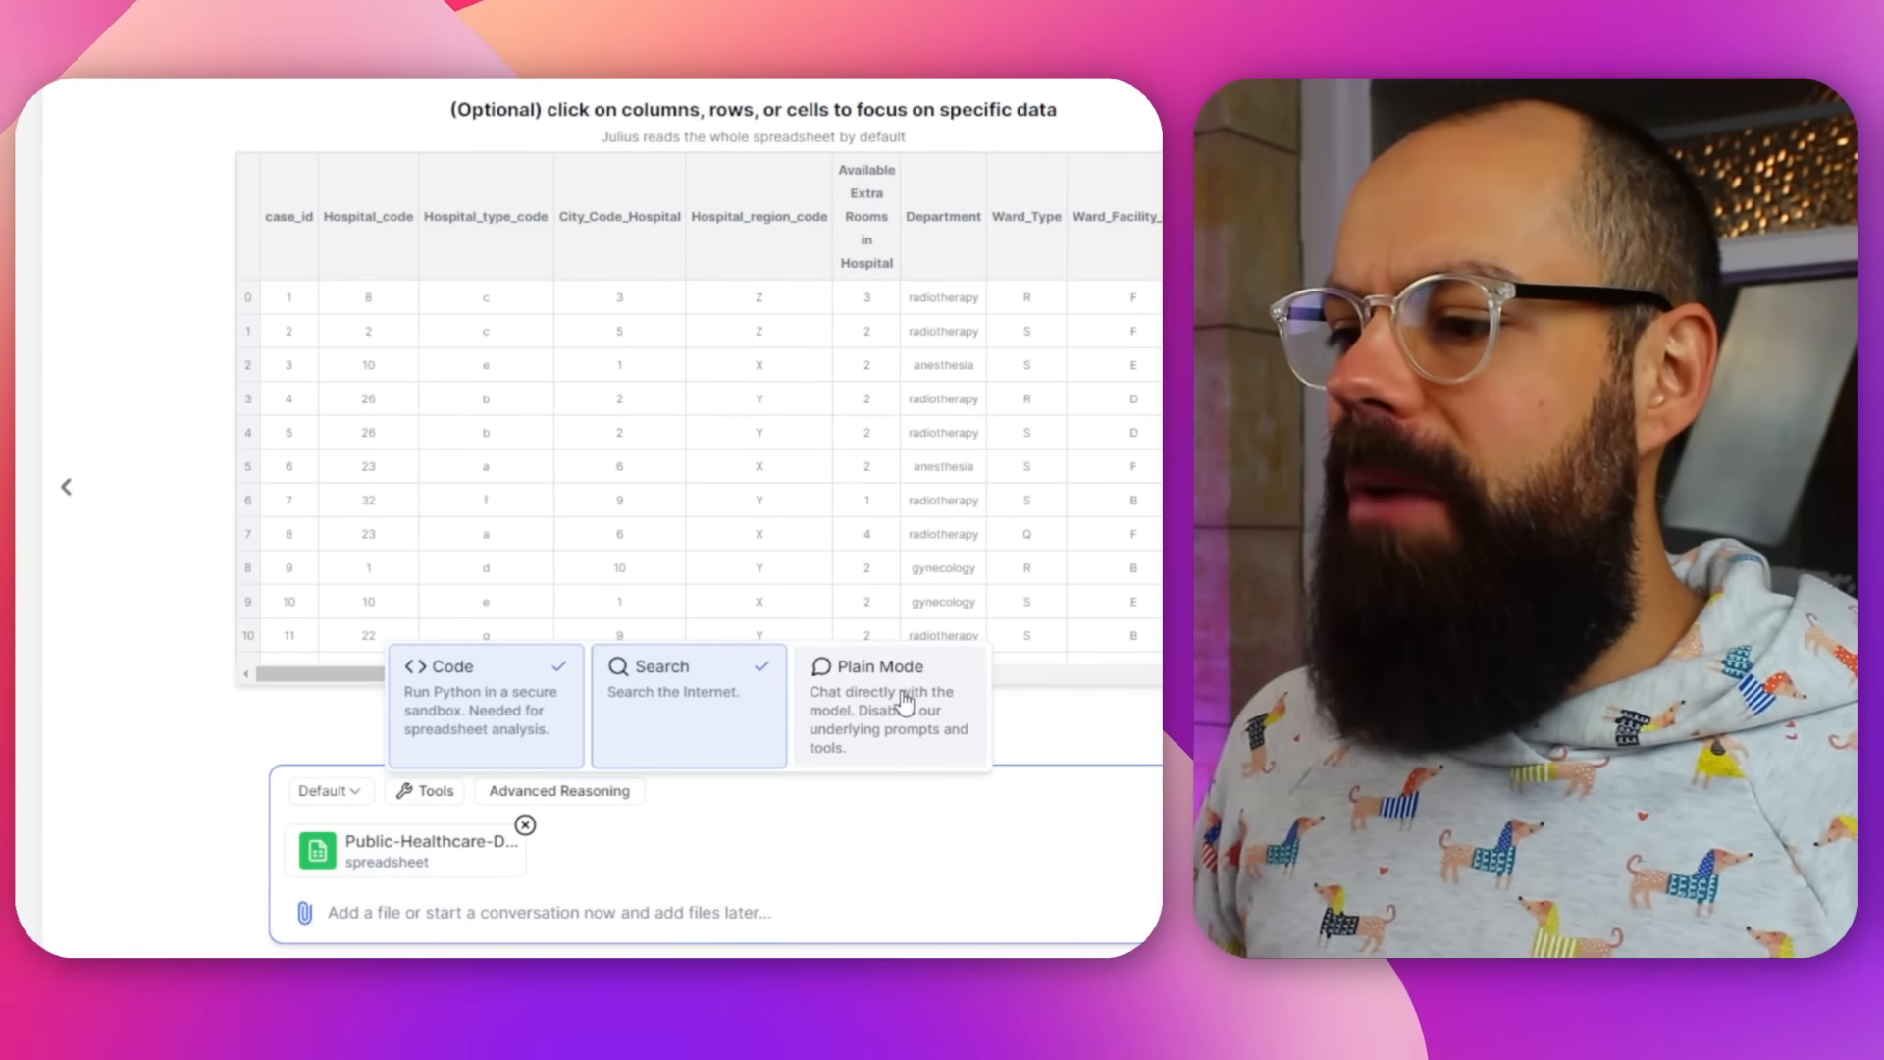
pyautogui.moveTo(859, 744)
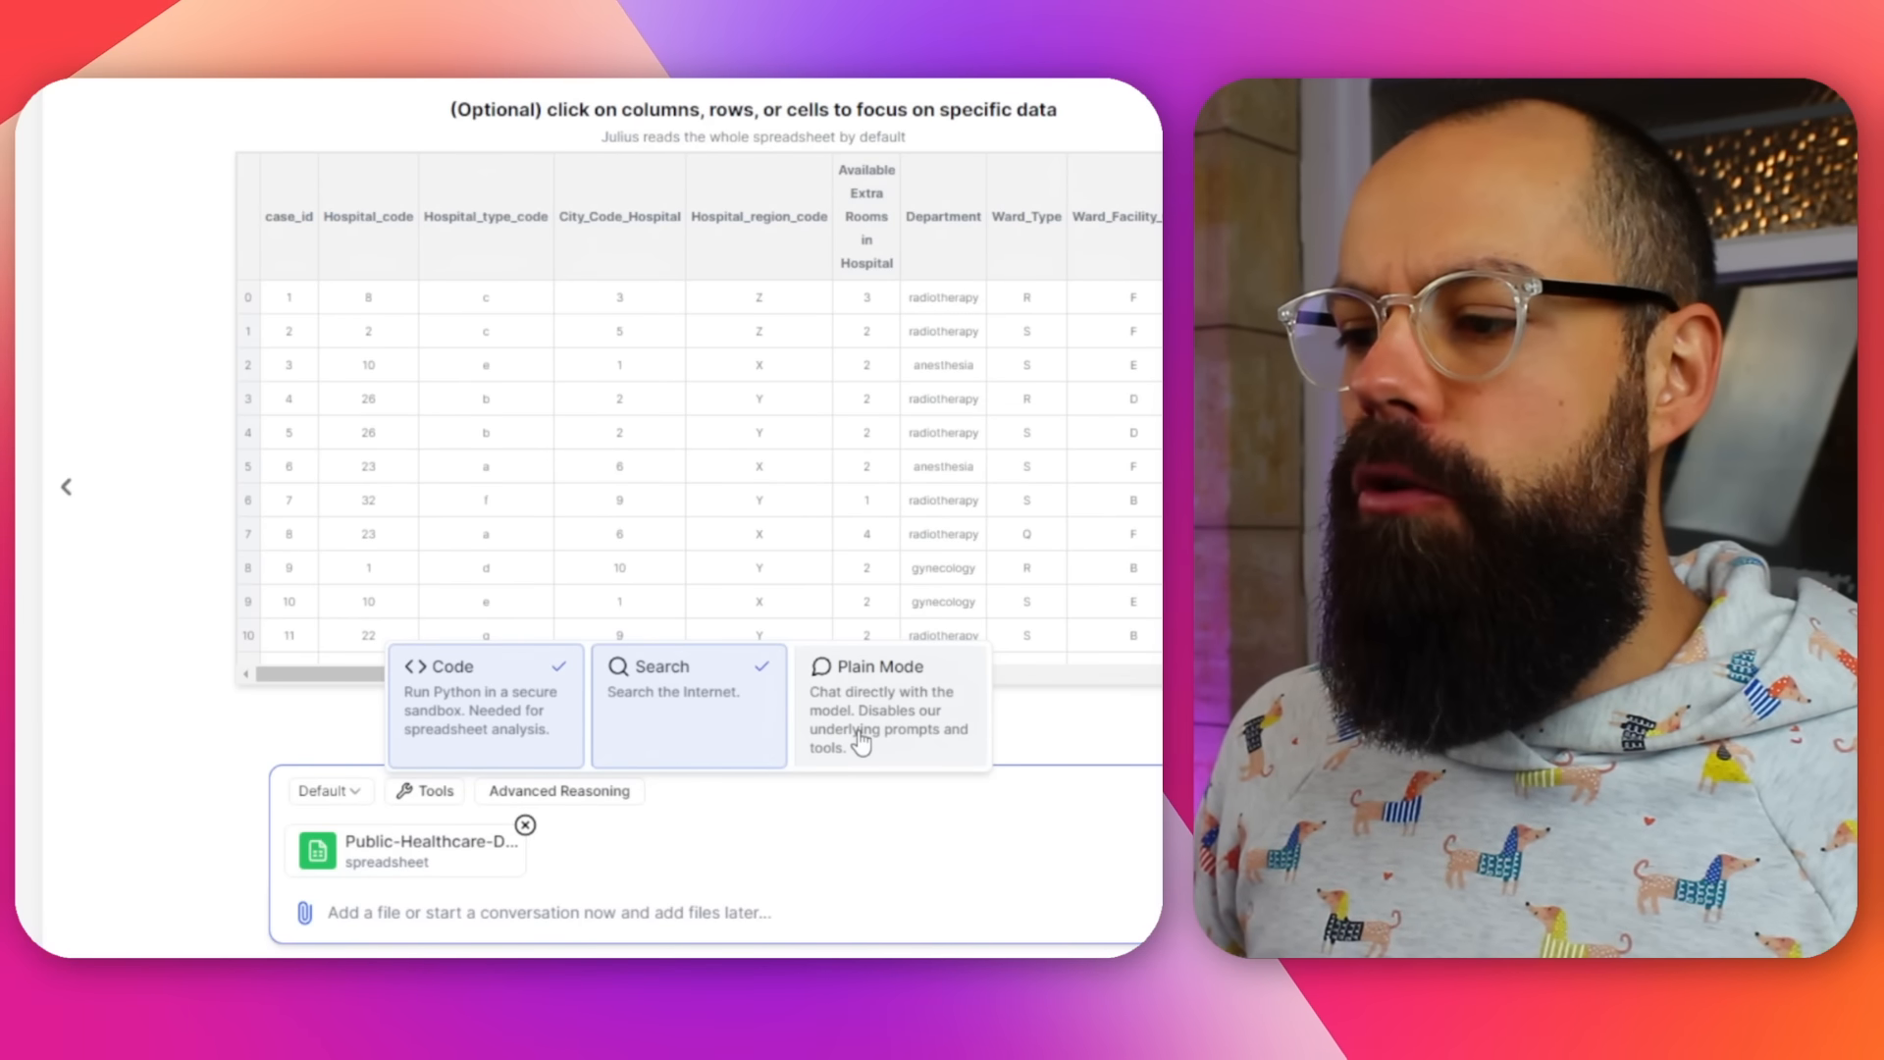
pyautogui.moveTo(888, 754)
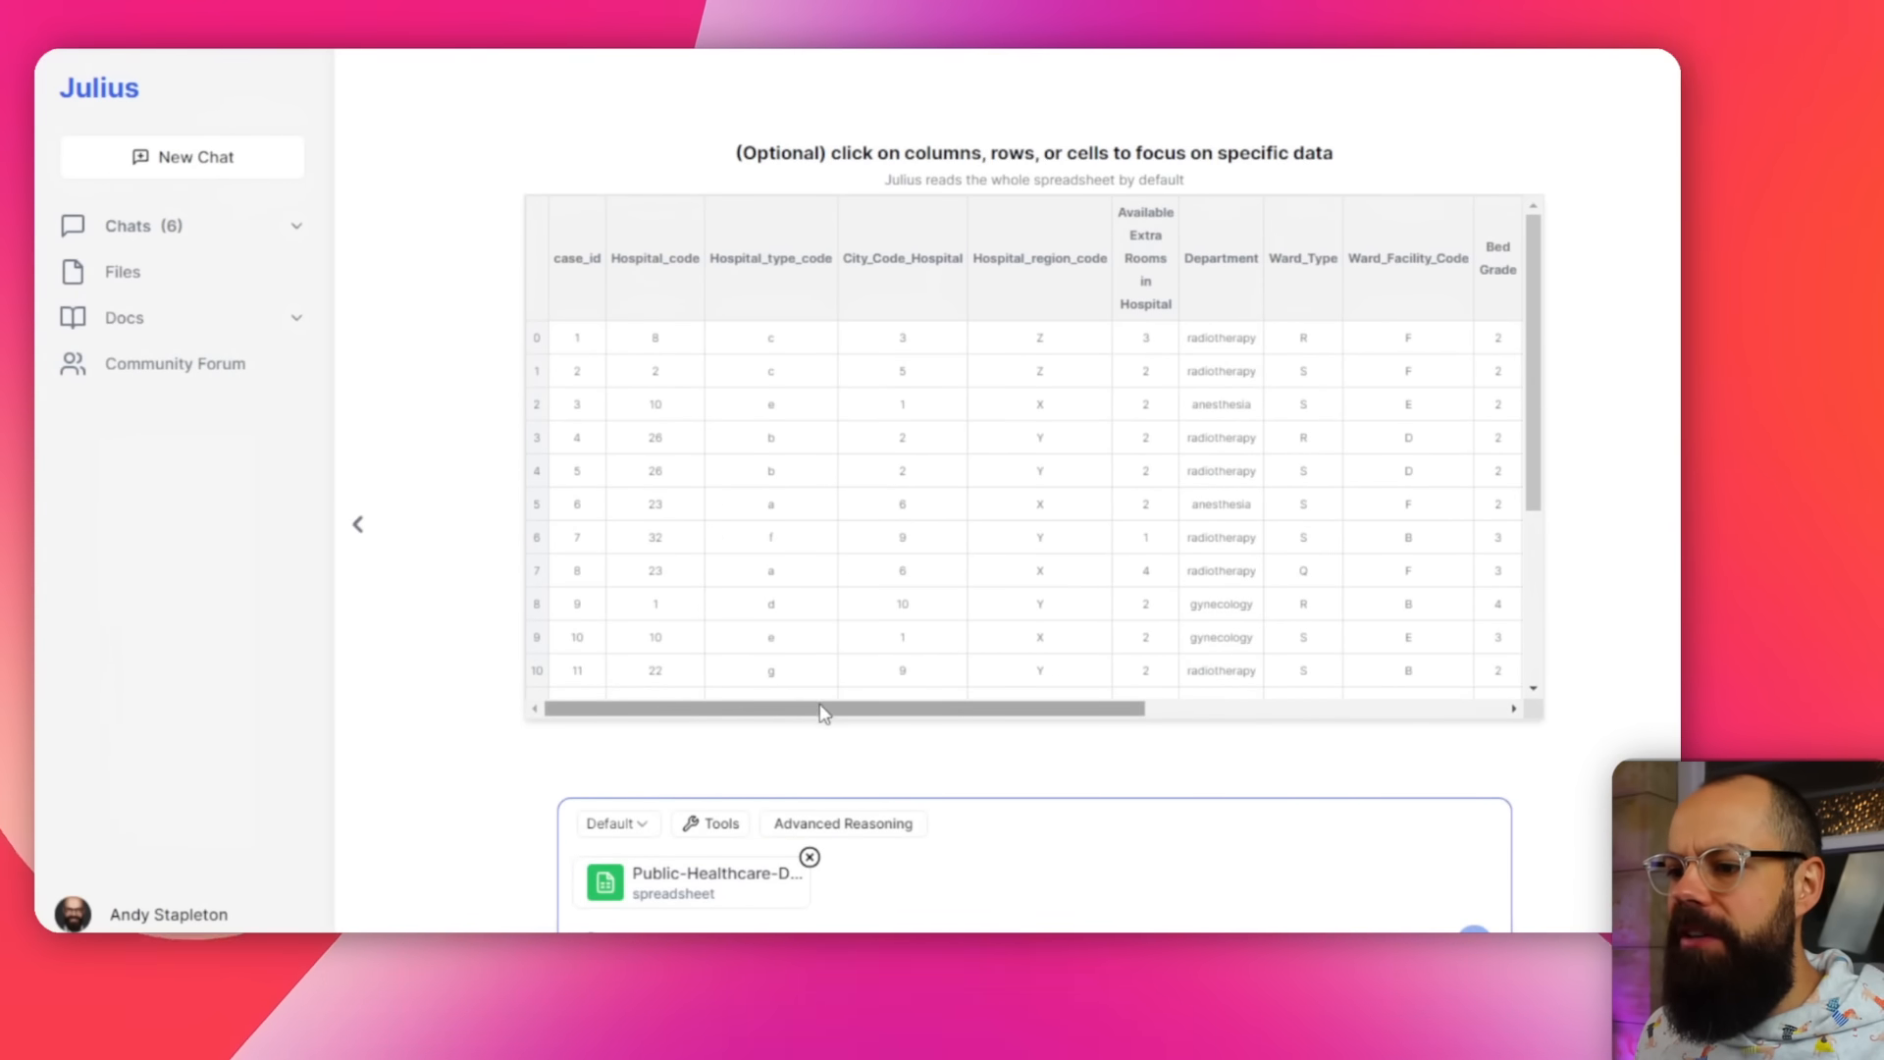
# - Focus preview columns, a rows 1-9 cell block and row 7, then start typing an insights request
pyautogui.hscroll(3)
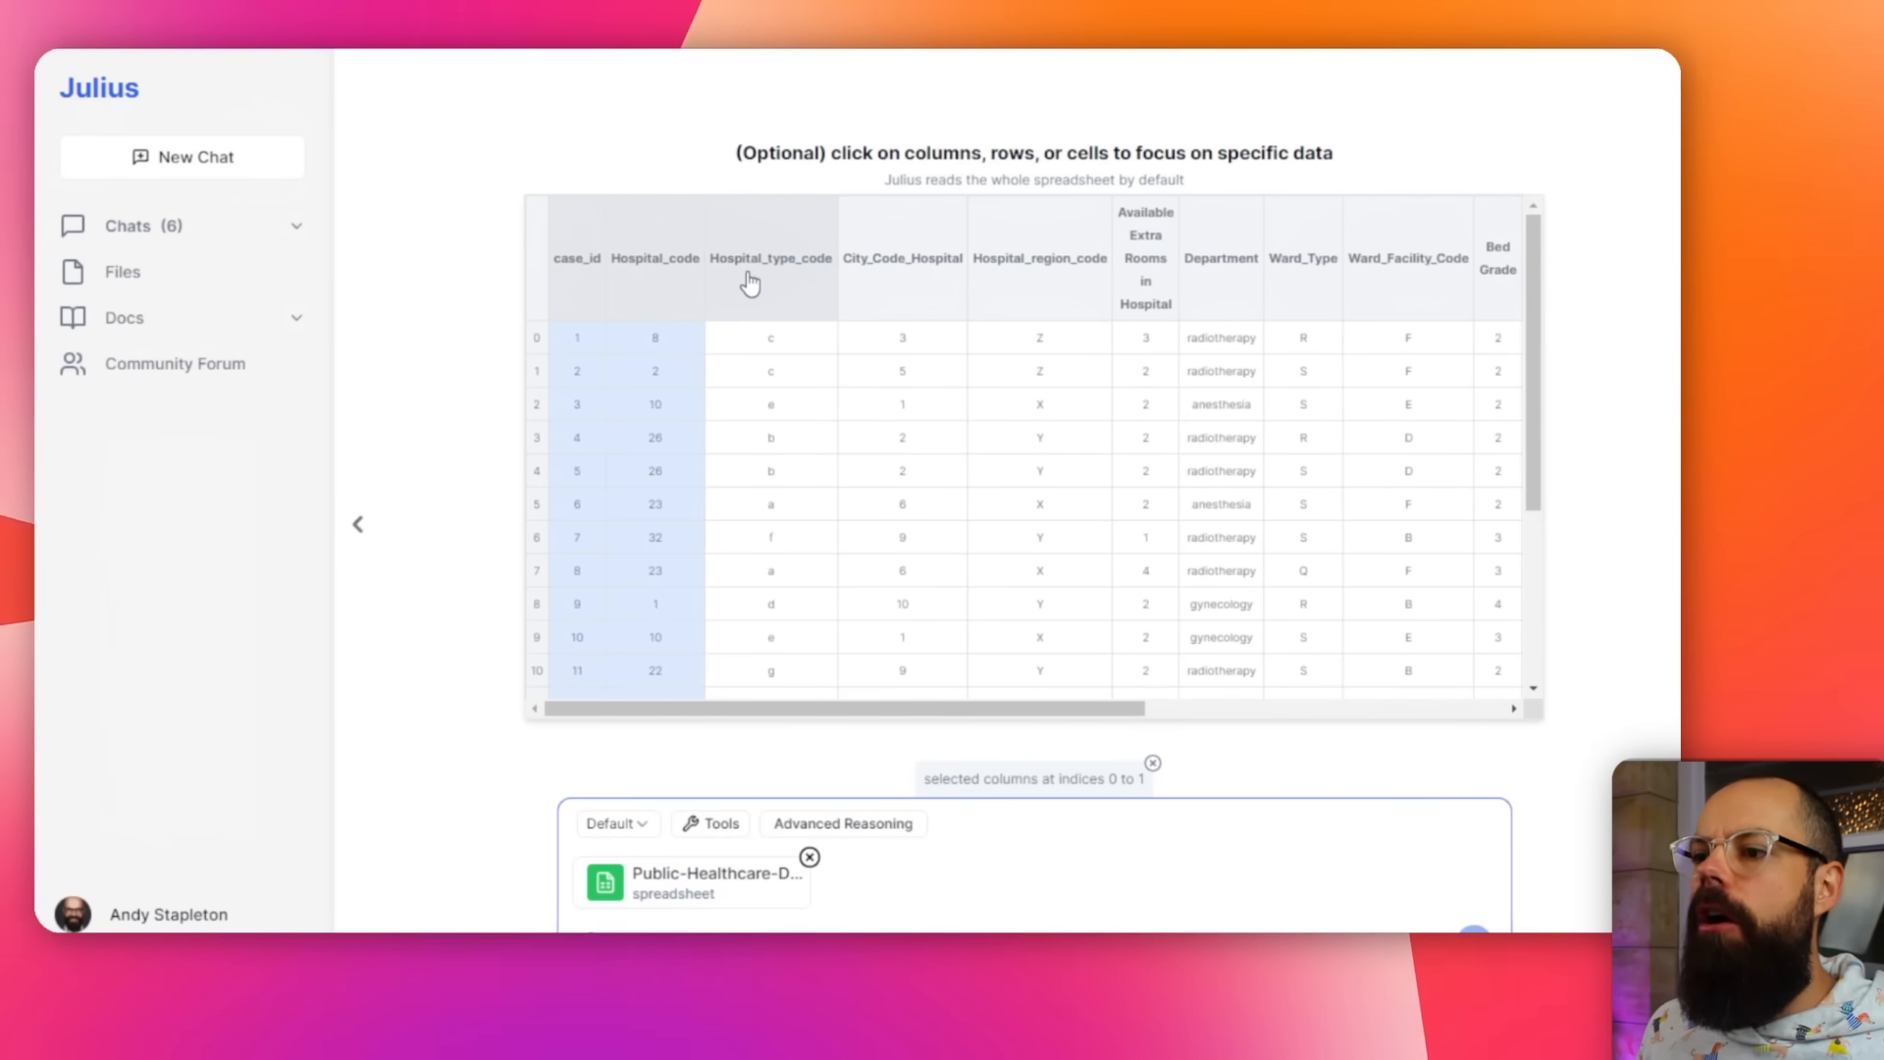
pyautogui.click(1040, 258)
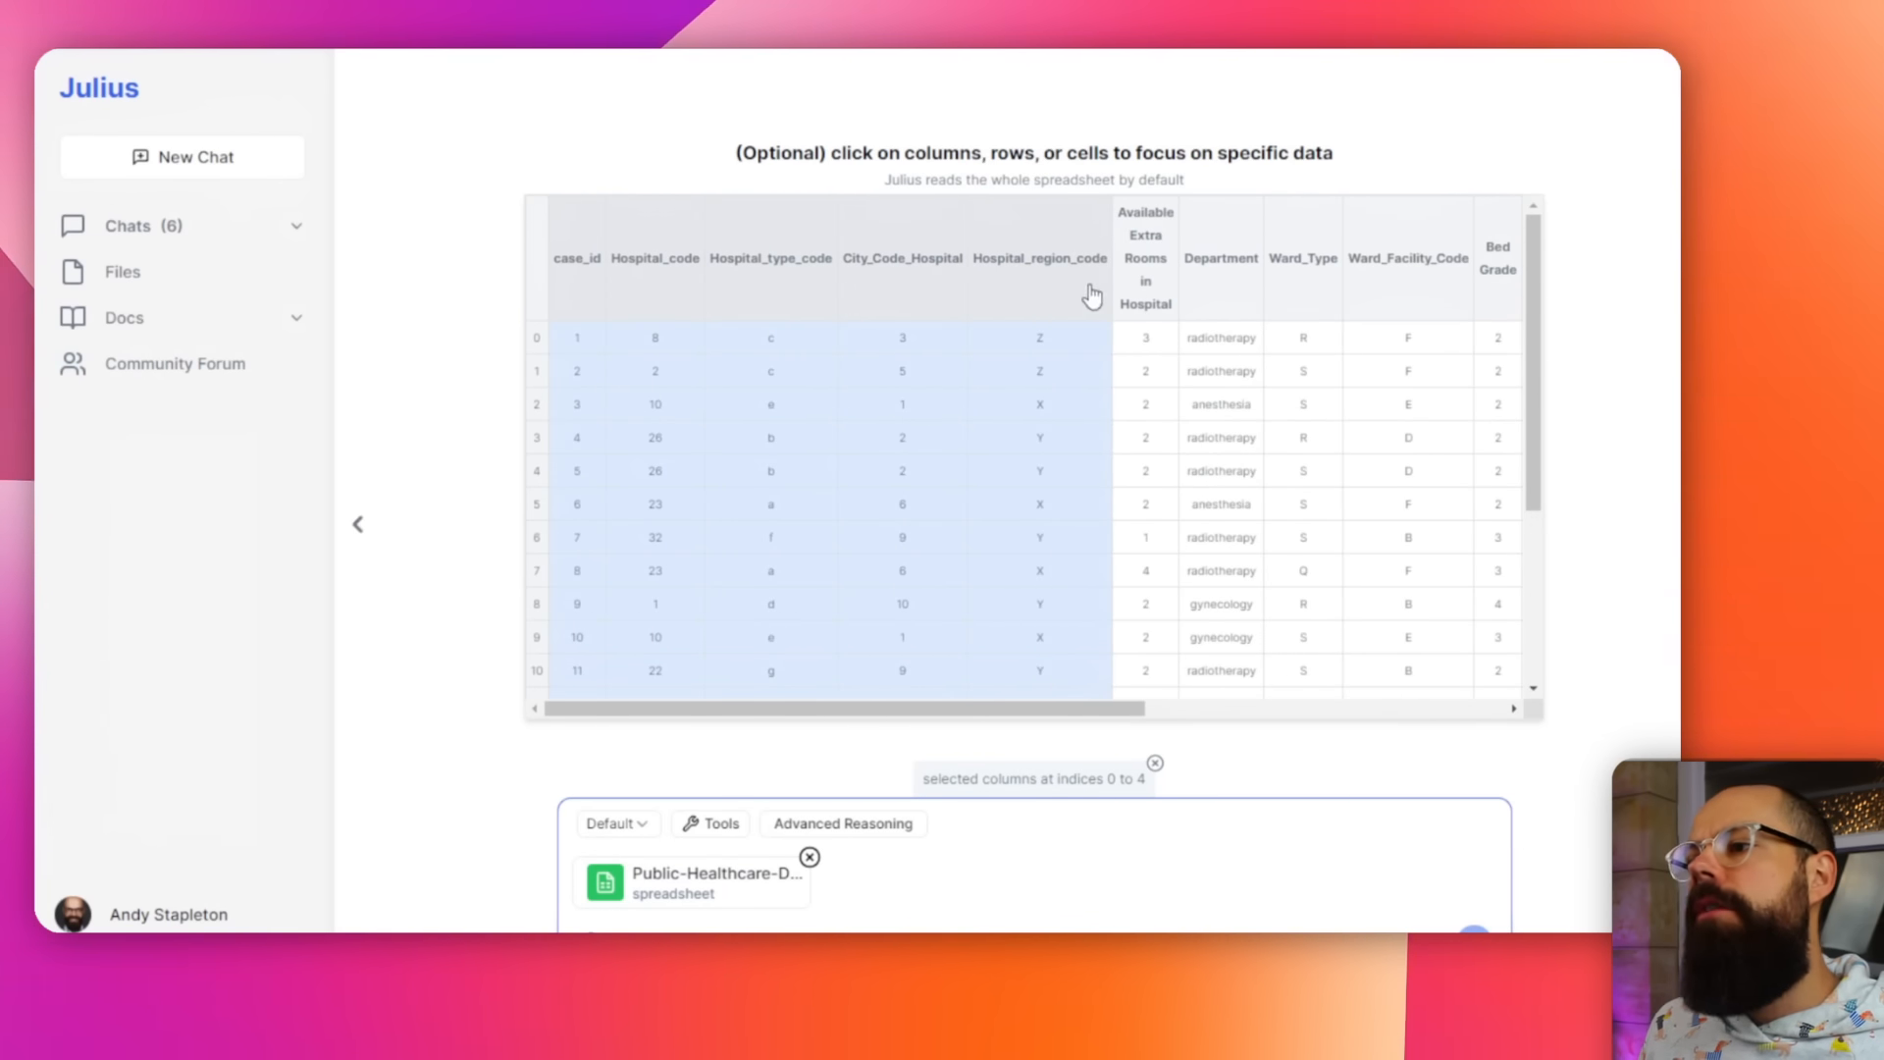
pyautogui.click(1039, 257)
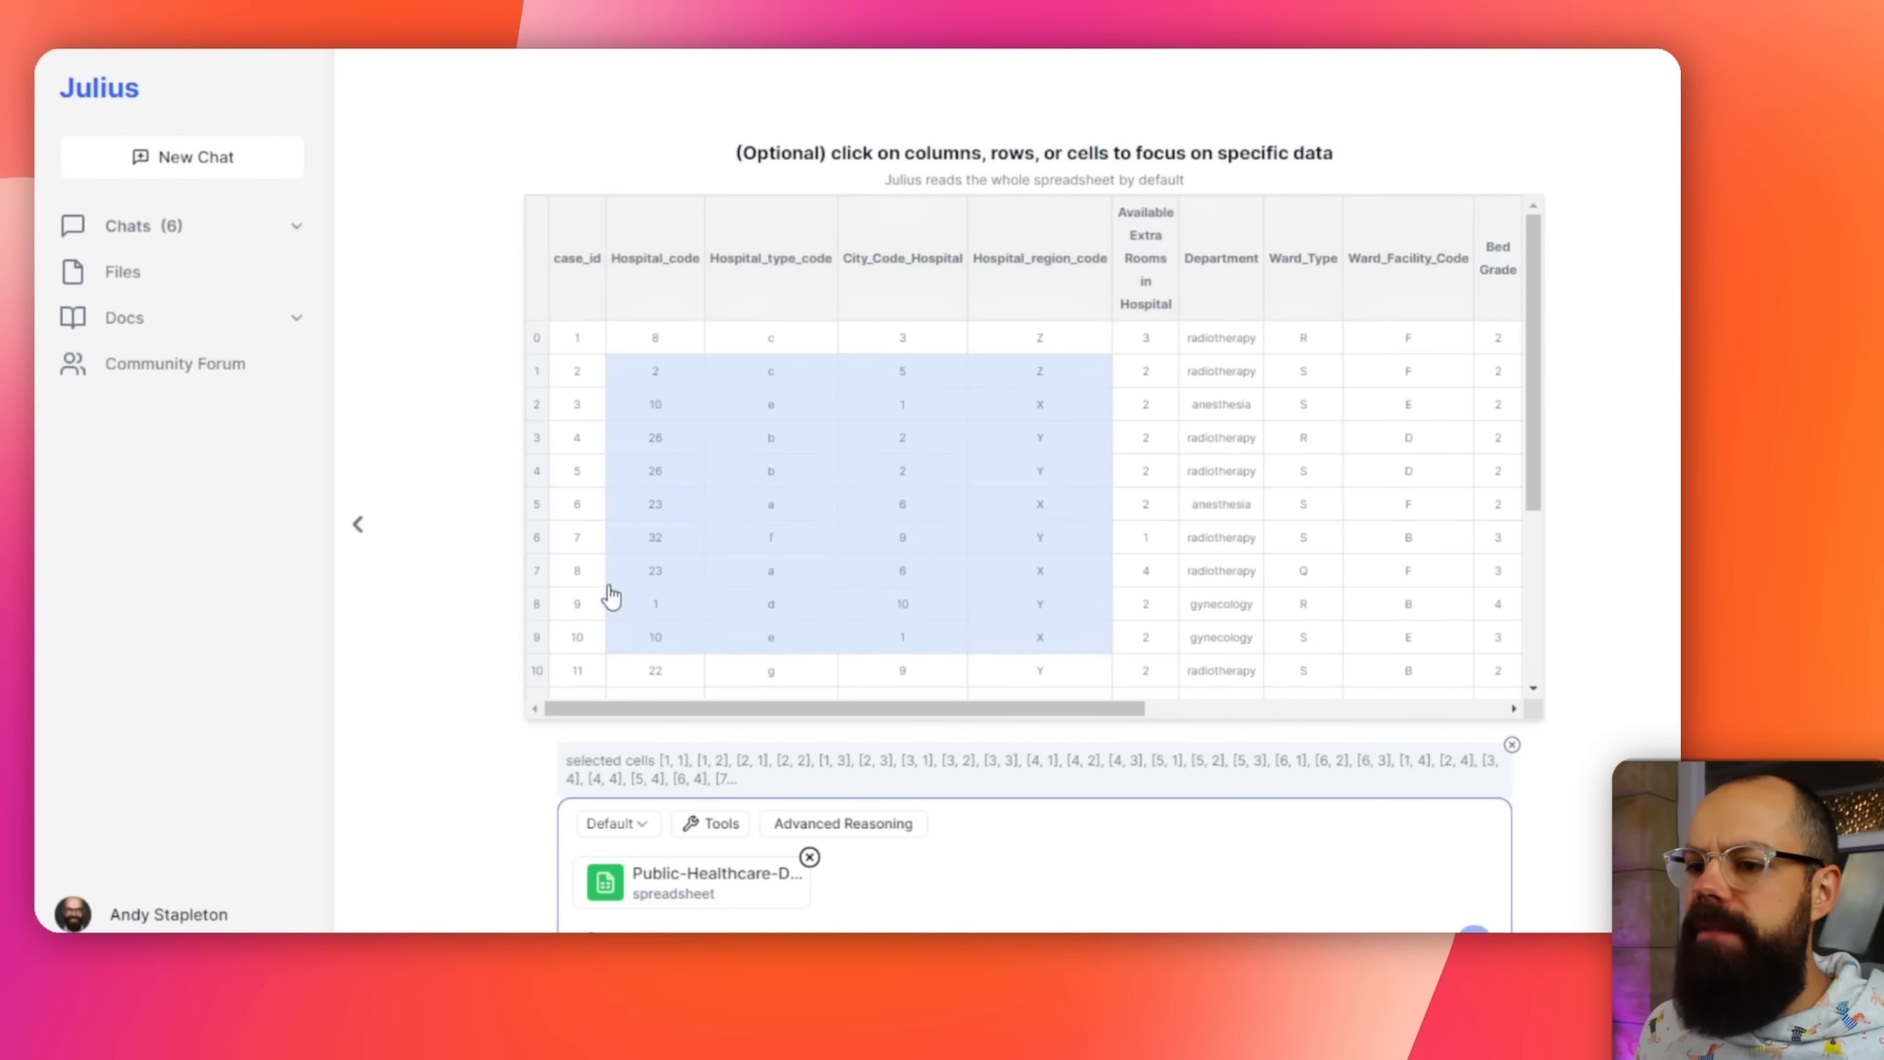
pyautogui.click(536, 569)
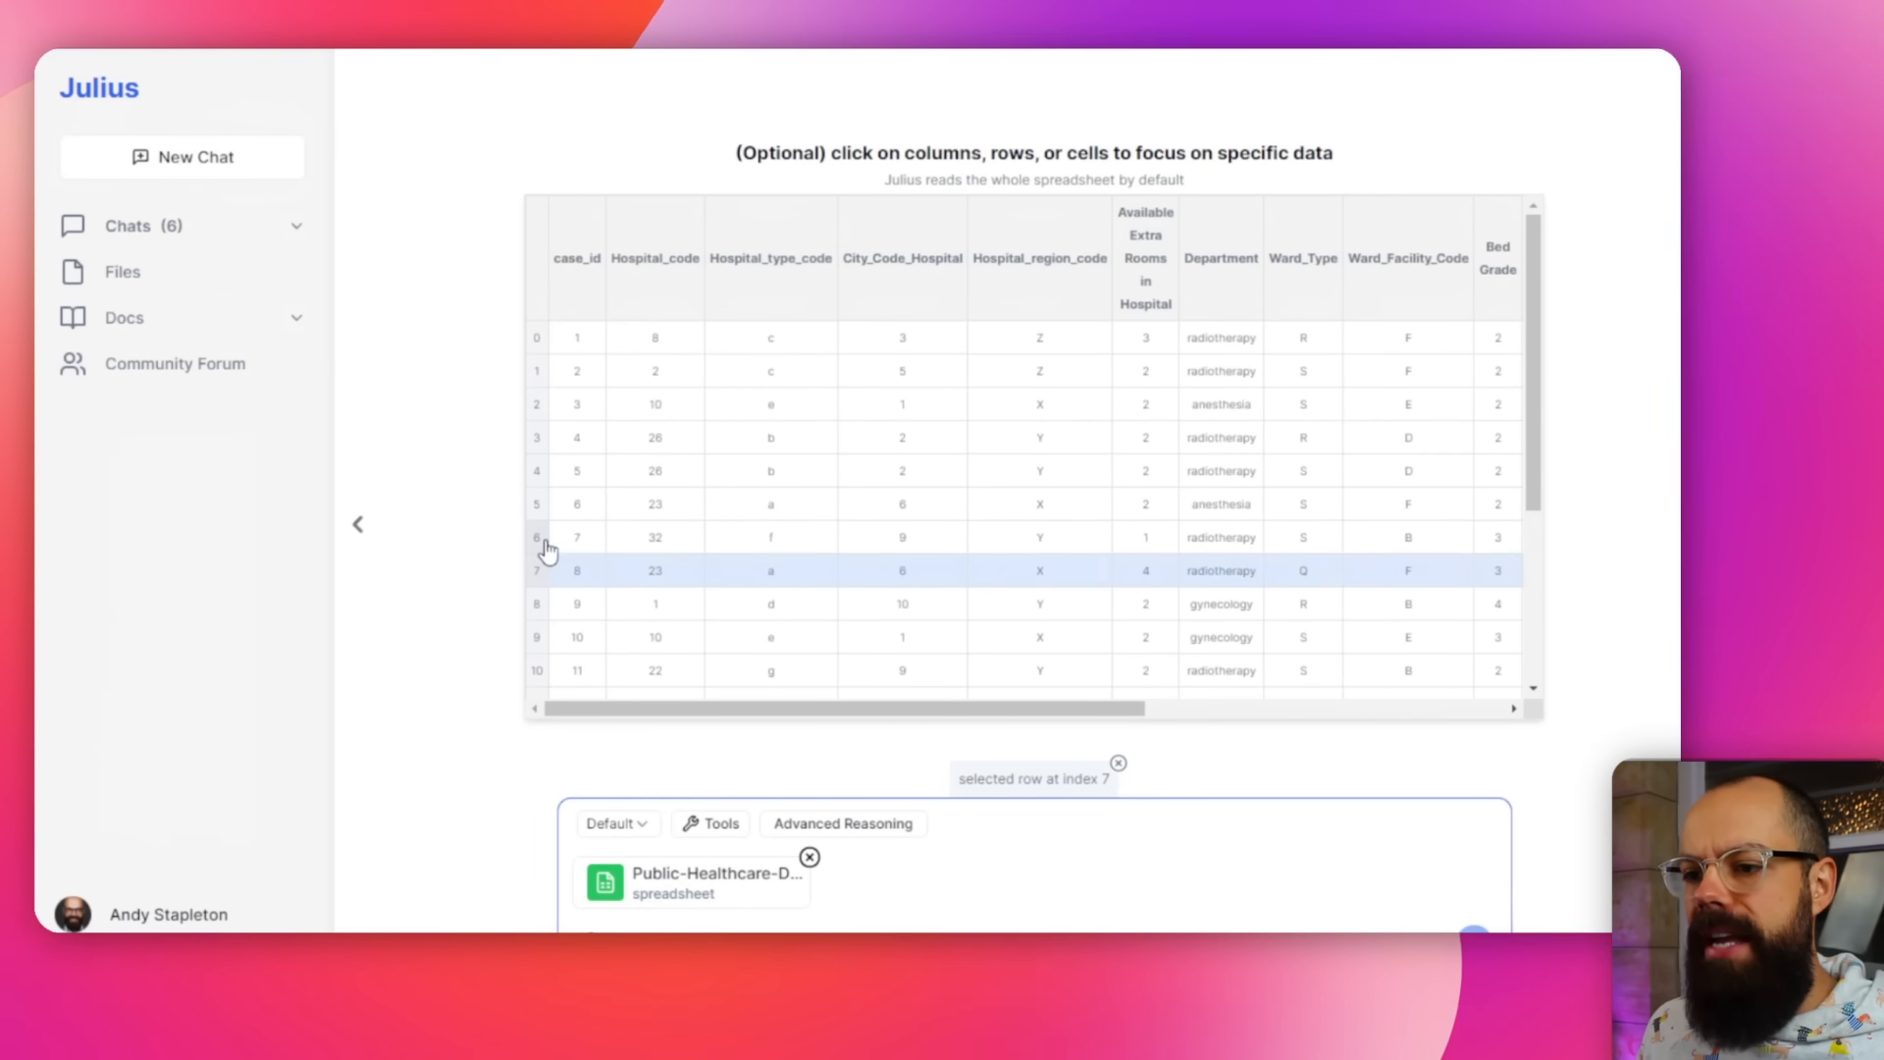
pyautogui.click(535, 570)
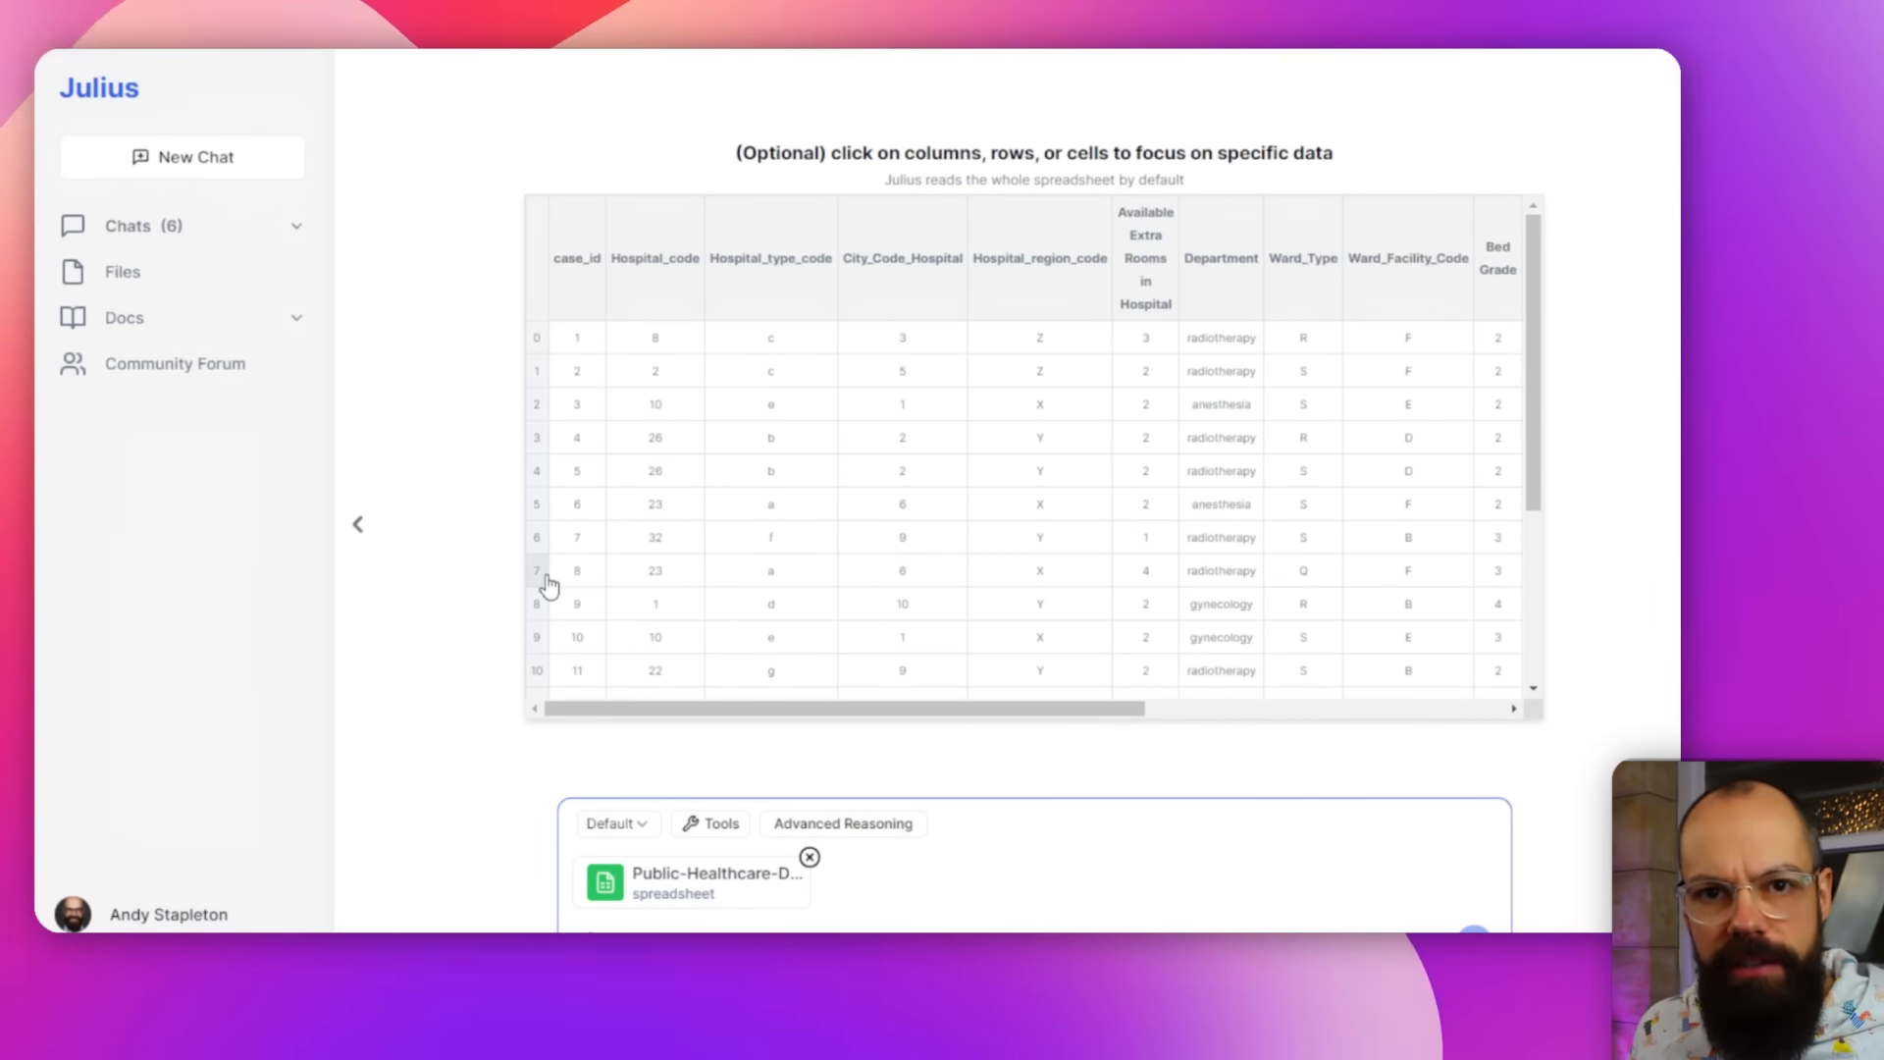
pyautogui.write('Please provide me with insights ab')
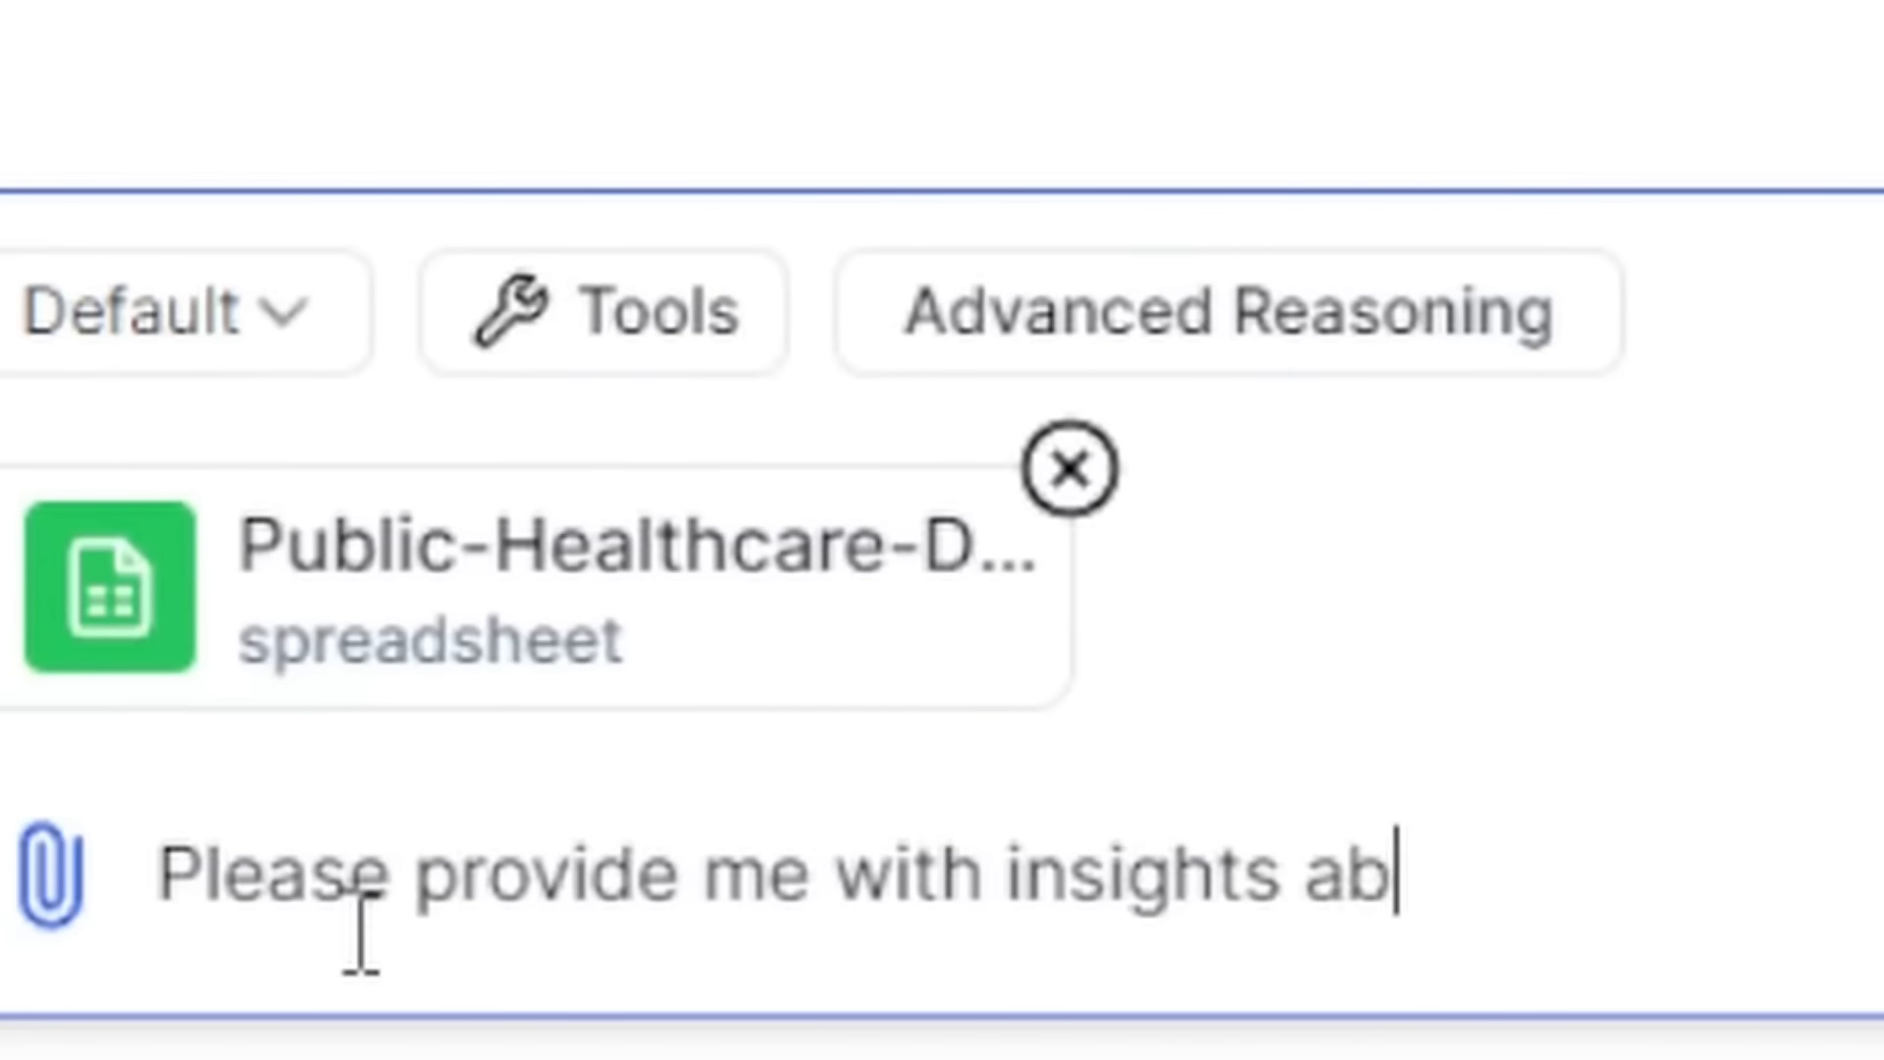
# - Finish typing 'Please provide me with insights about this data'
pyautogui.write('out this data')
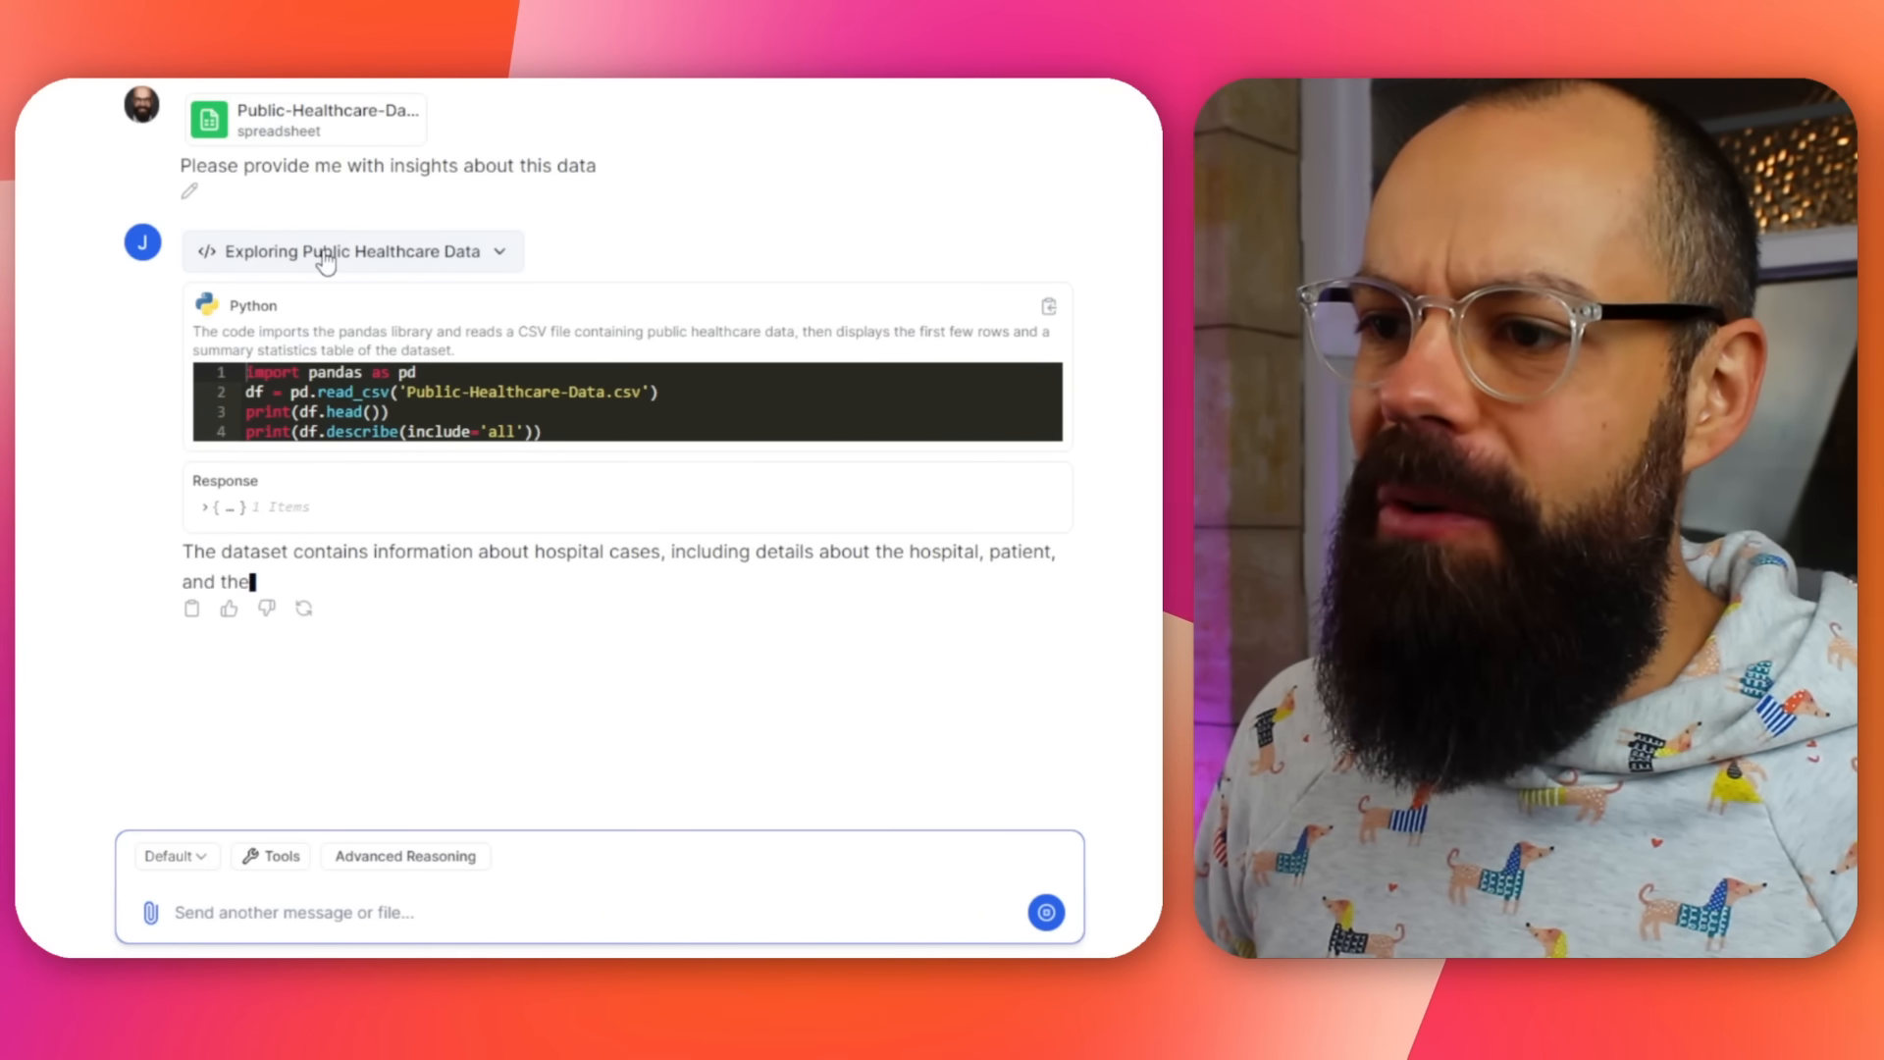
# - Scroll down through the exploration code and hospital dataset summary
pyautogui.scroll(-3)
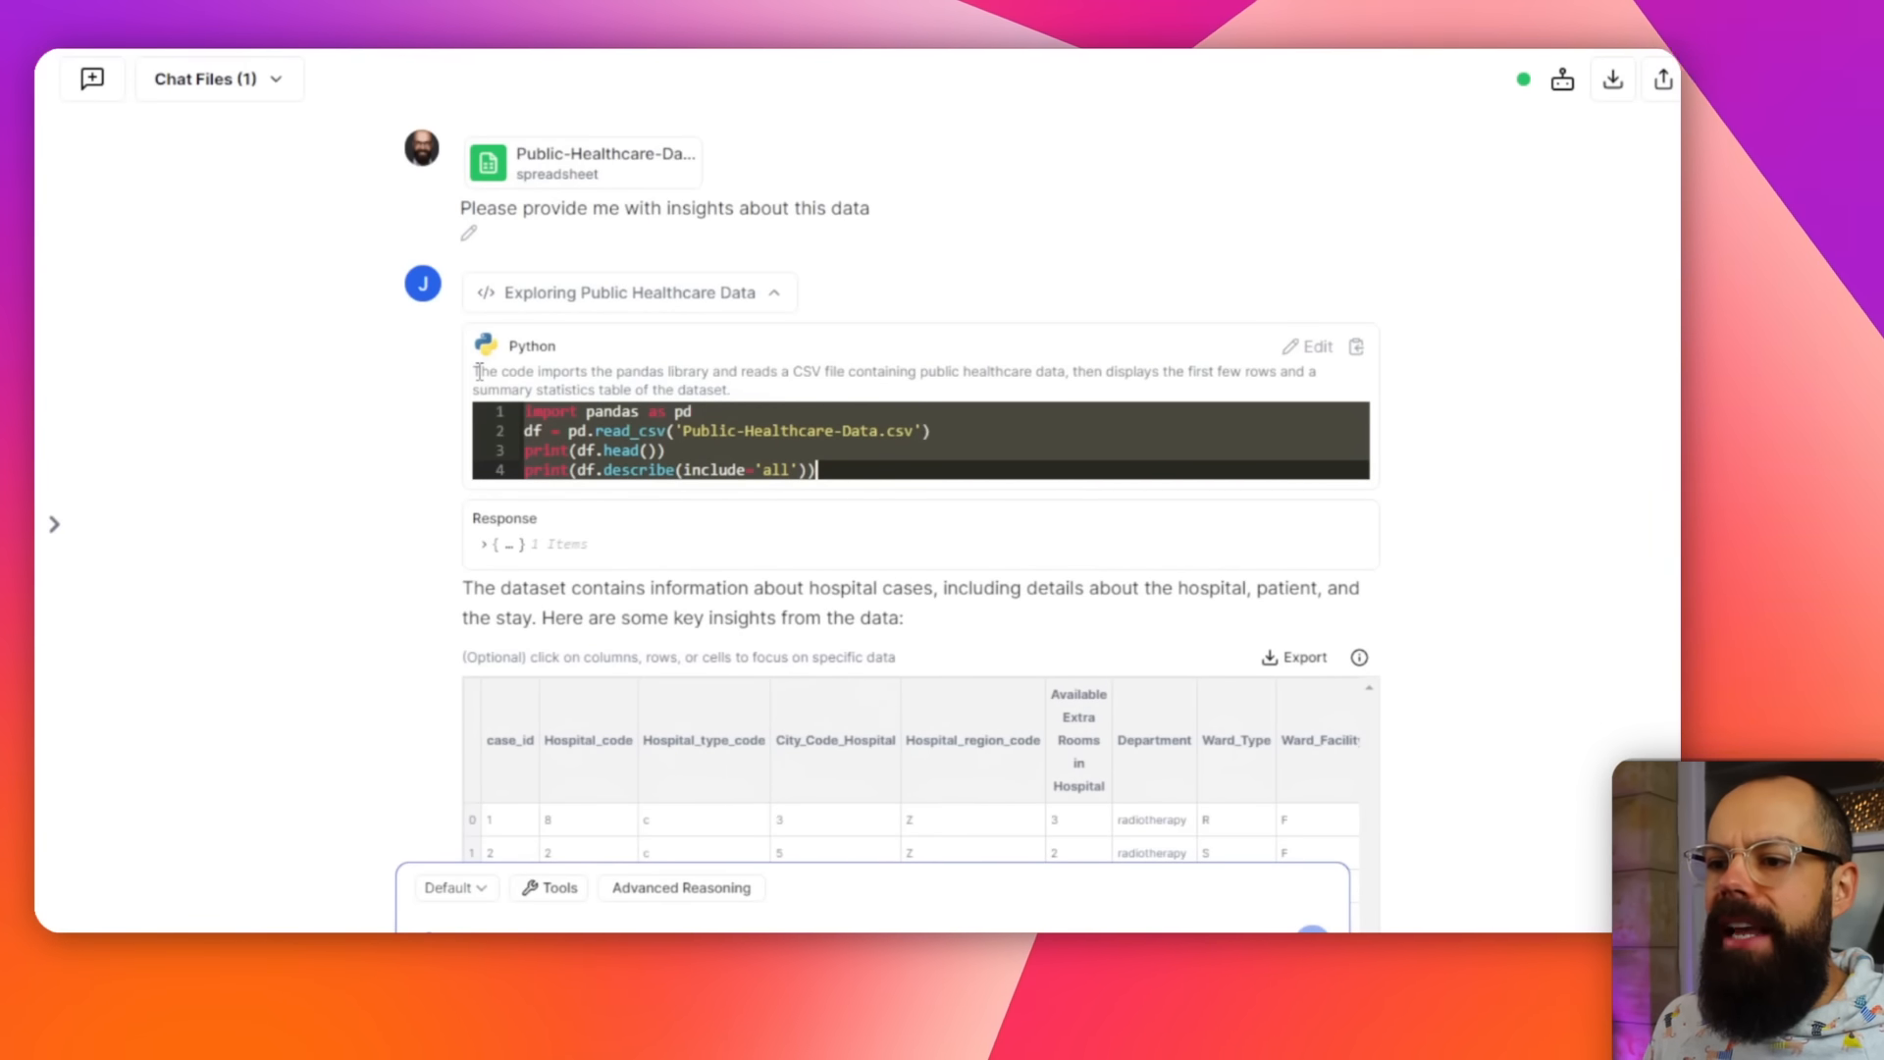
pyautogui.moveTo(473, 371); pyautogui.dragTo(609, 371)
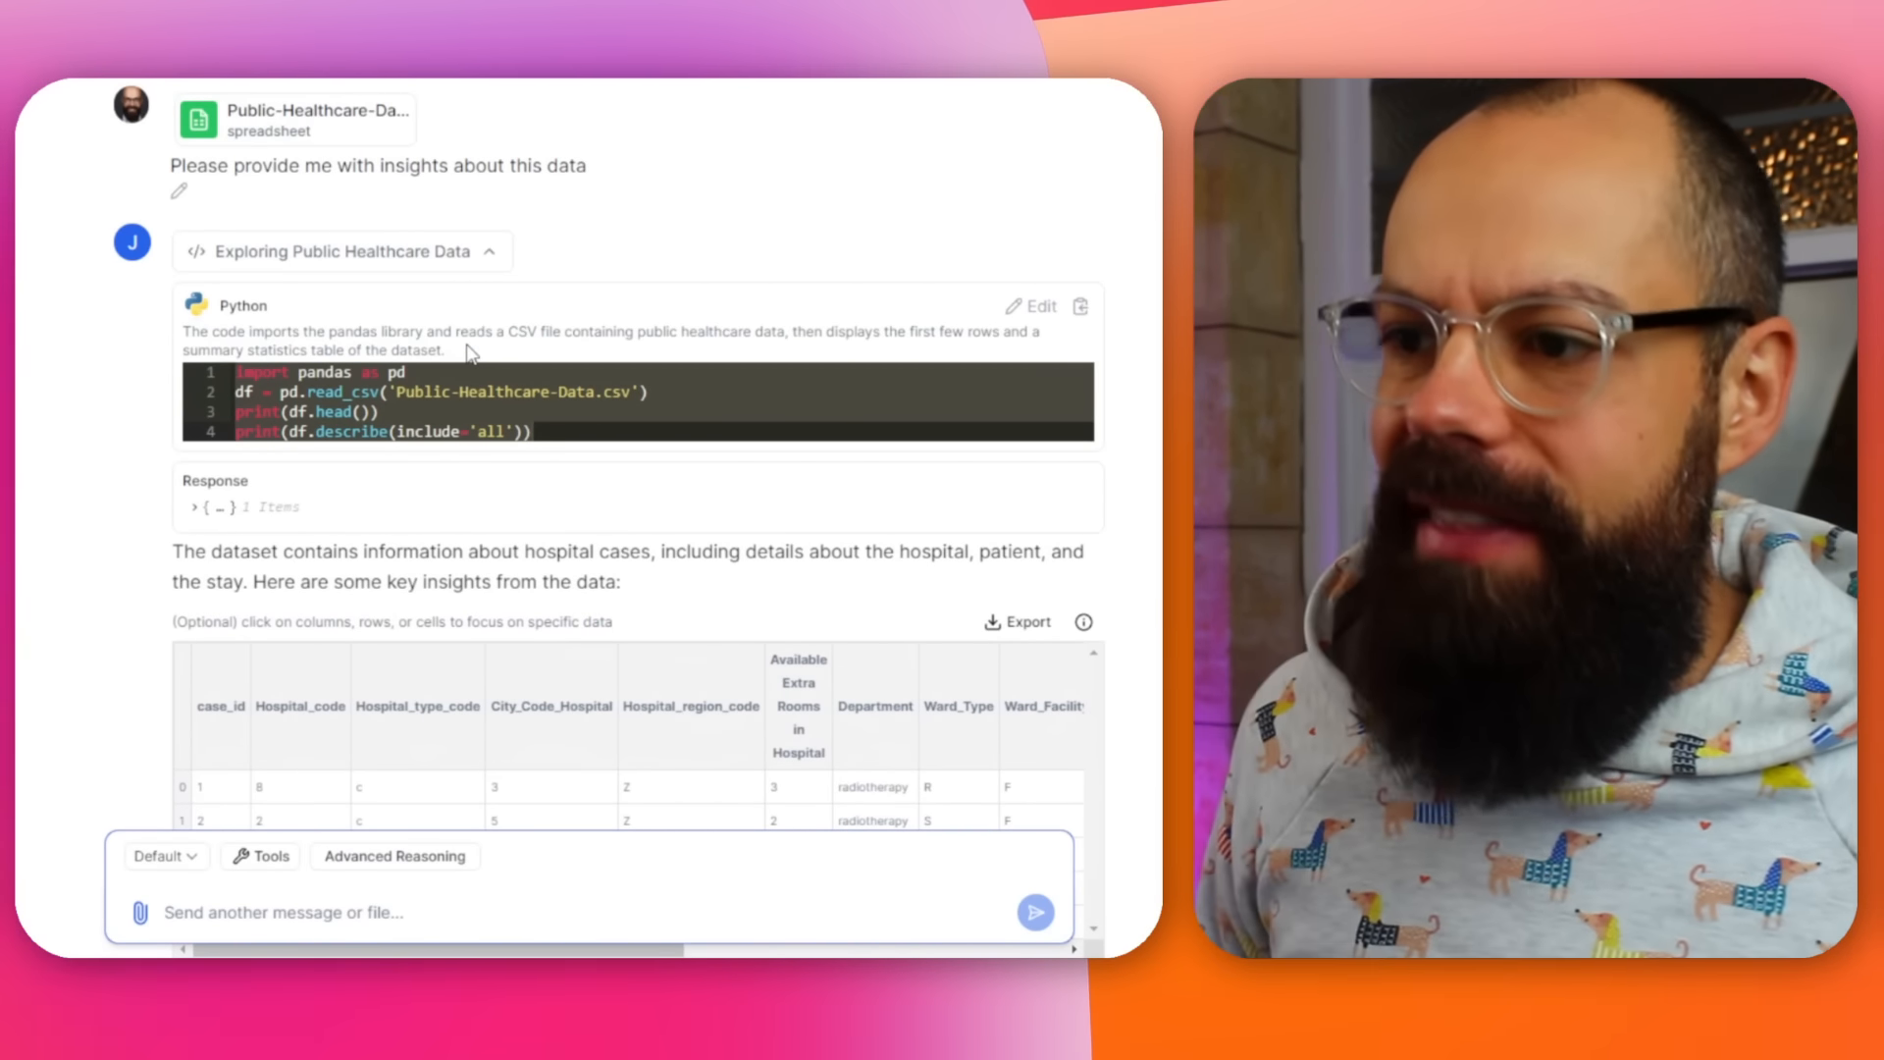
pyautogui.scroll(-3)
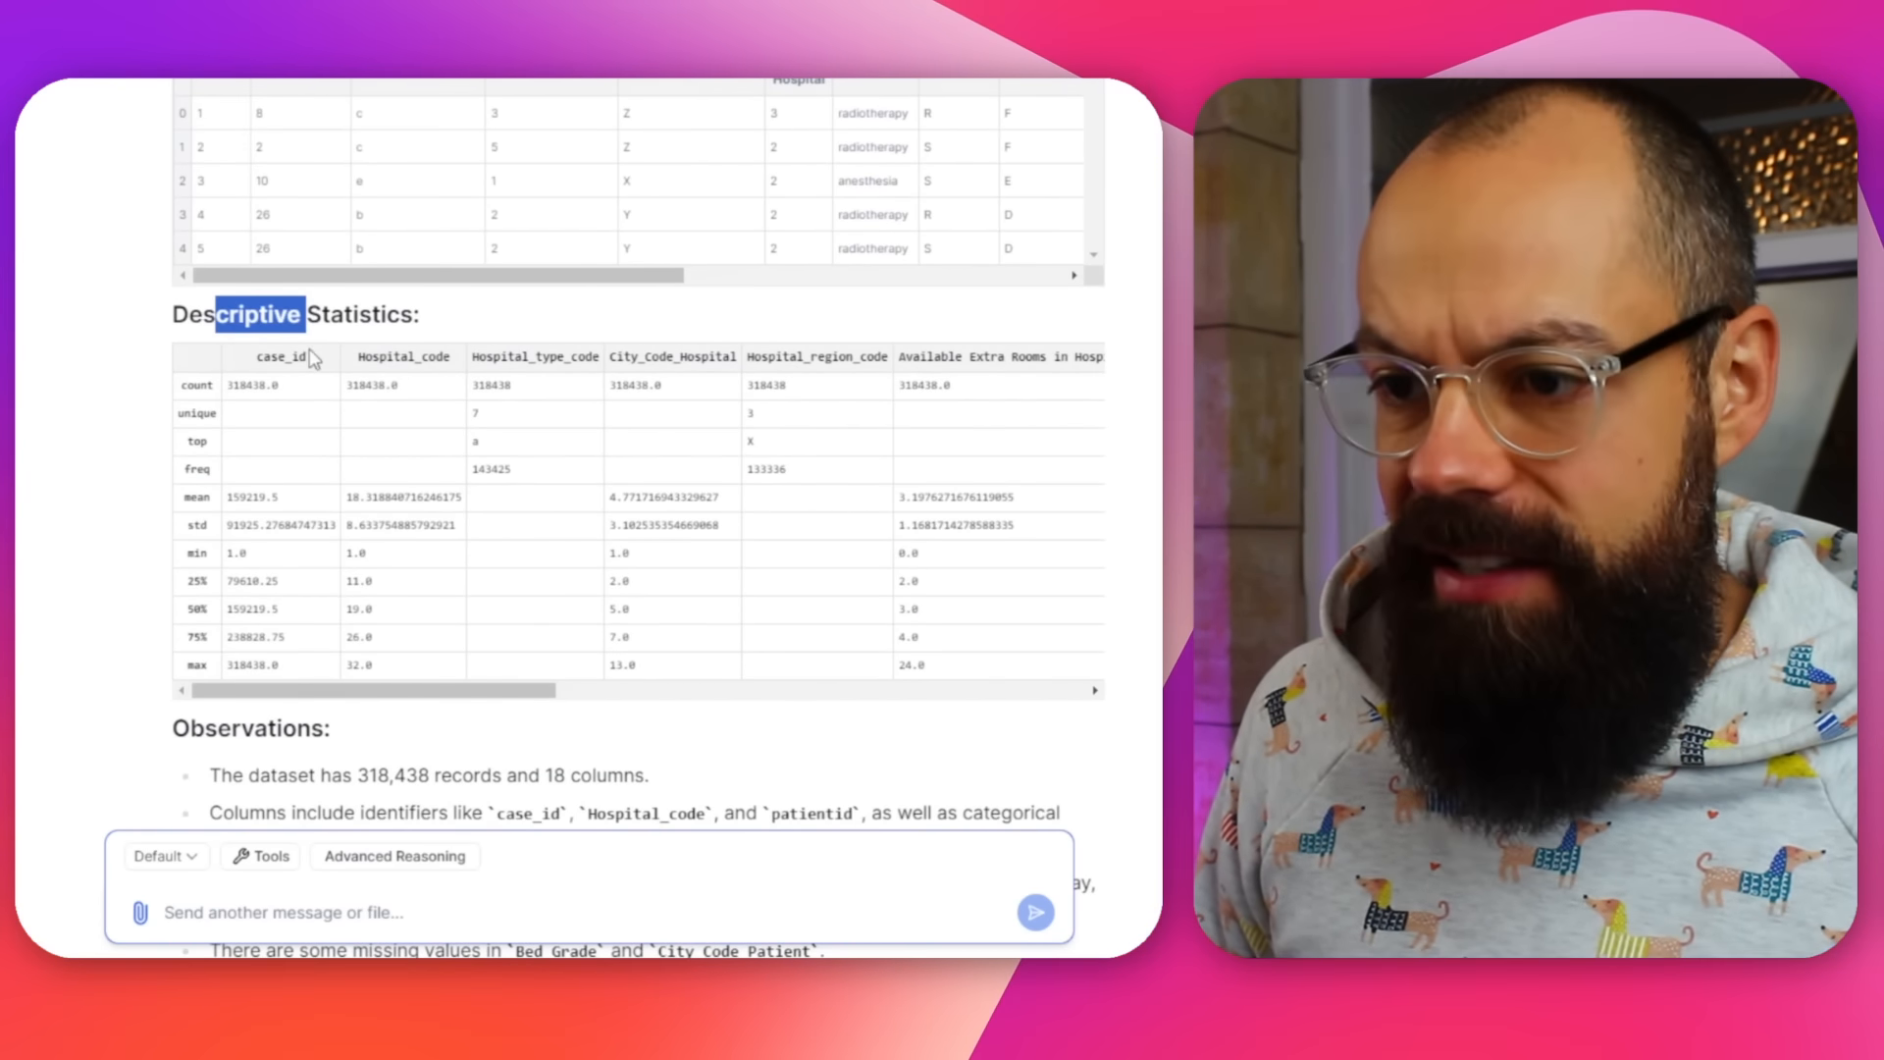
pyautogui.scroll(-3)
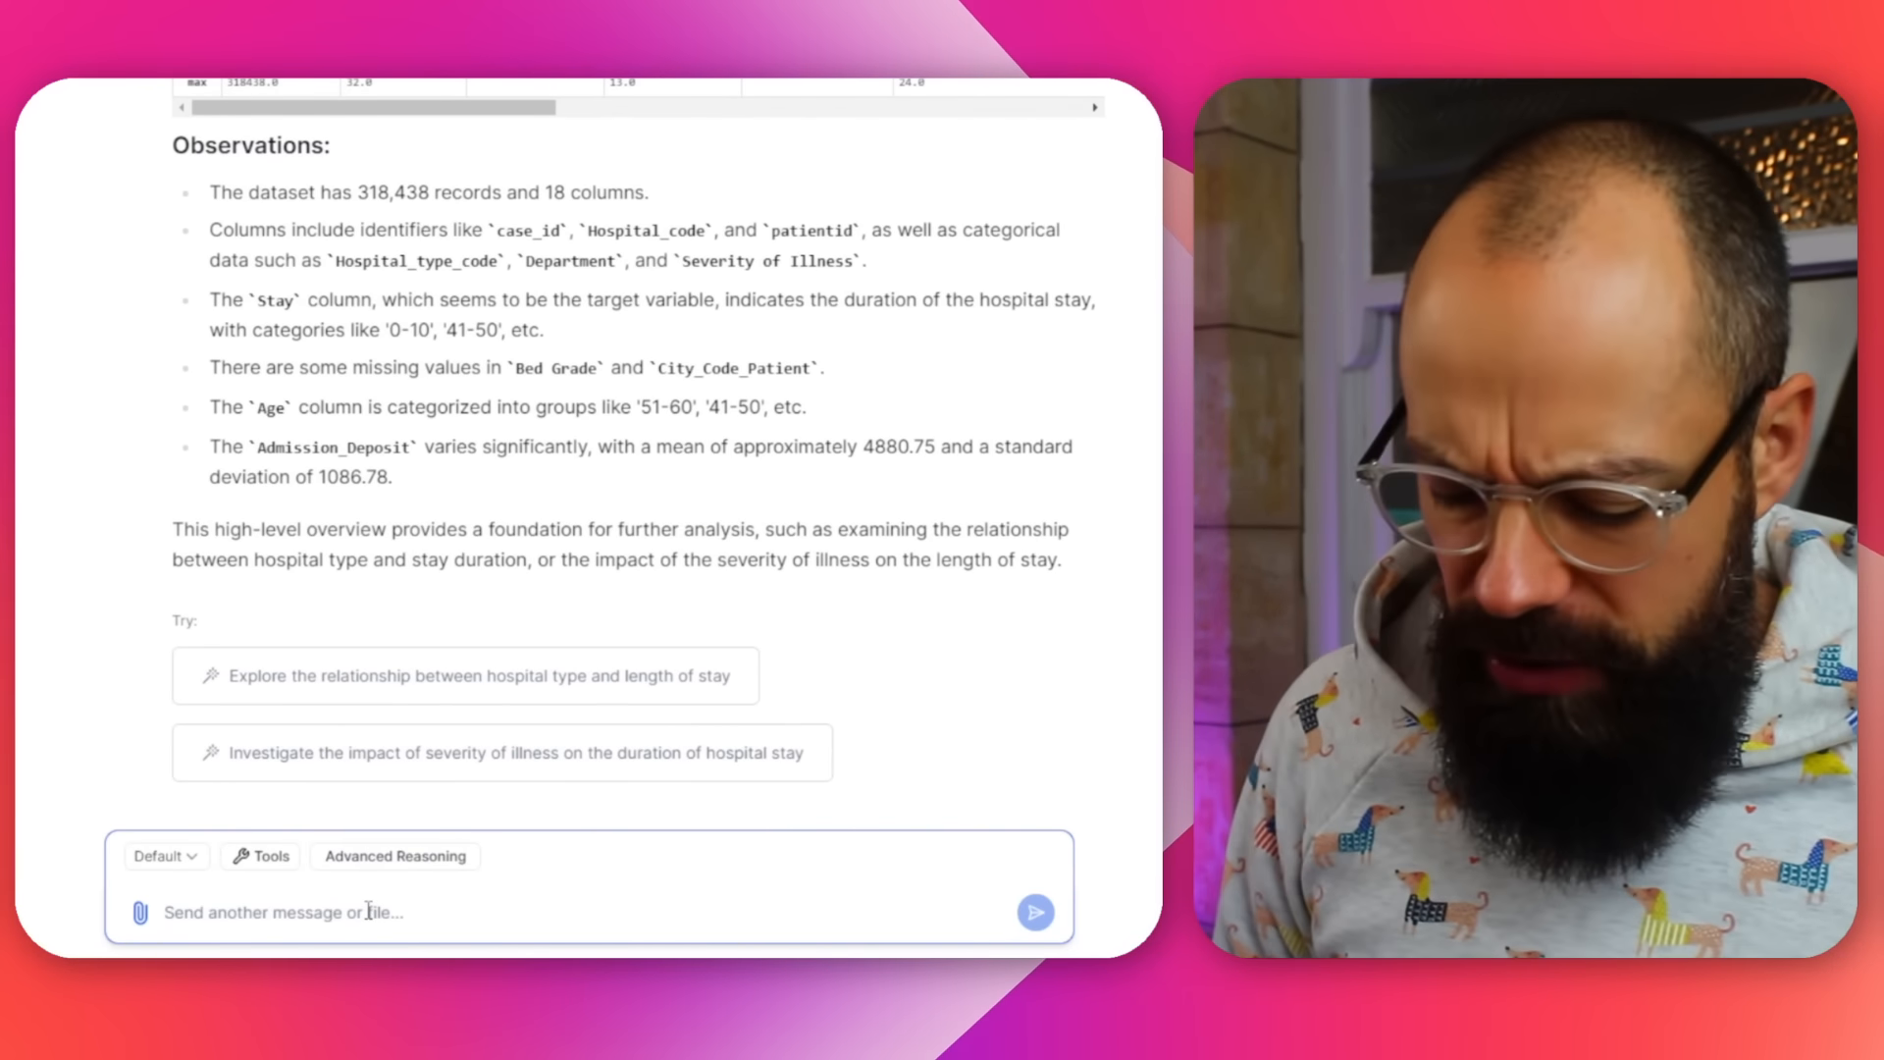
# - Type the request 'plot some of the best insights'
pyautogui.write('plot some')
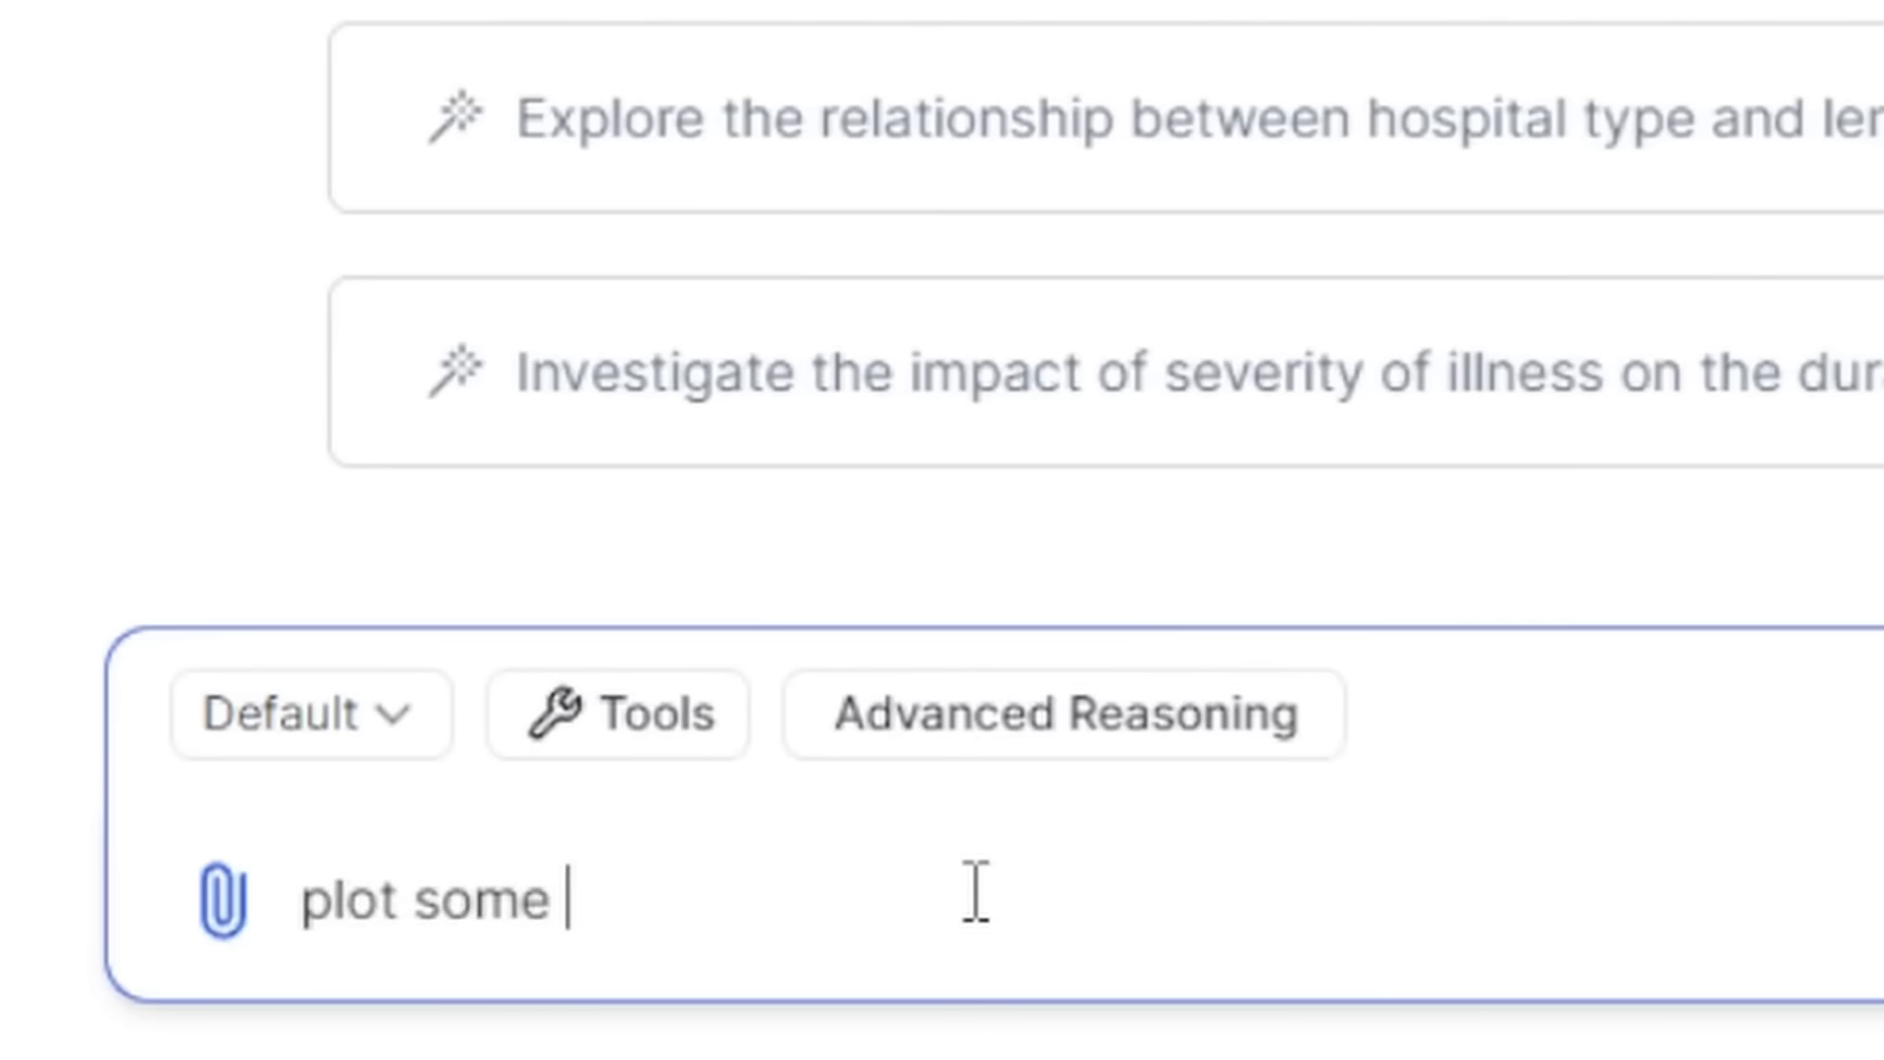
pyautogui.write('of the bes')
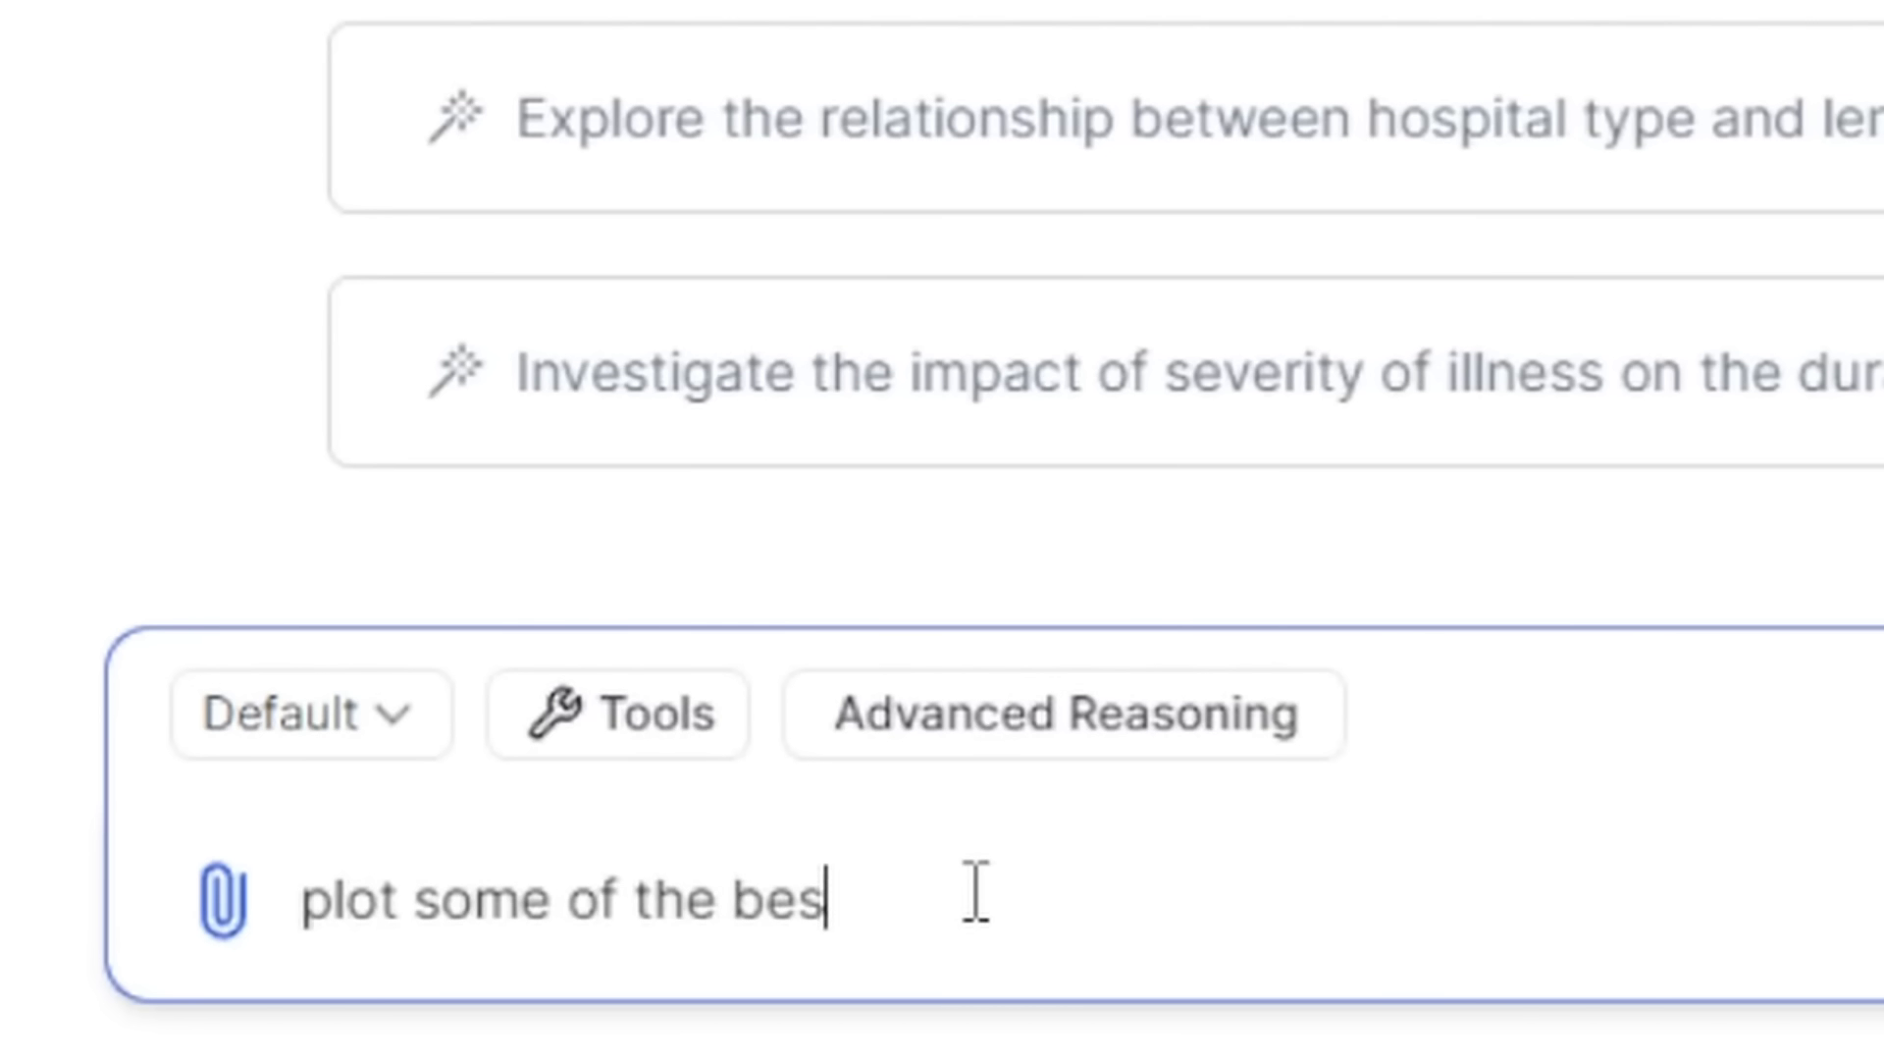
pyautogui.write('t insights')
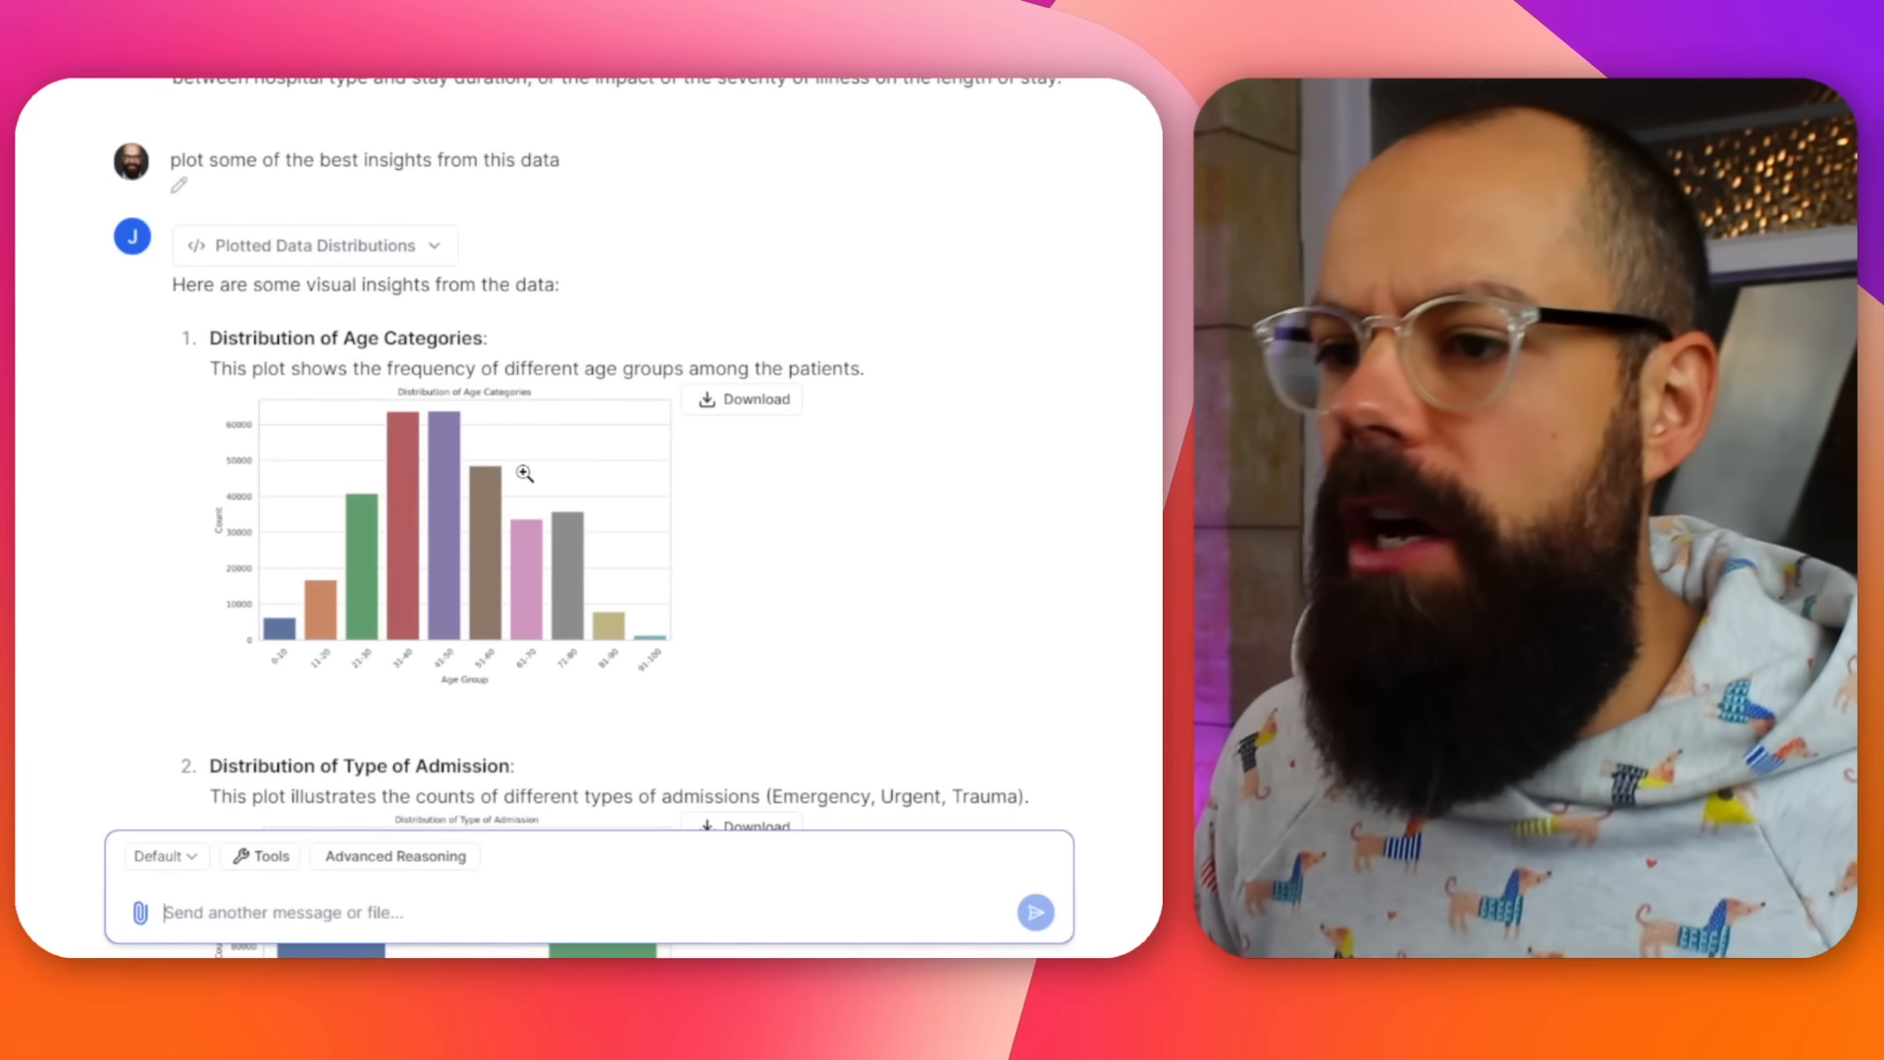
# - Scroll through the age group, admission type and illness severity bar charts
pyautogui.scroll(-3)
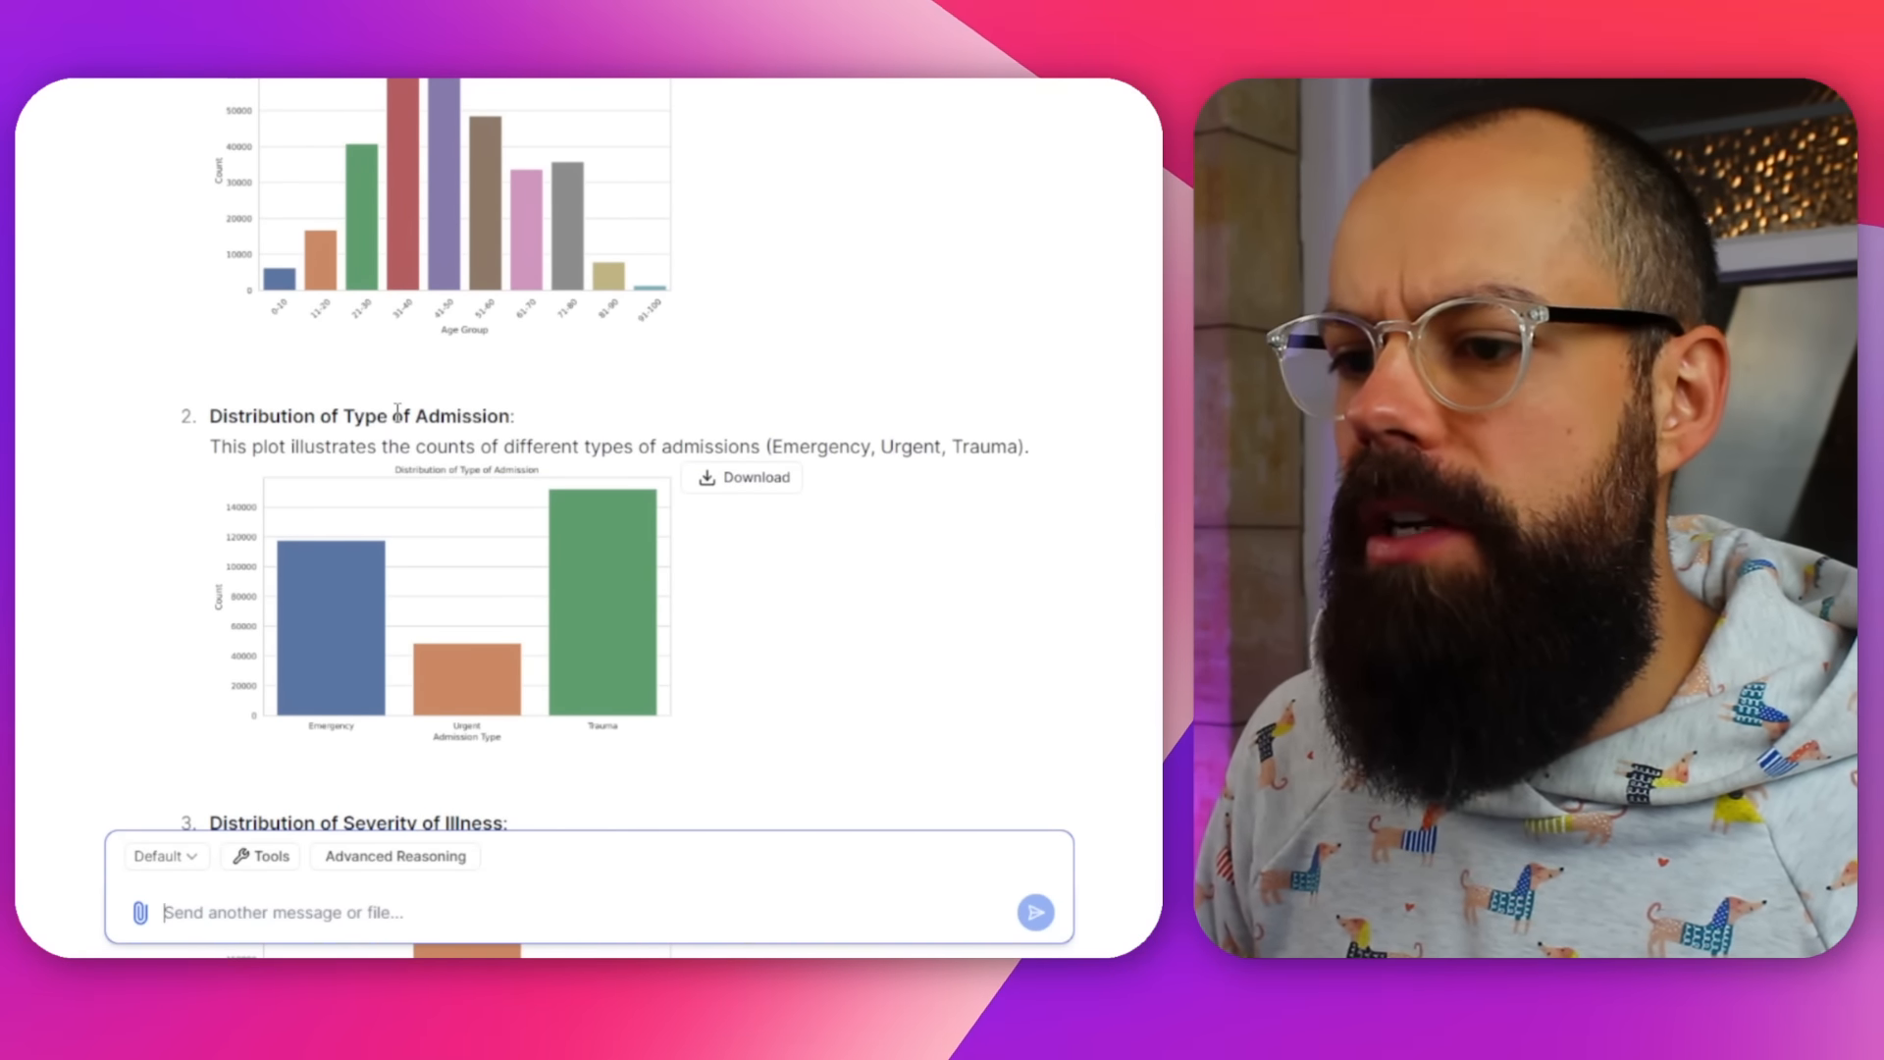
pyautogui.scroll(-3)
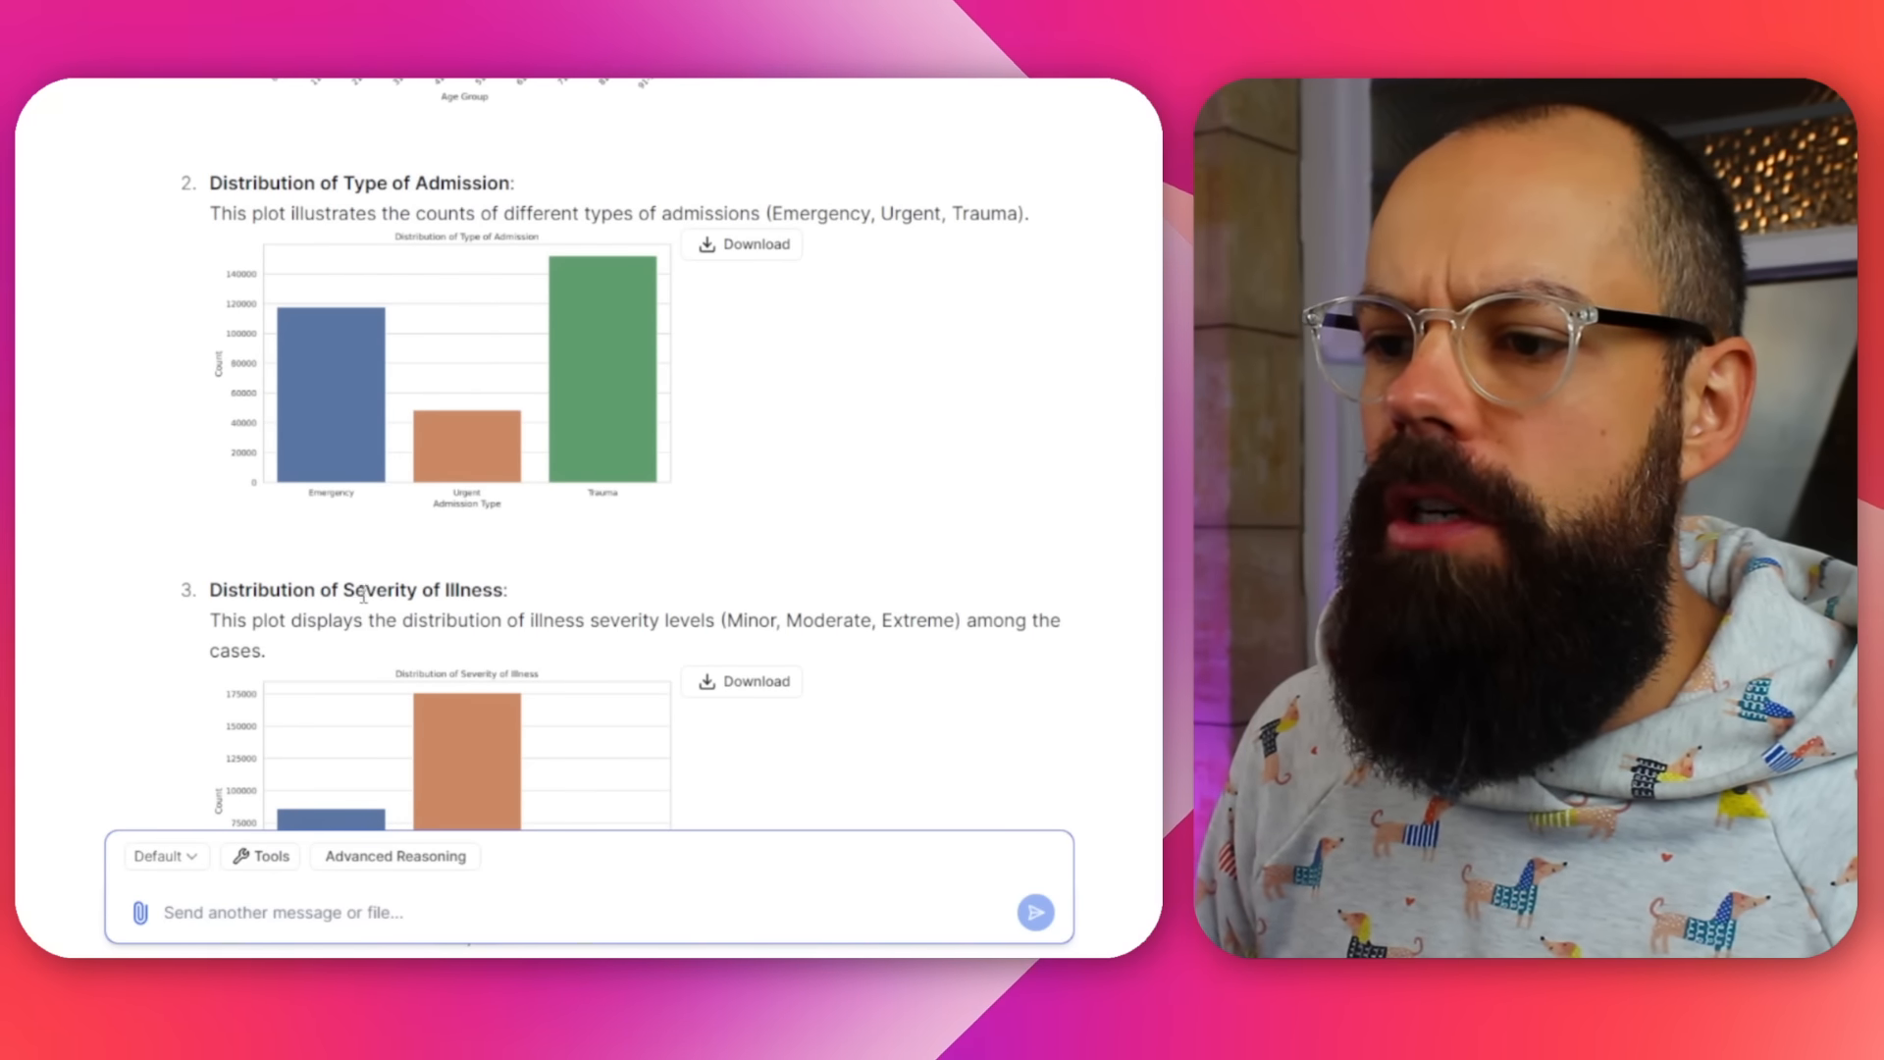
pyautogui.scroll(-3)
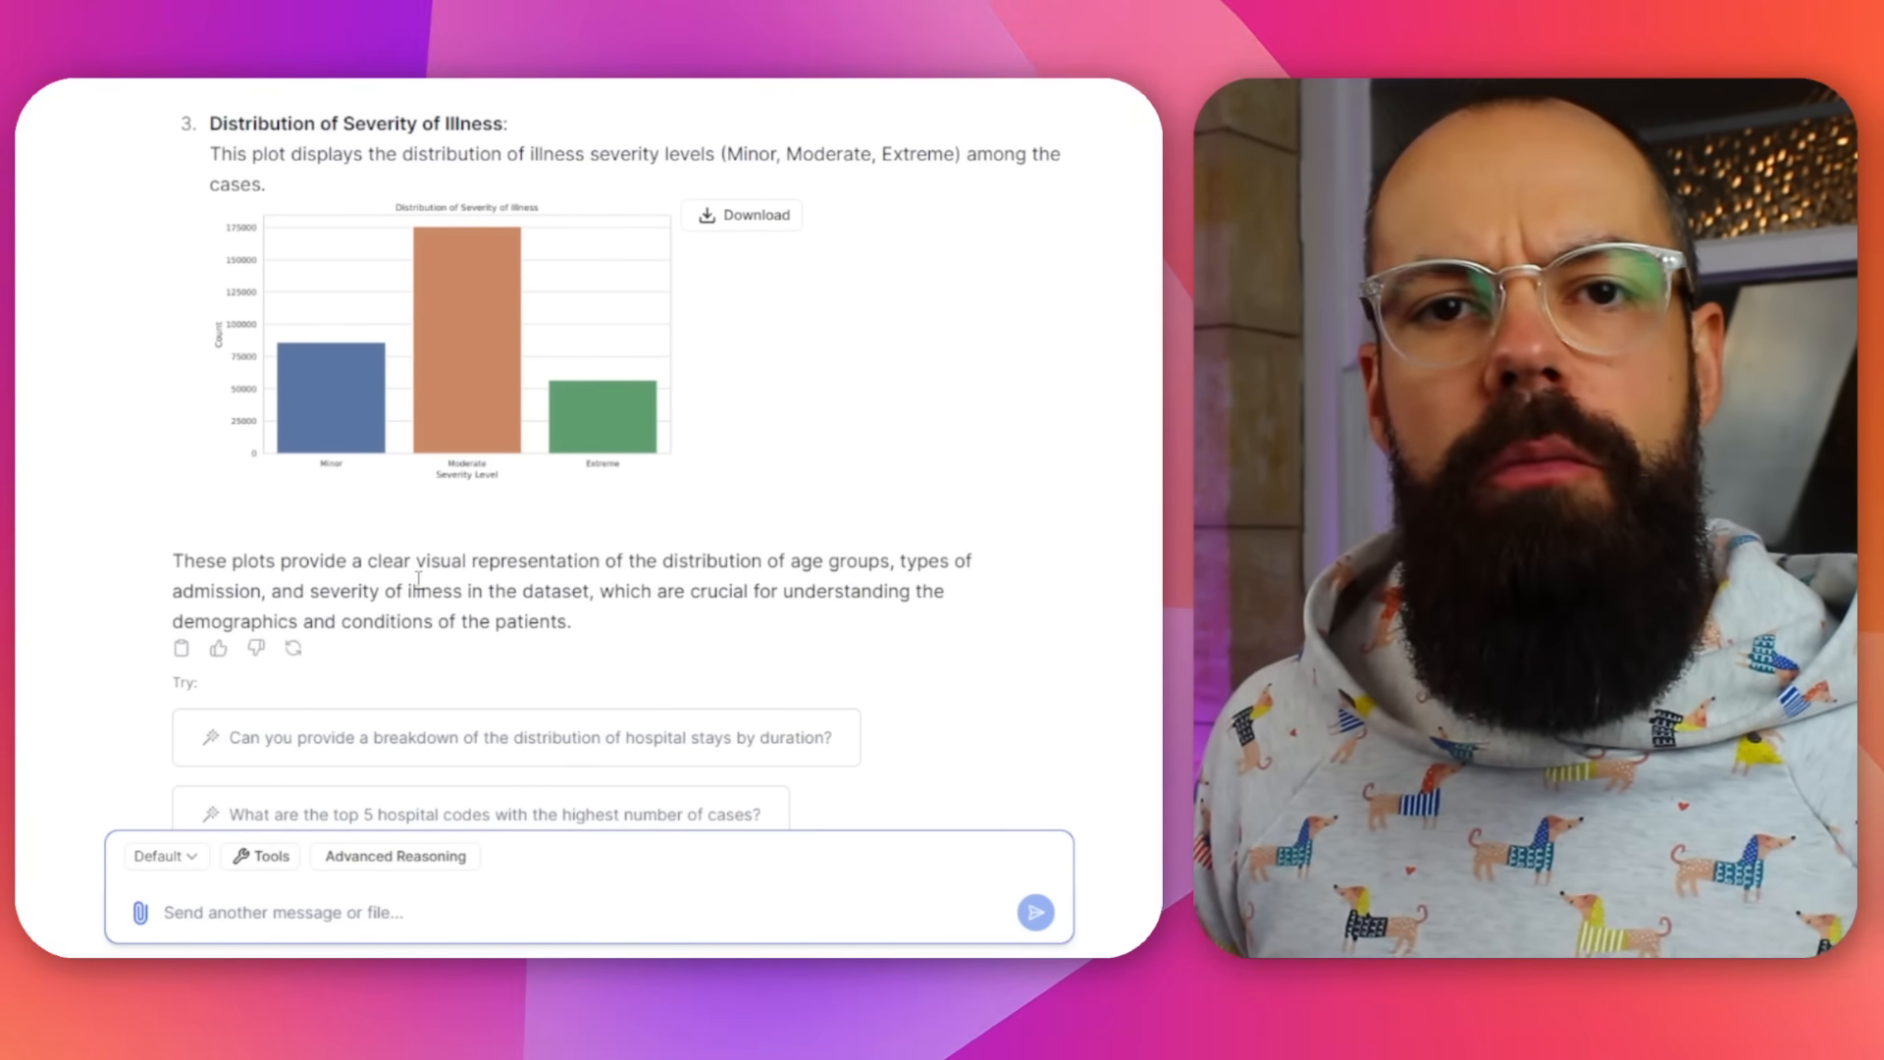
pyautogui.scroll(3)
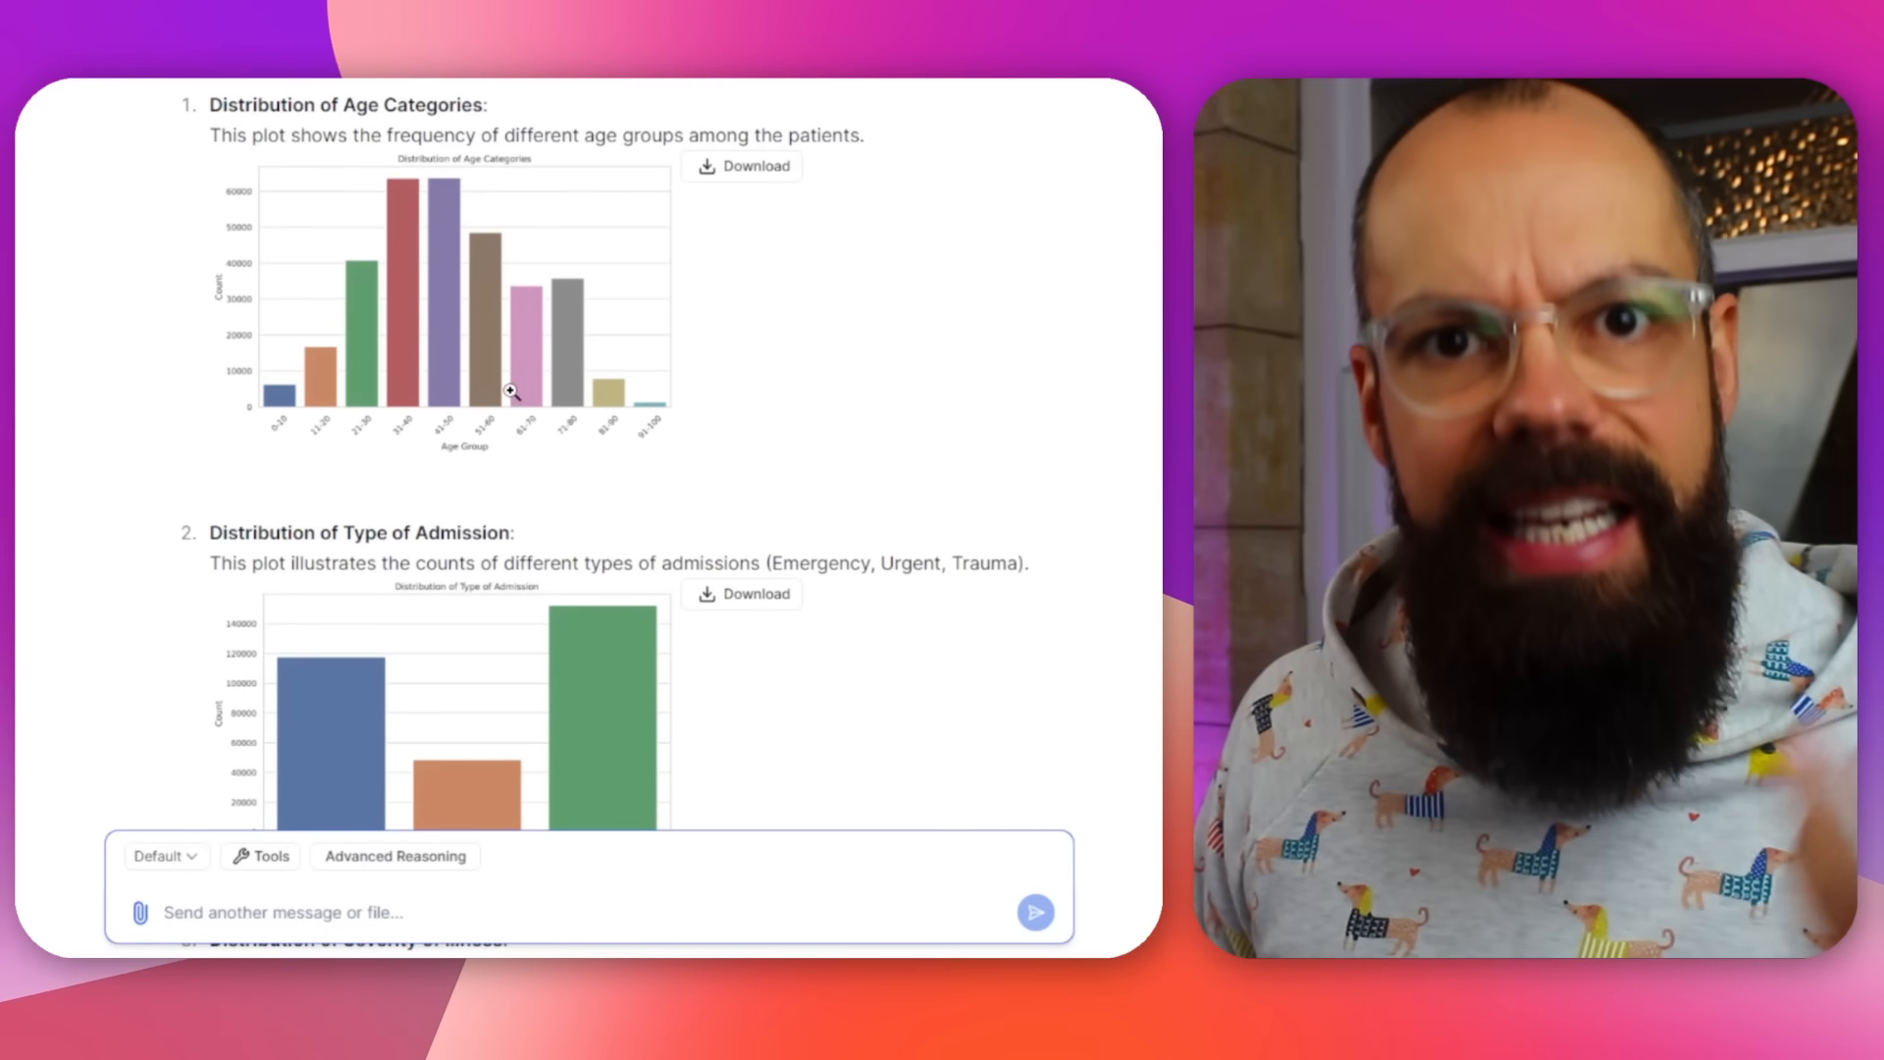
pyautogui.moveTo(548, 305)
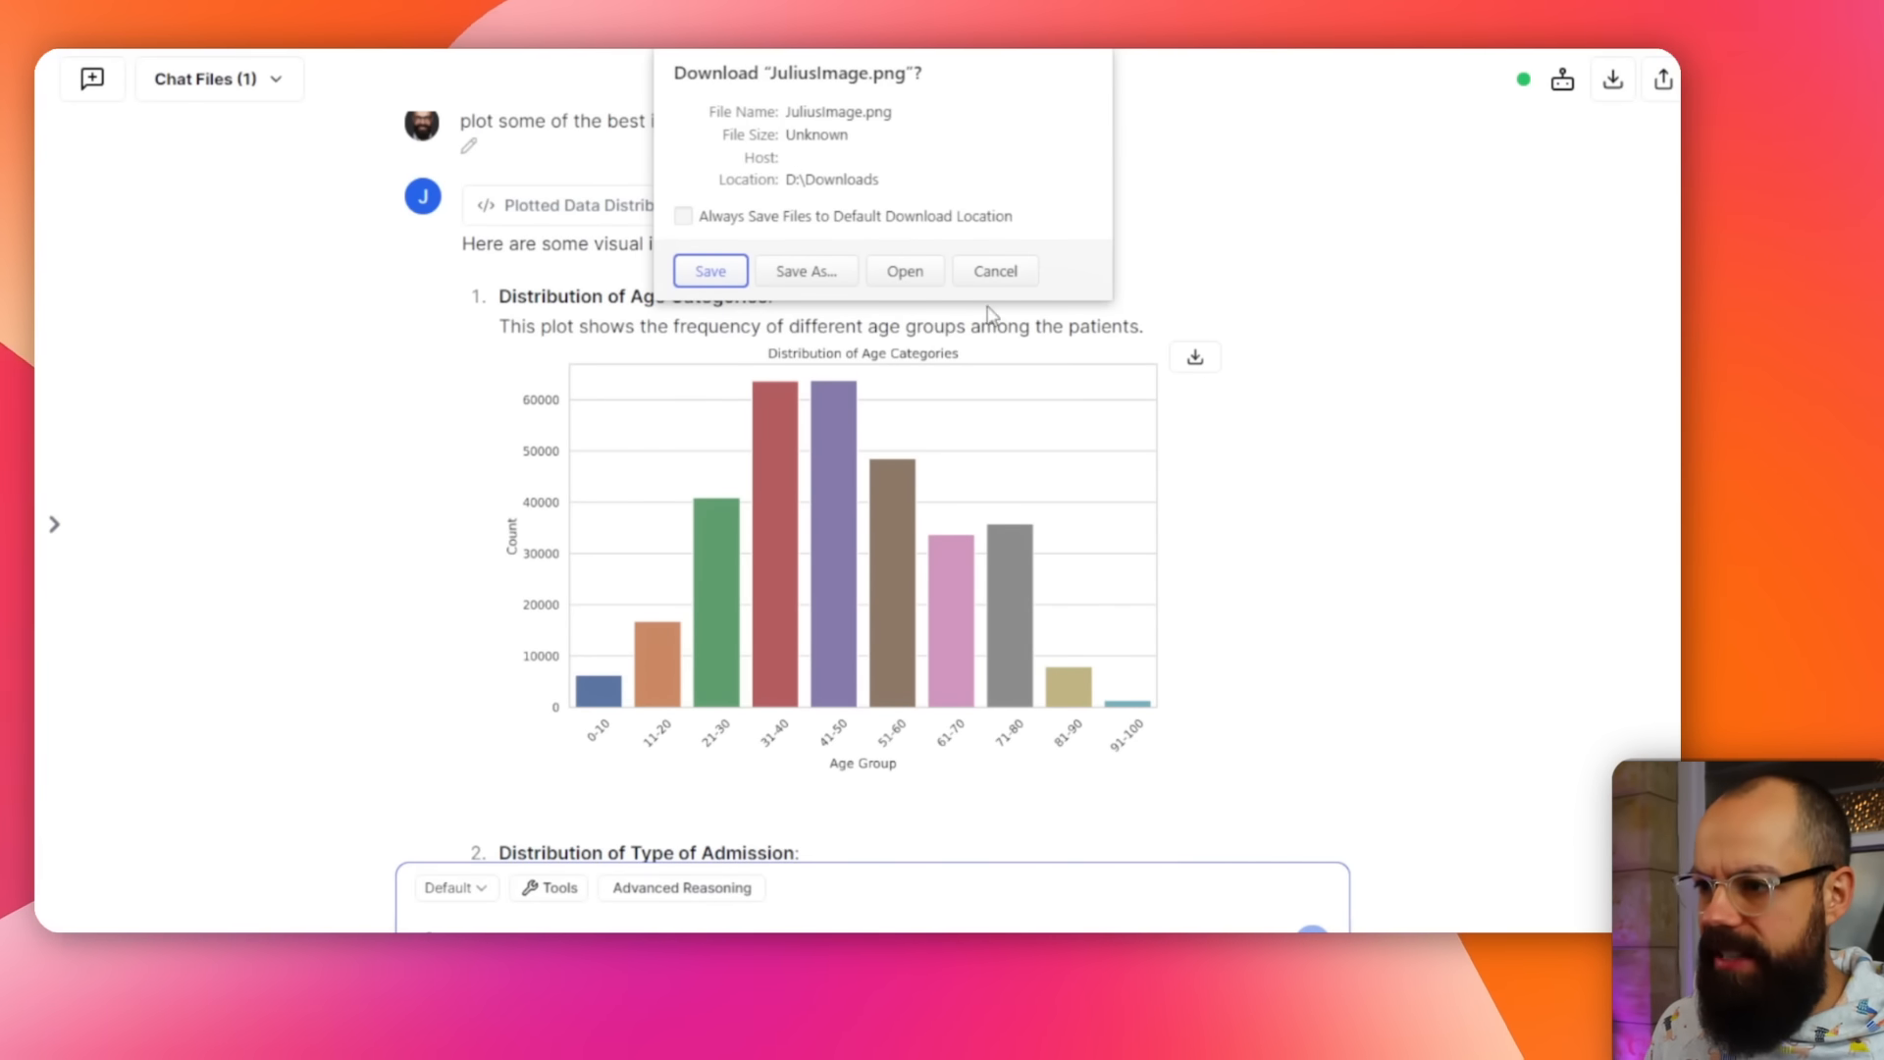
# - Save the Distribution of Age Categories image to downloads and scroll to follow-up suggestions
pyautogui.click(708, 271)
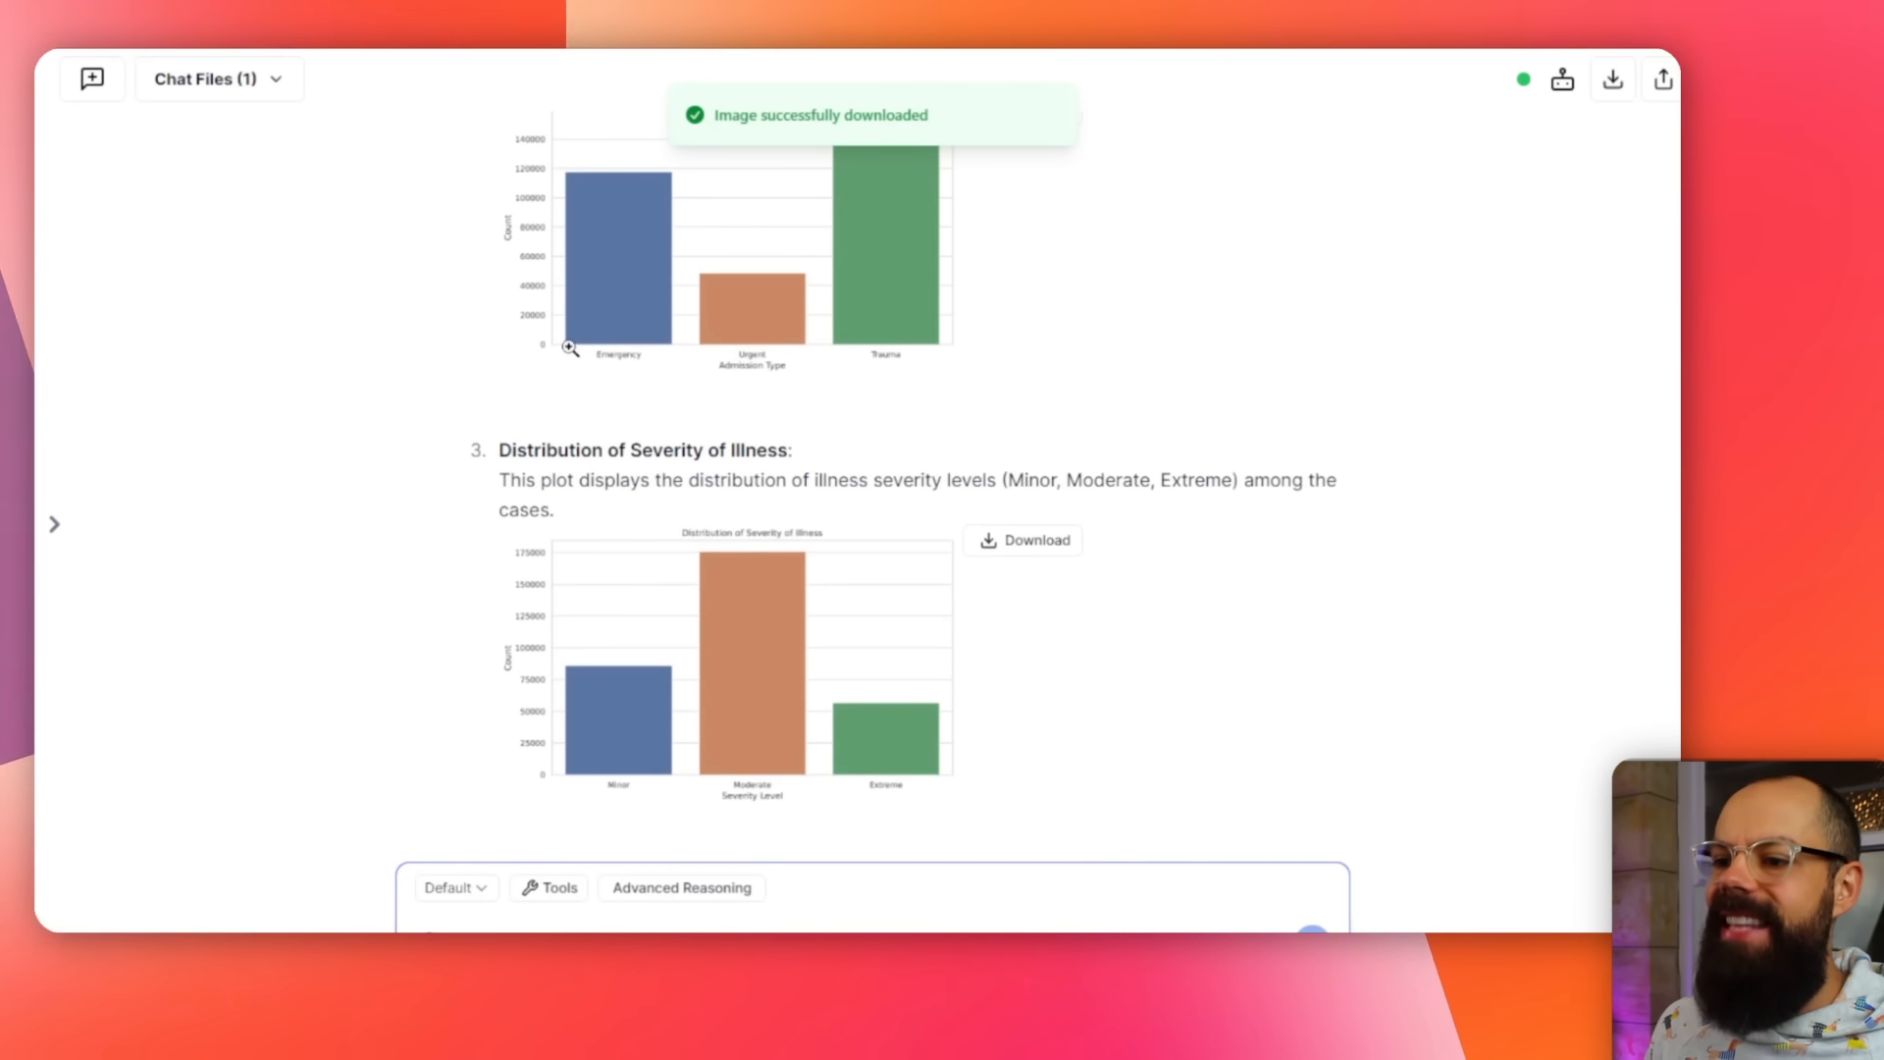
pyautogui.scroll(-3)
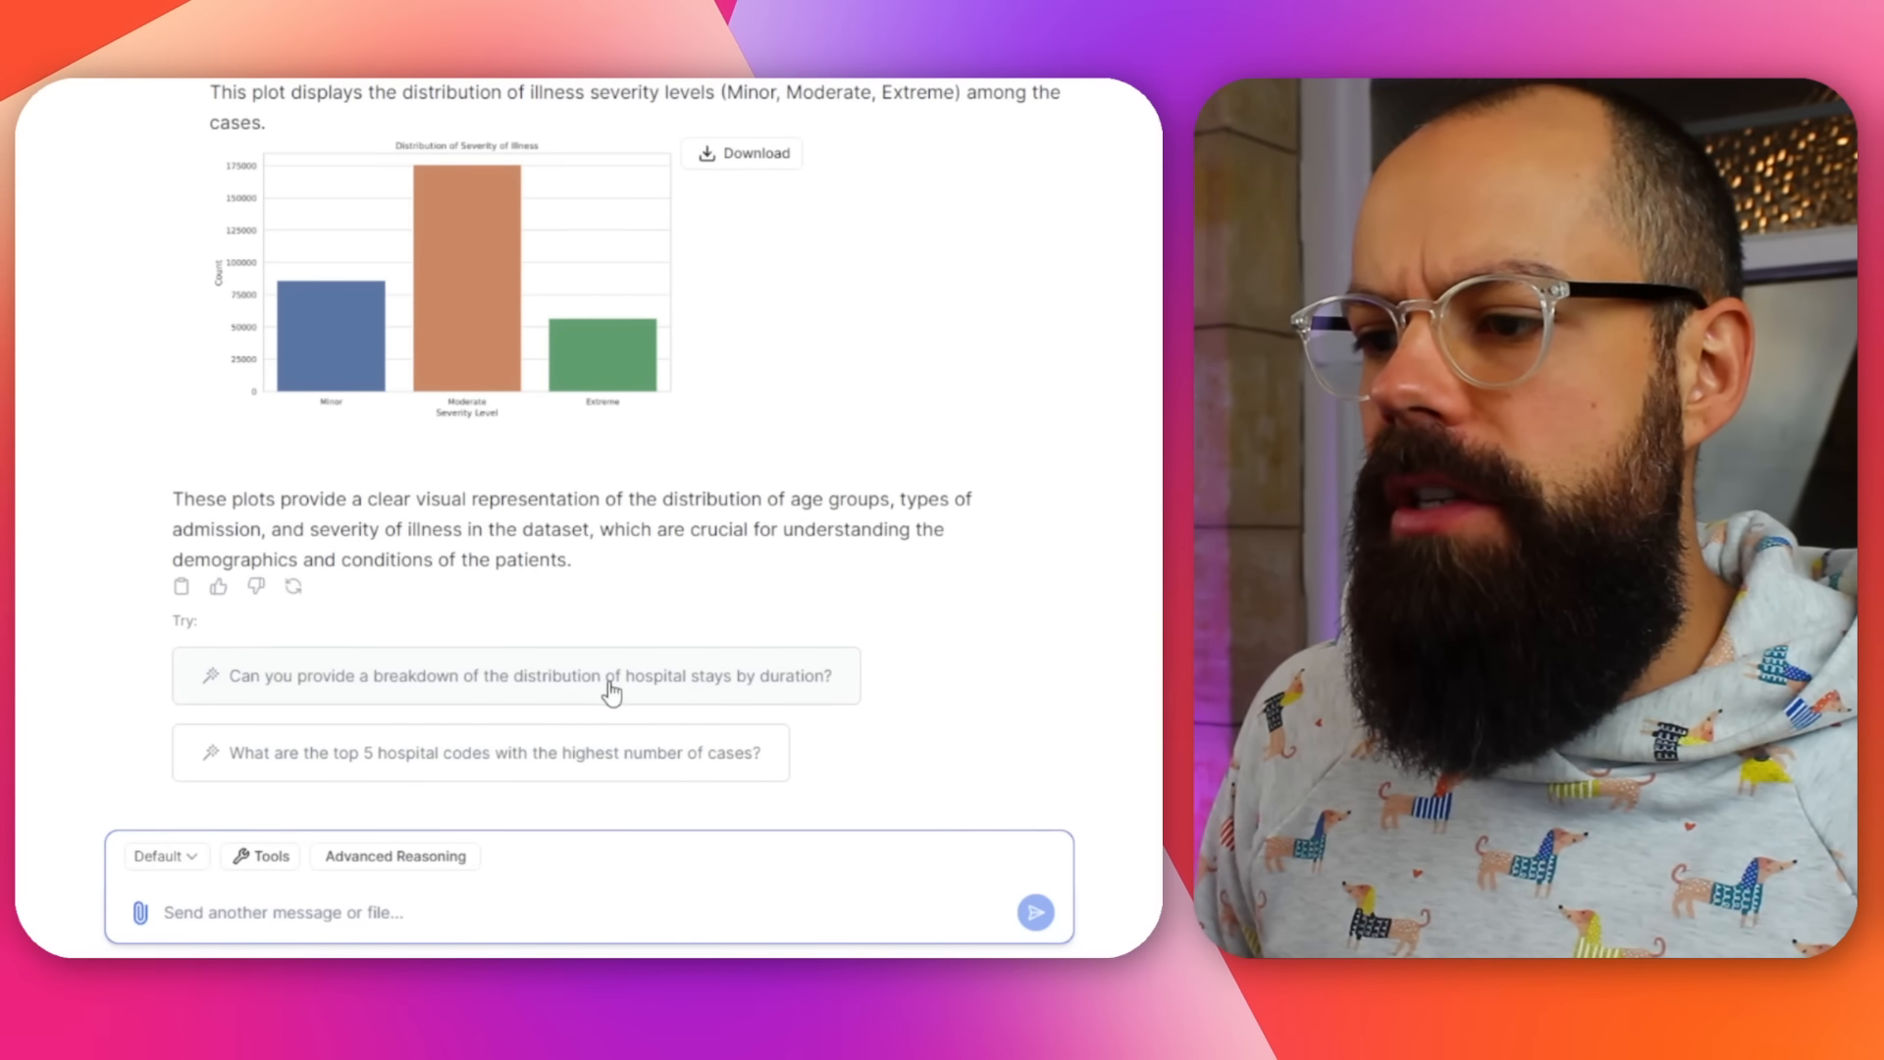
# - Request the hospital stay duration breakdown and scroll through the error and corrected bar chart
pyautogui.click(519, 674)
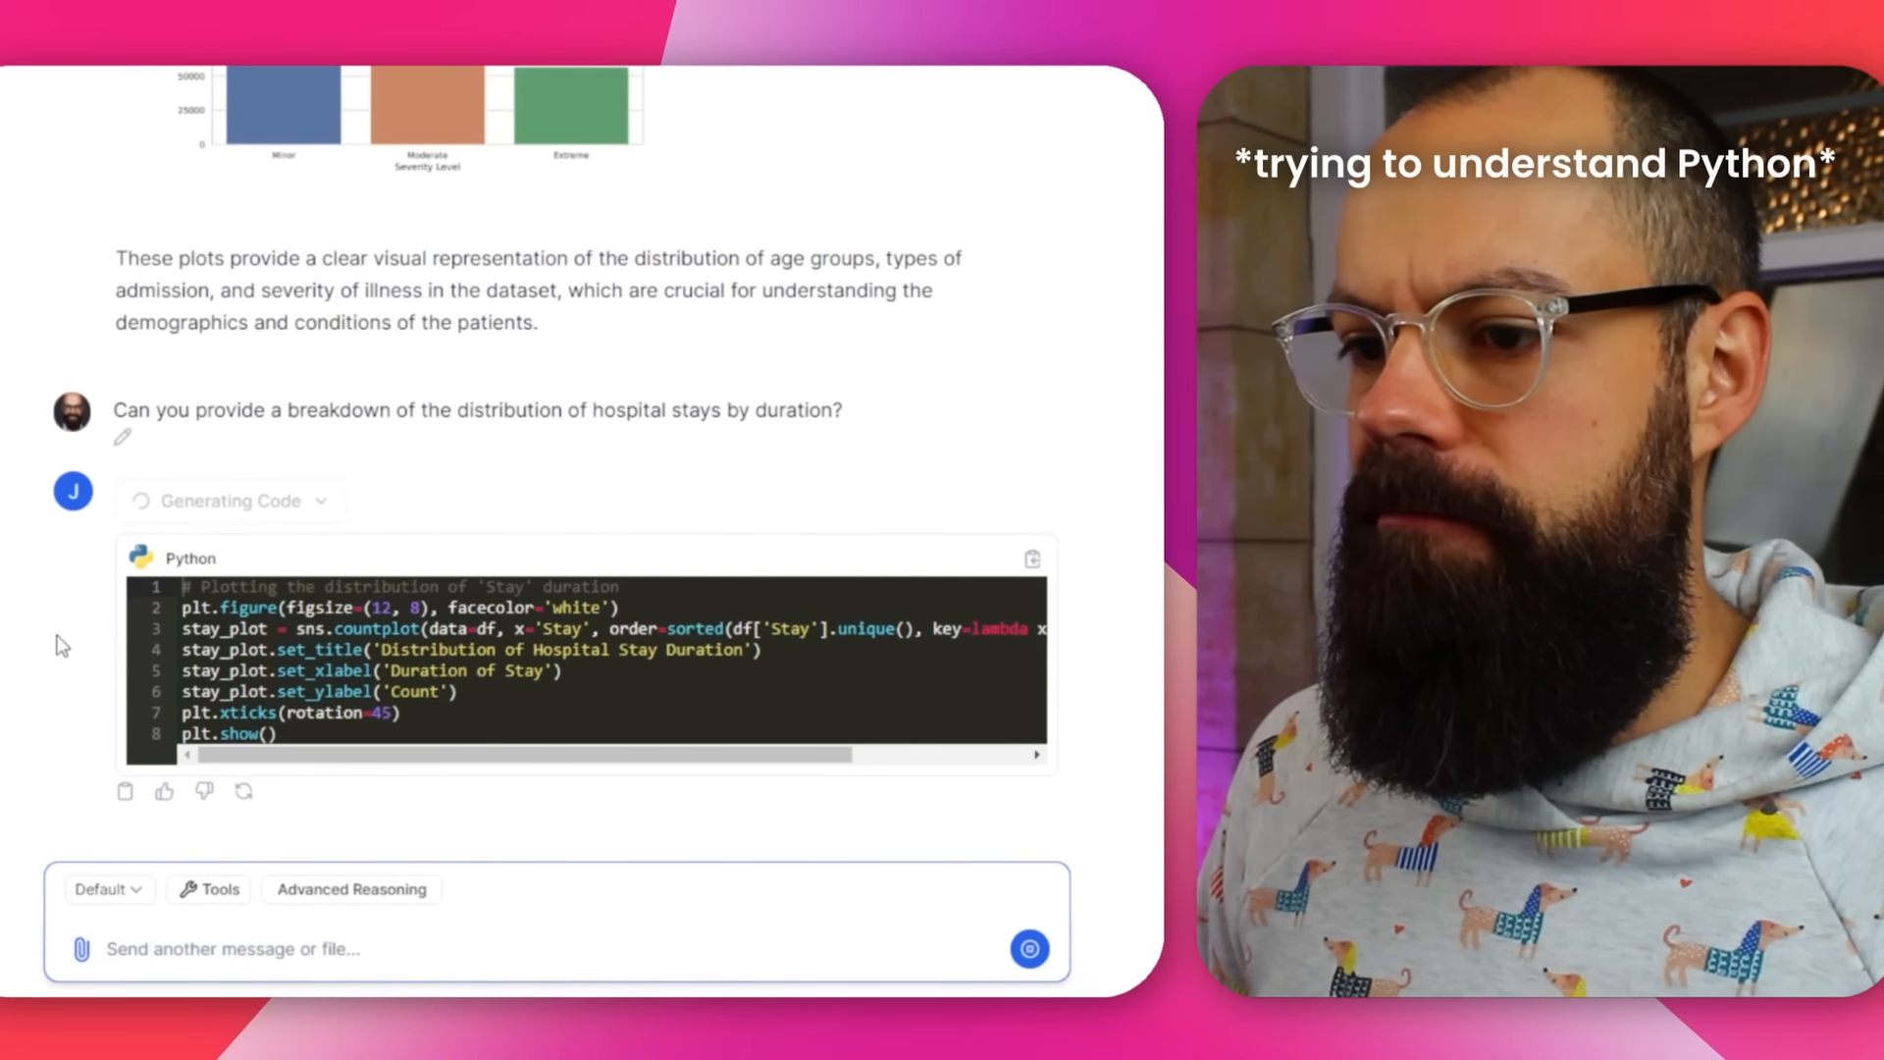
pyautogui.scroll(-3)
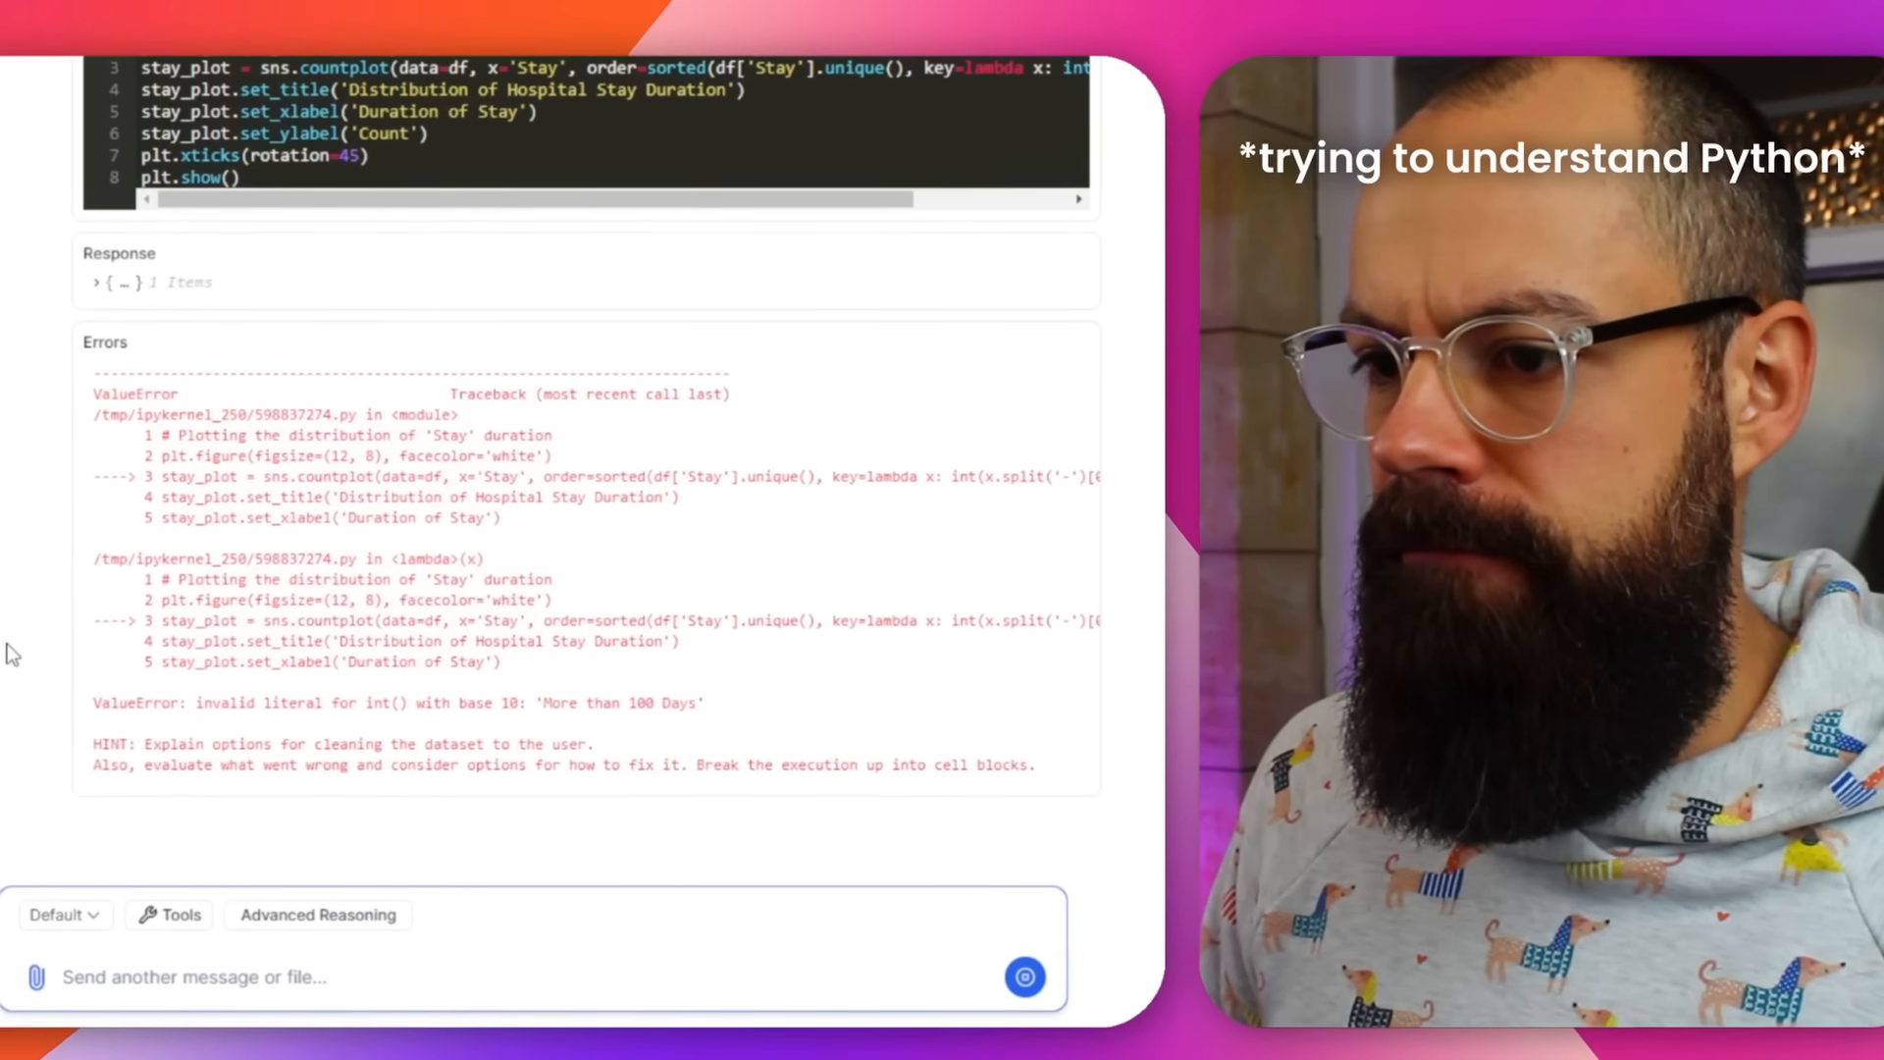
pyautogui.scroll(-3)
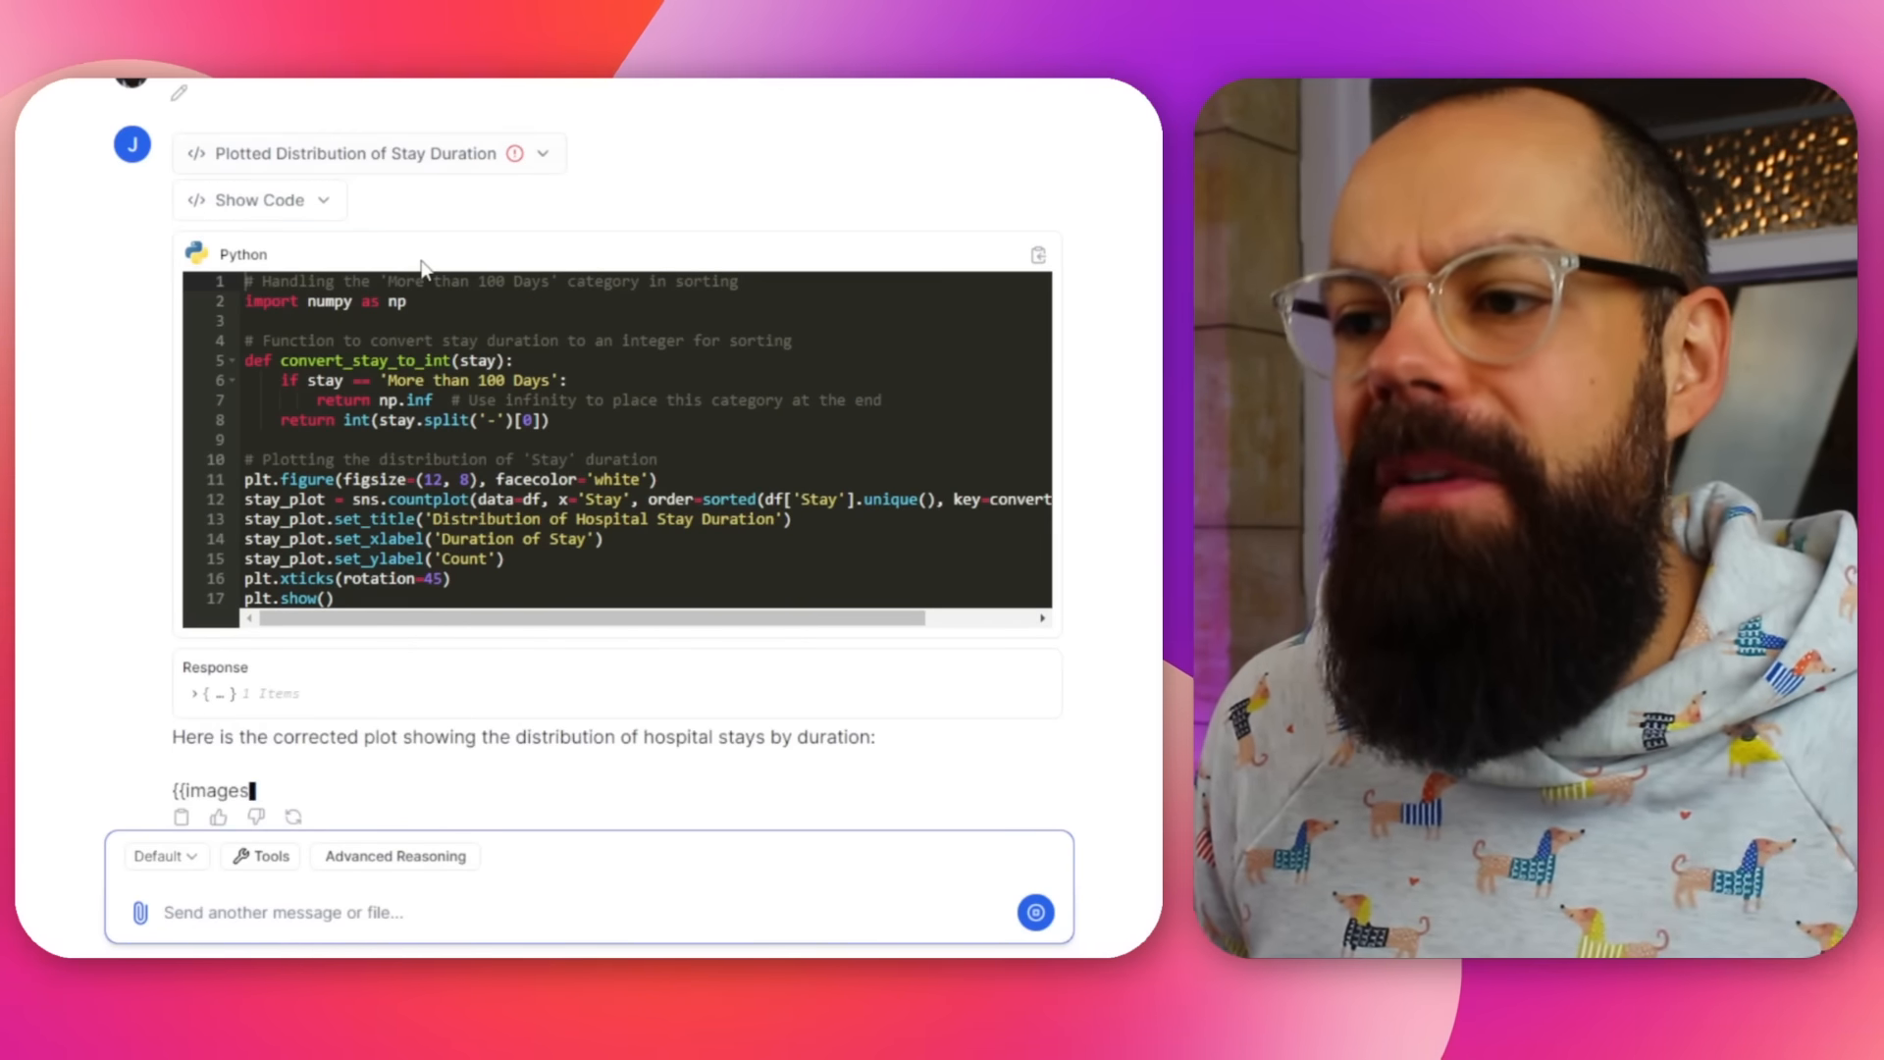
pyautogui.scroll(-3)
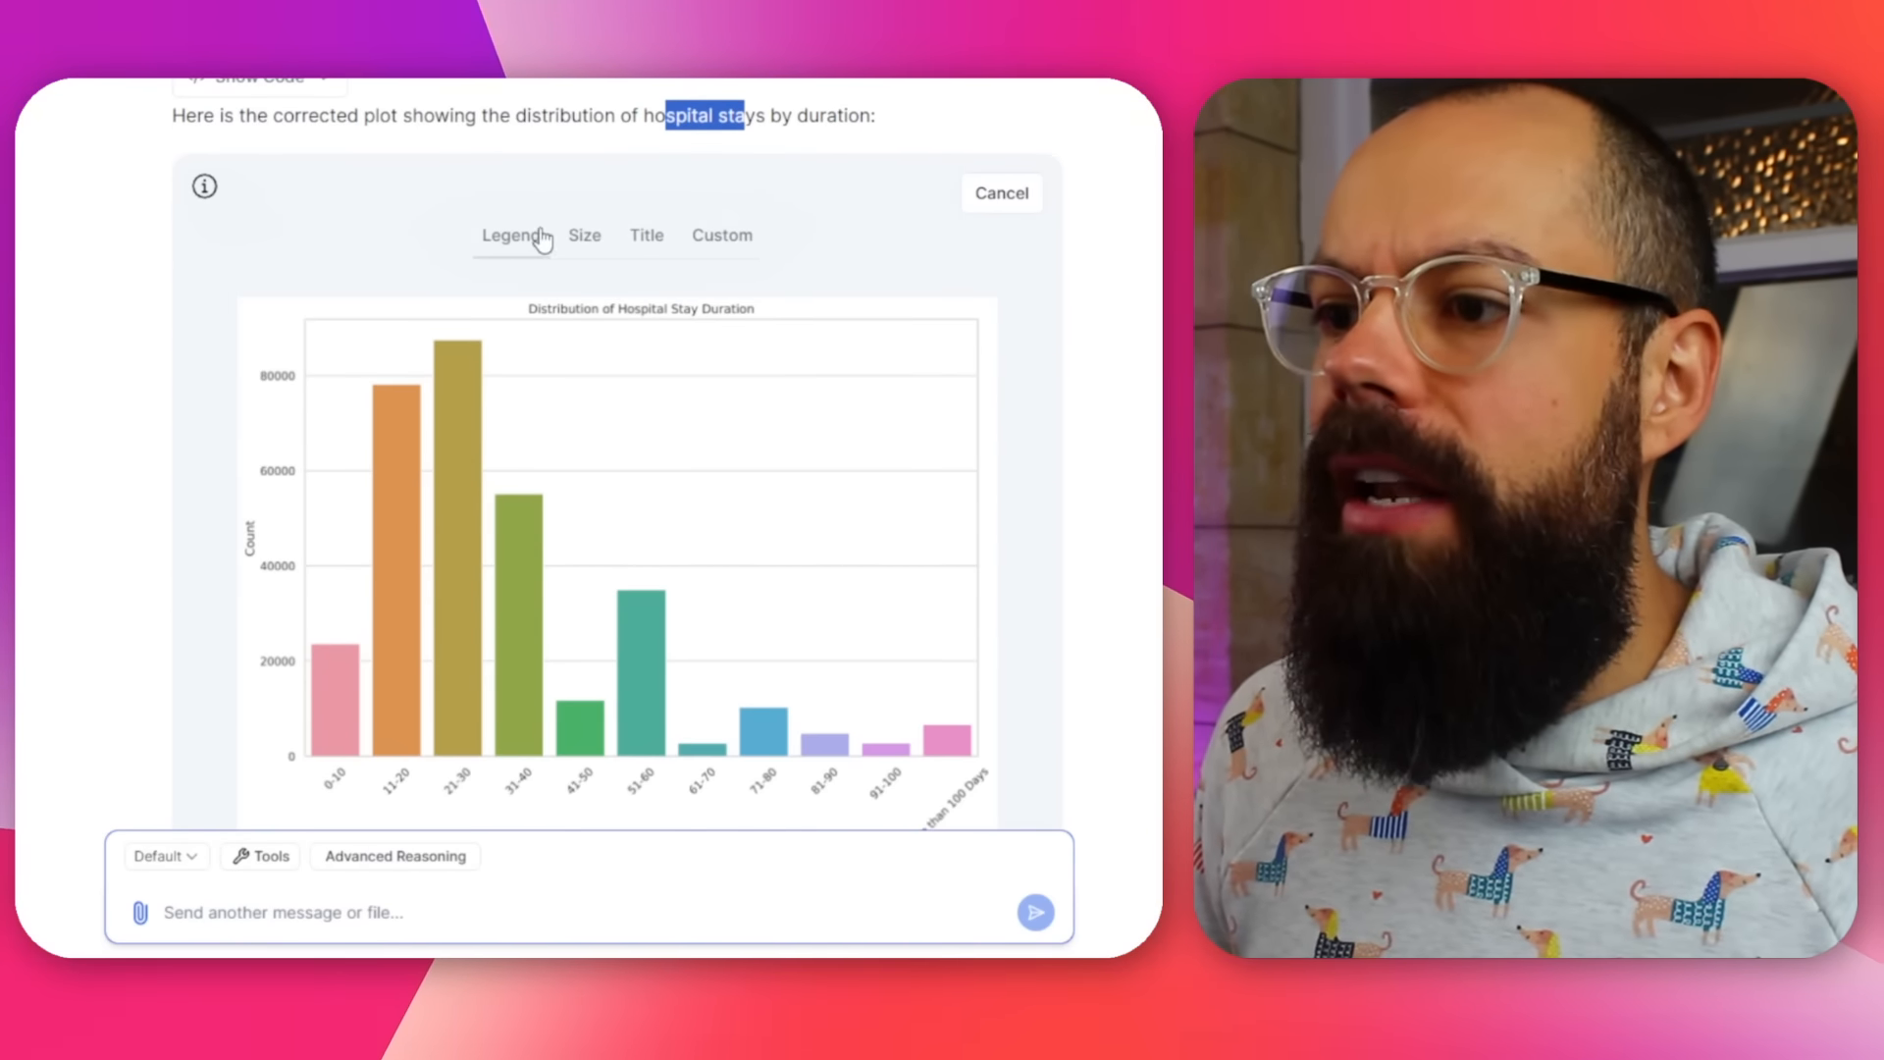
# - Browse the stay duration chart's Size and Custom edit-graph settings
pyautogui.click(584, 236)
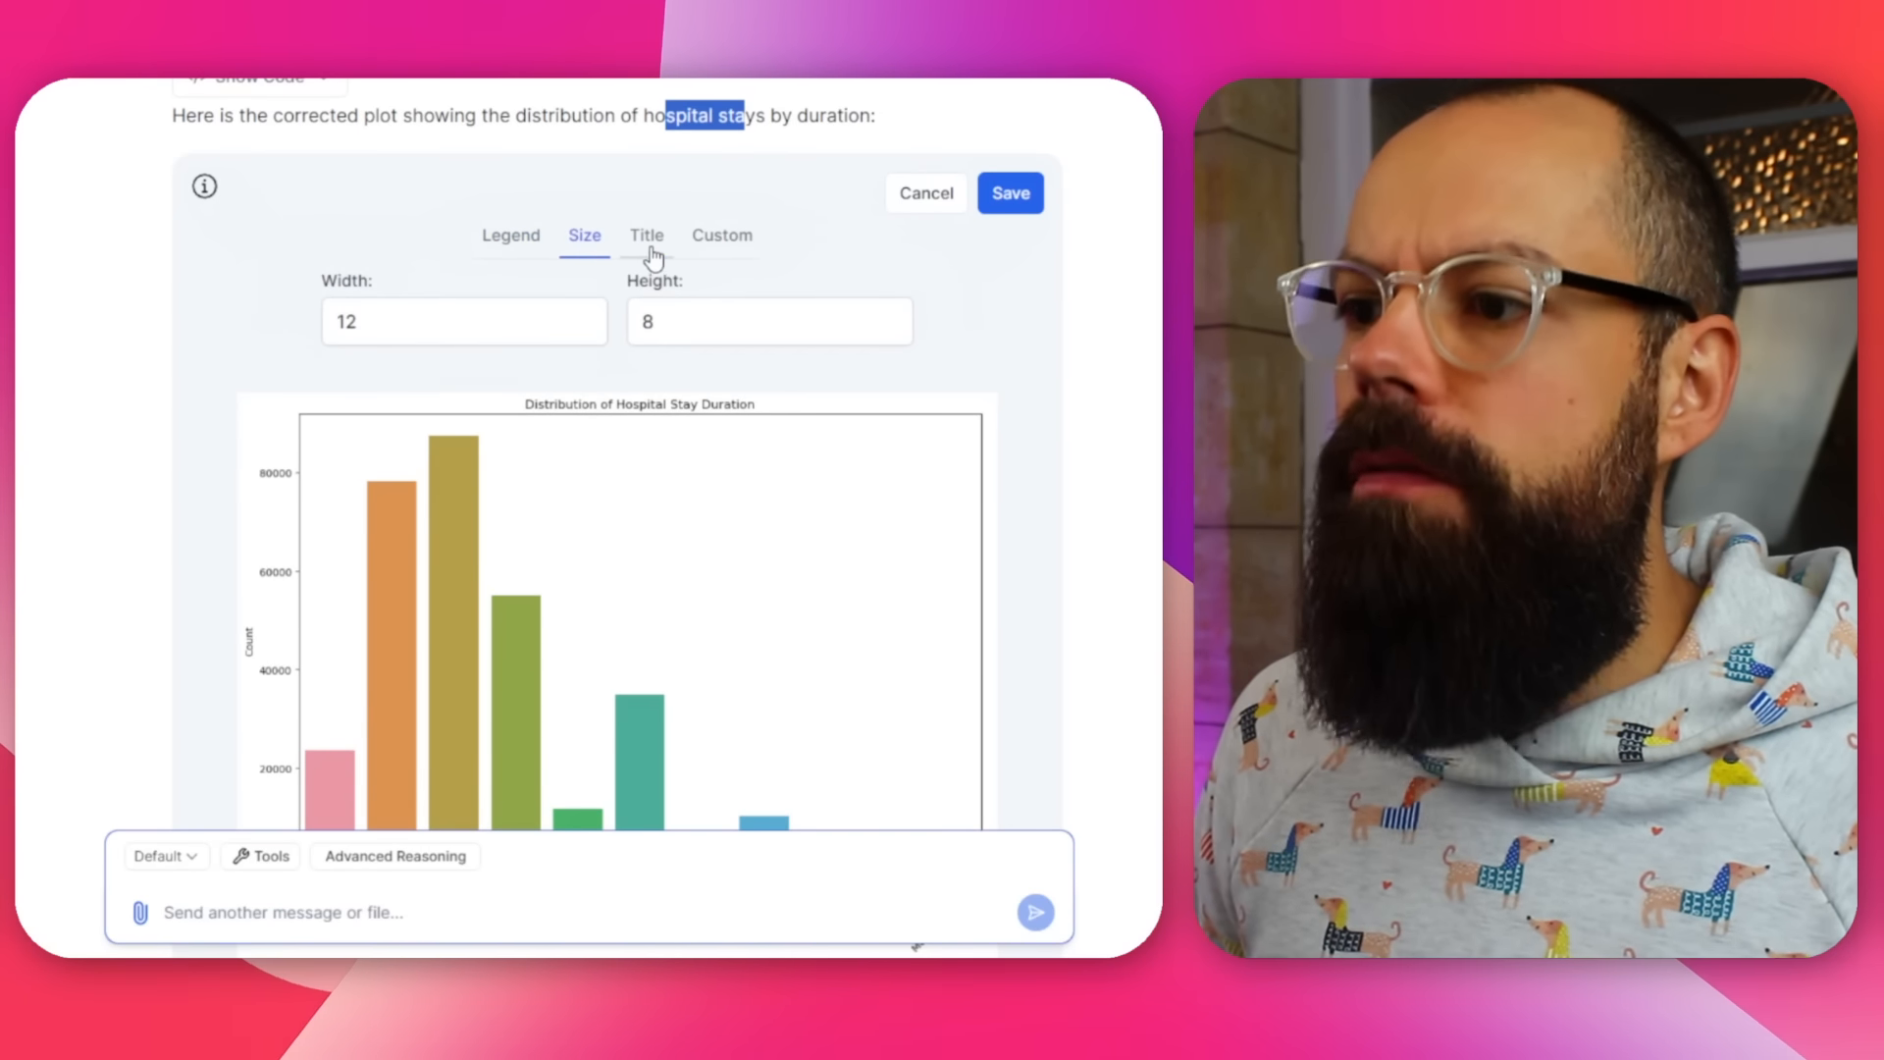
pyautogui.click(722, 235)
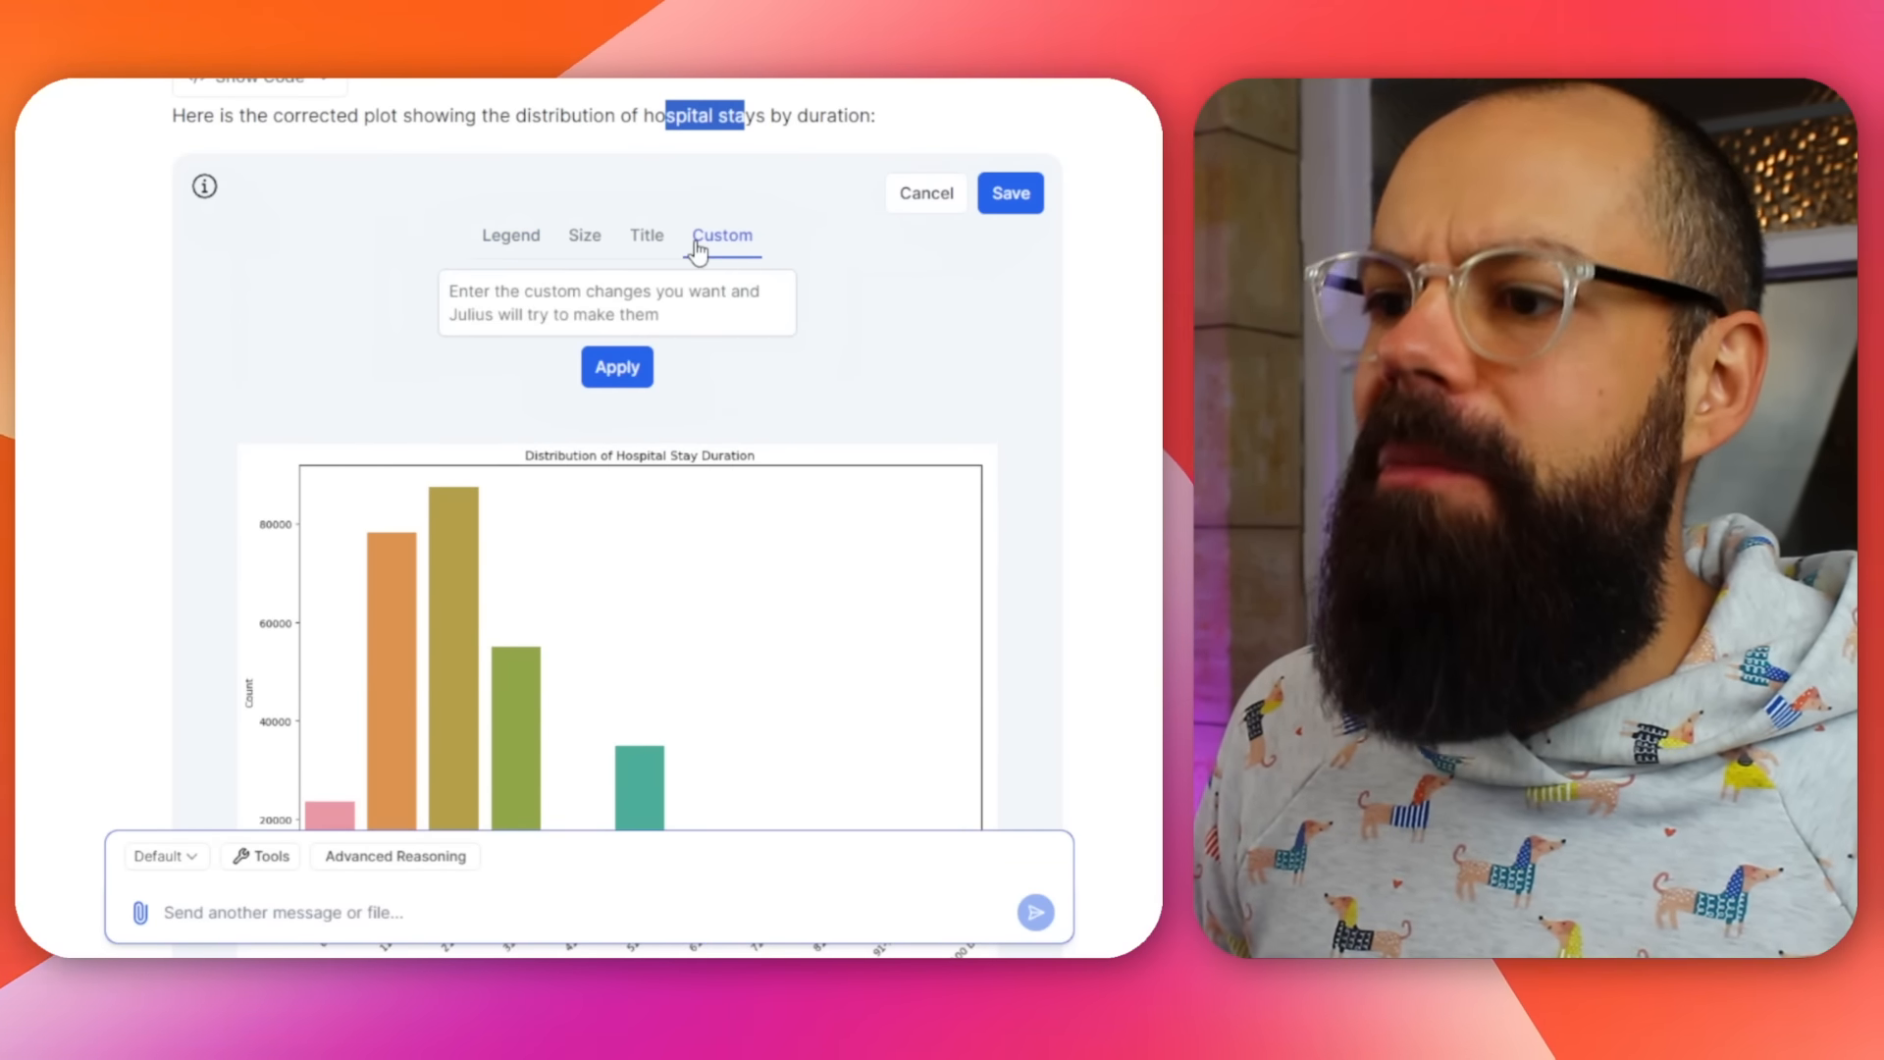
pyautogui.click(616, 303)
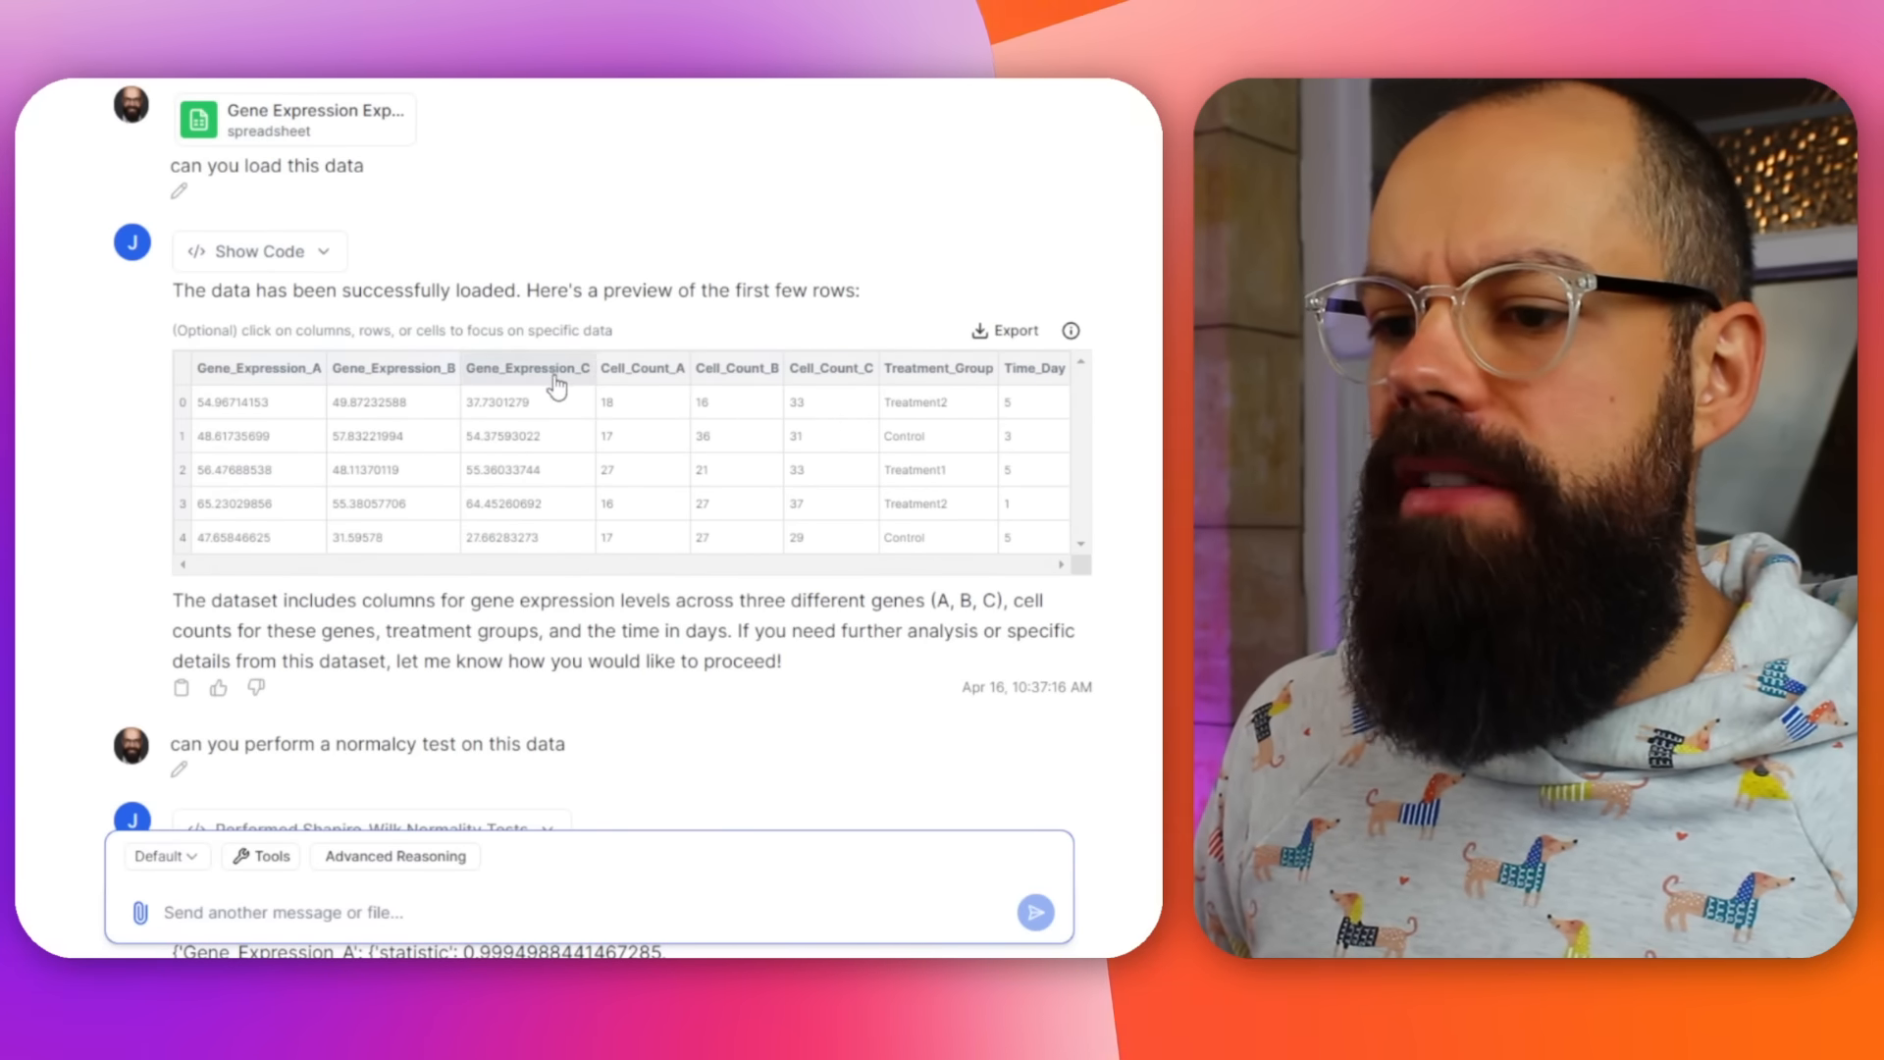
# - Scroll the gene expression normality test results and highlight the box plot request wording
pyautogui.scroll(-3)
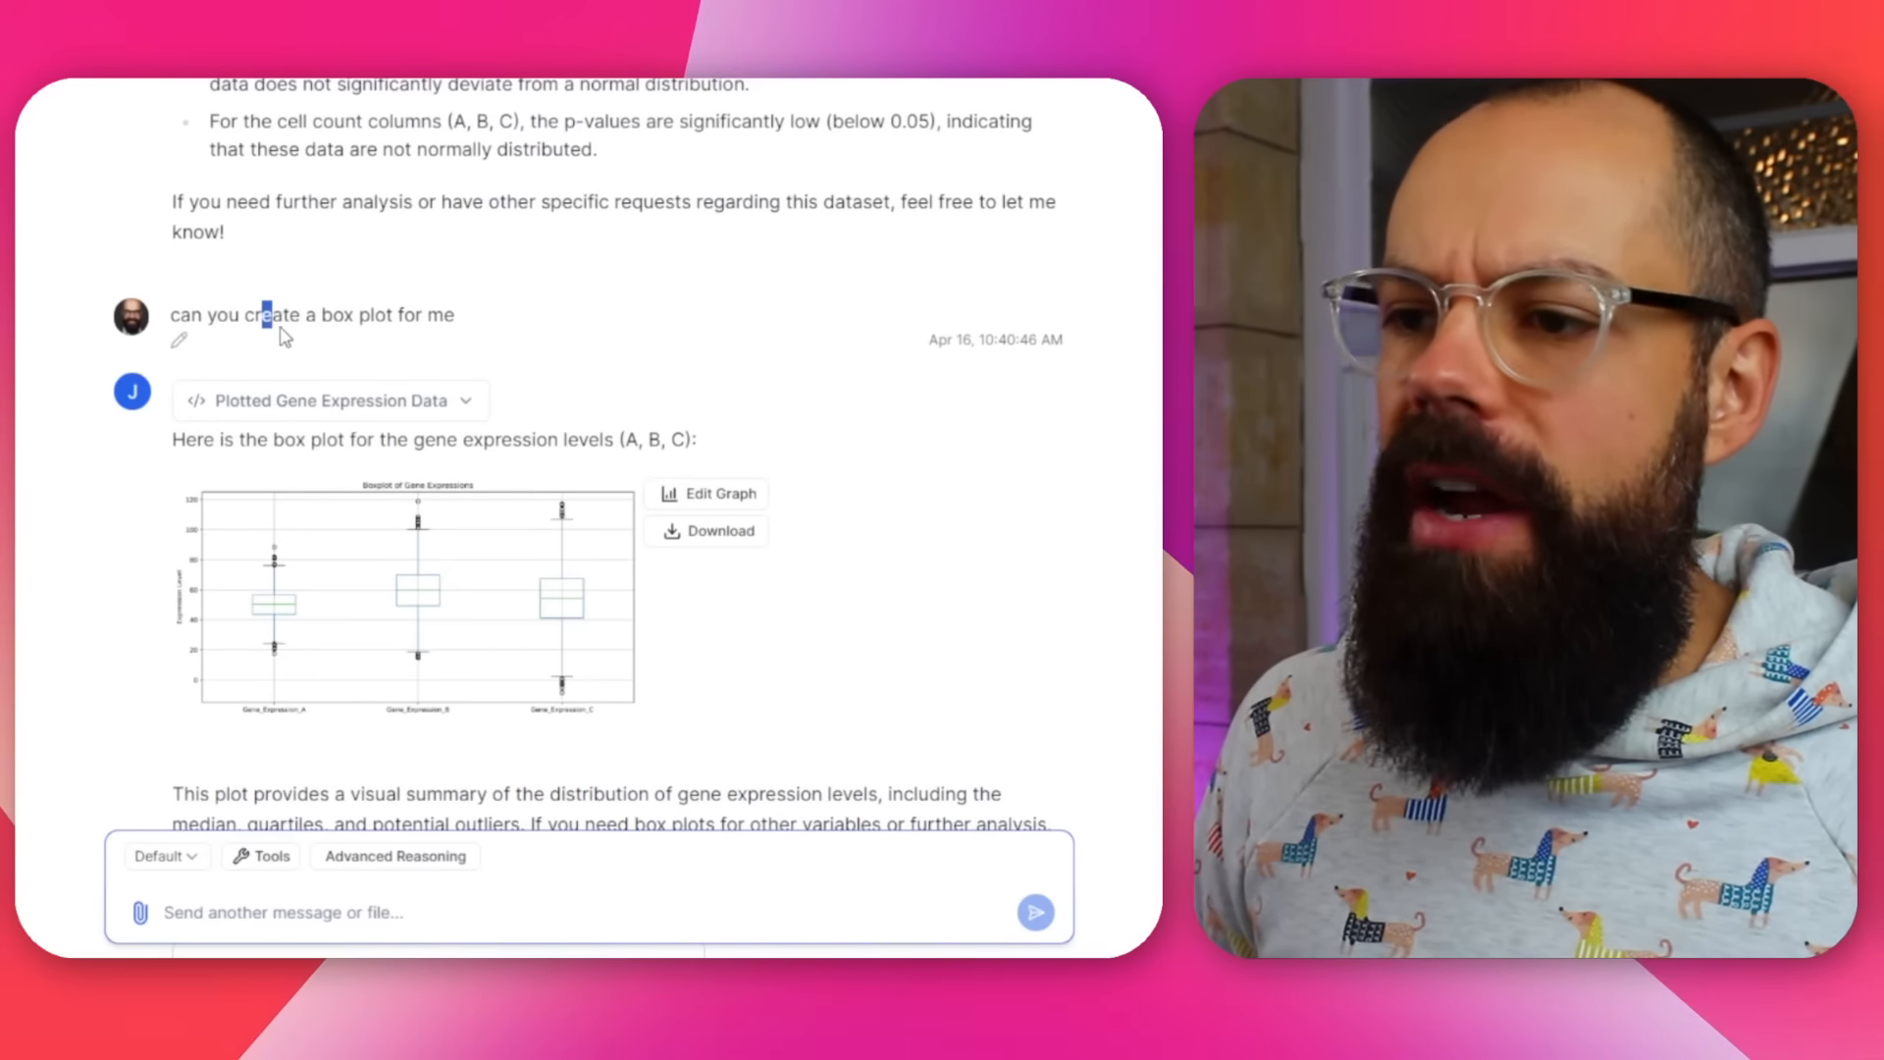
pyautogui.doubleClick(342, 315)
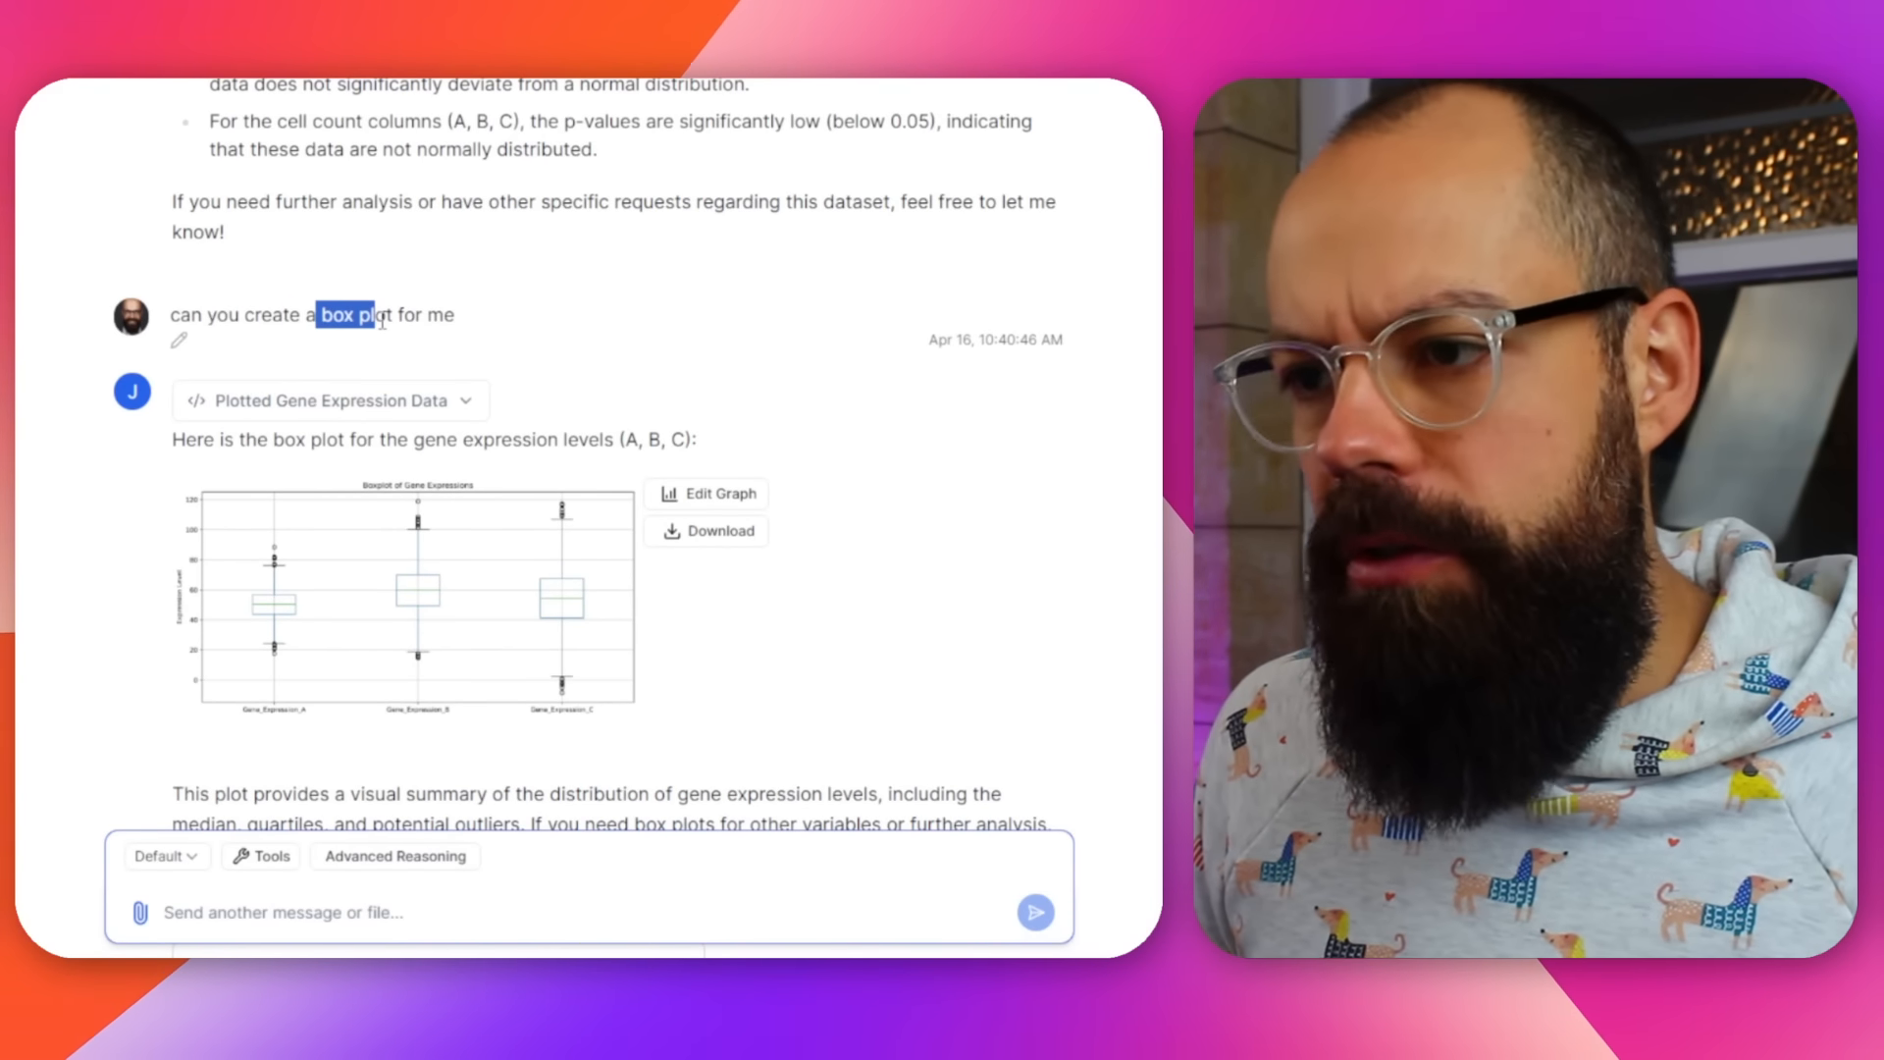
pyautogui.scroll(-3)
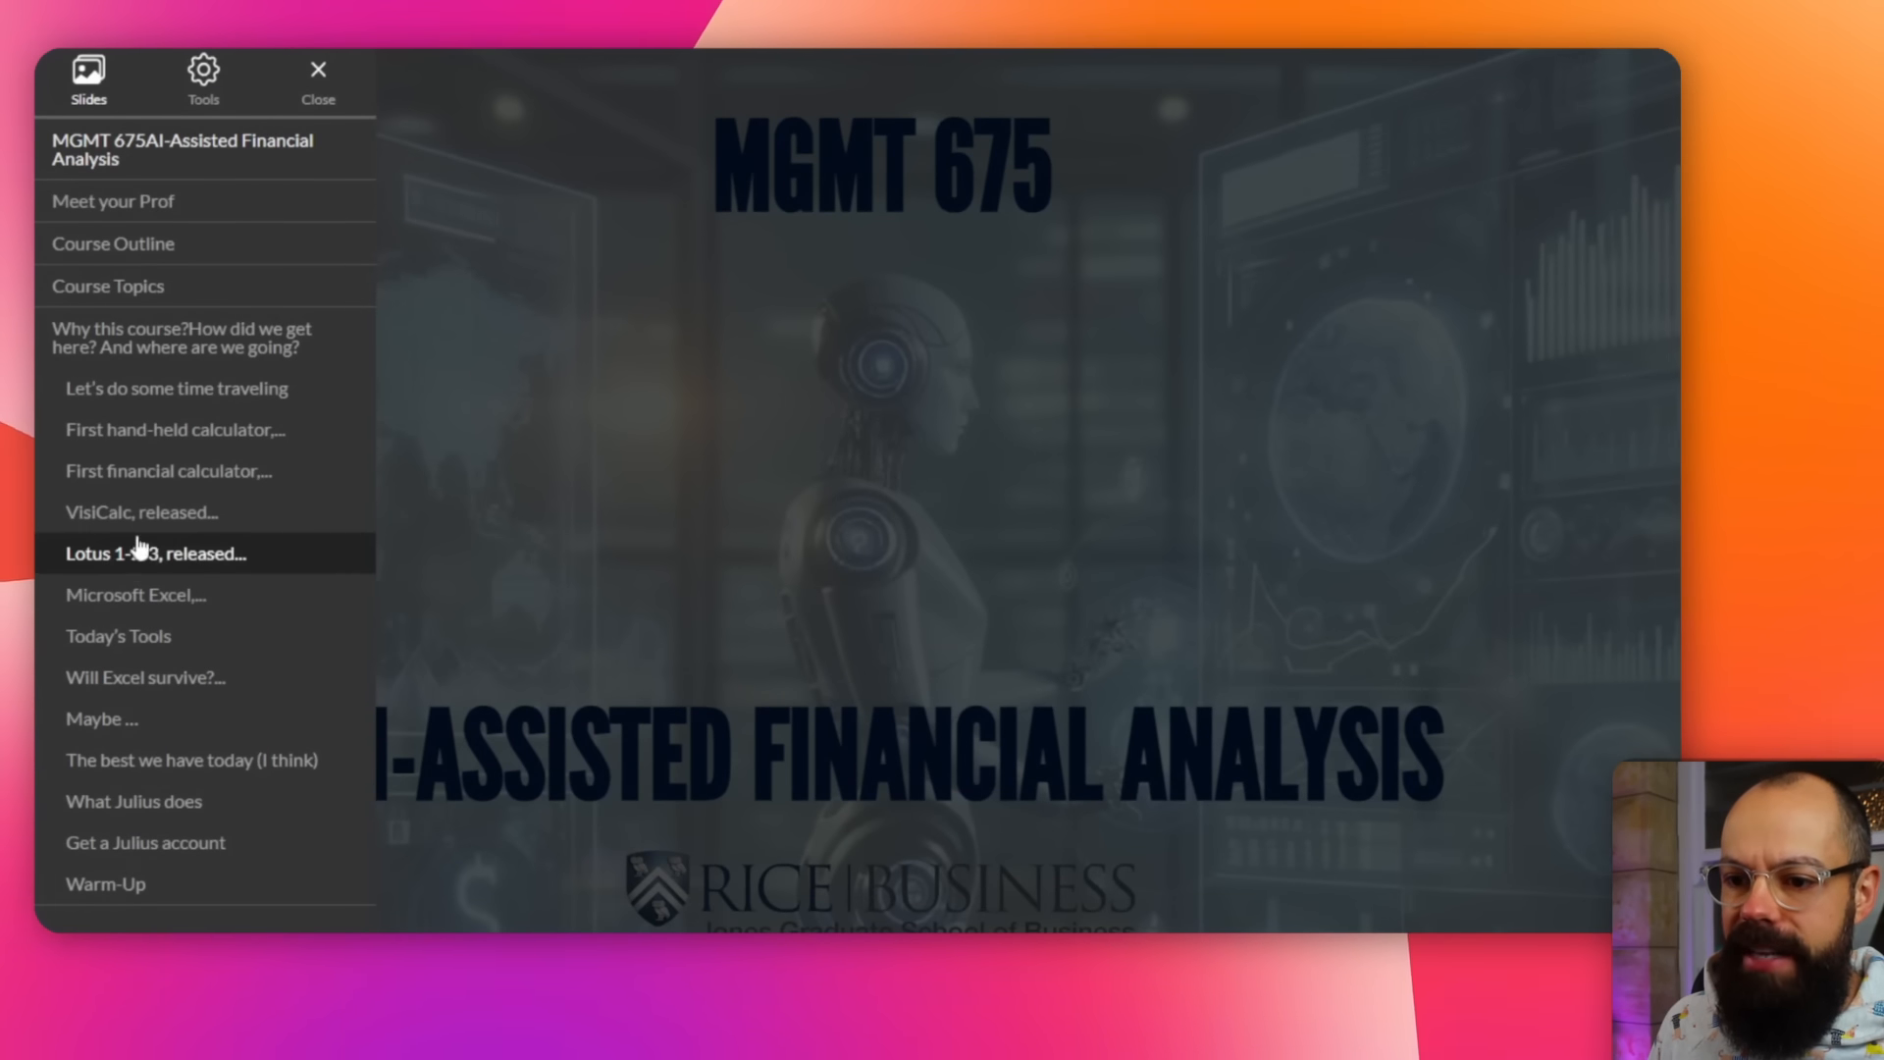
# - Jump to the 'The best we have today (I think)' slide in the Rice Business deck
pyautogui.click(192, 759)
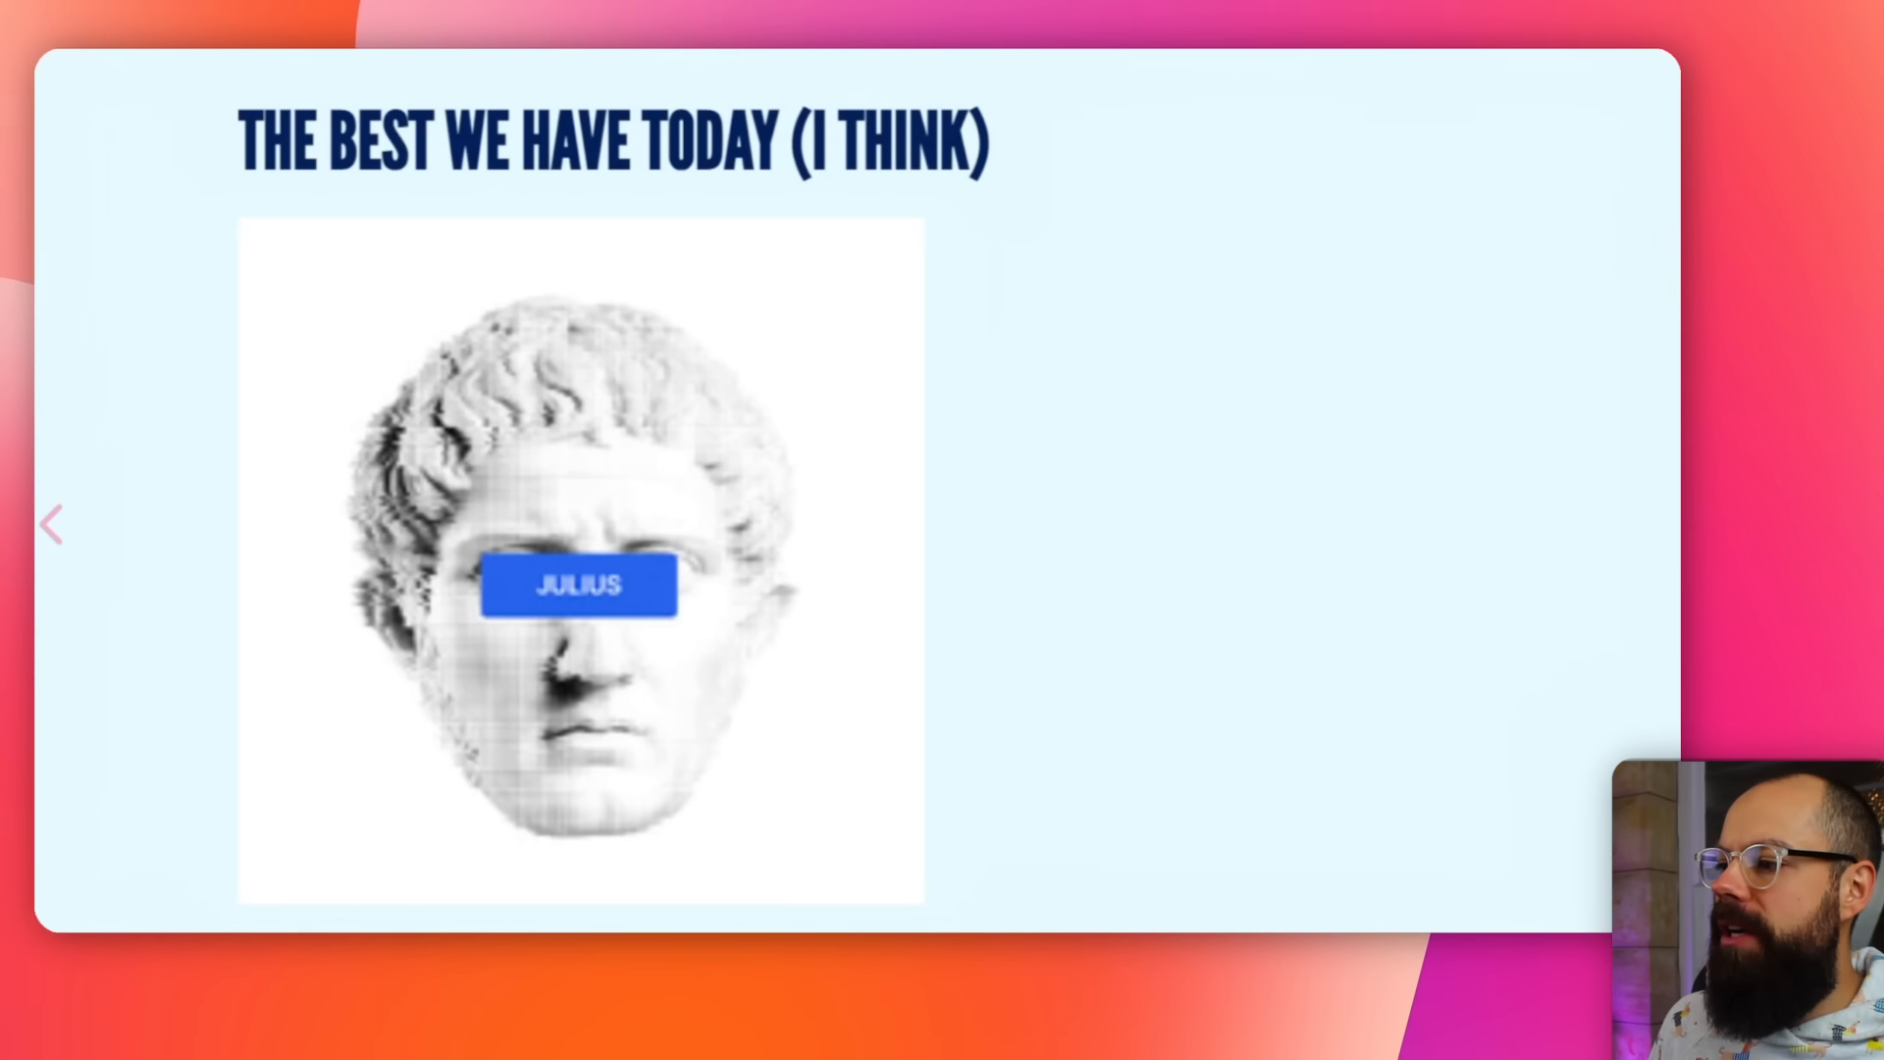
pyautogui.click(579, 585)
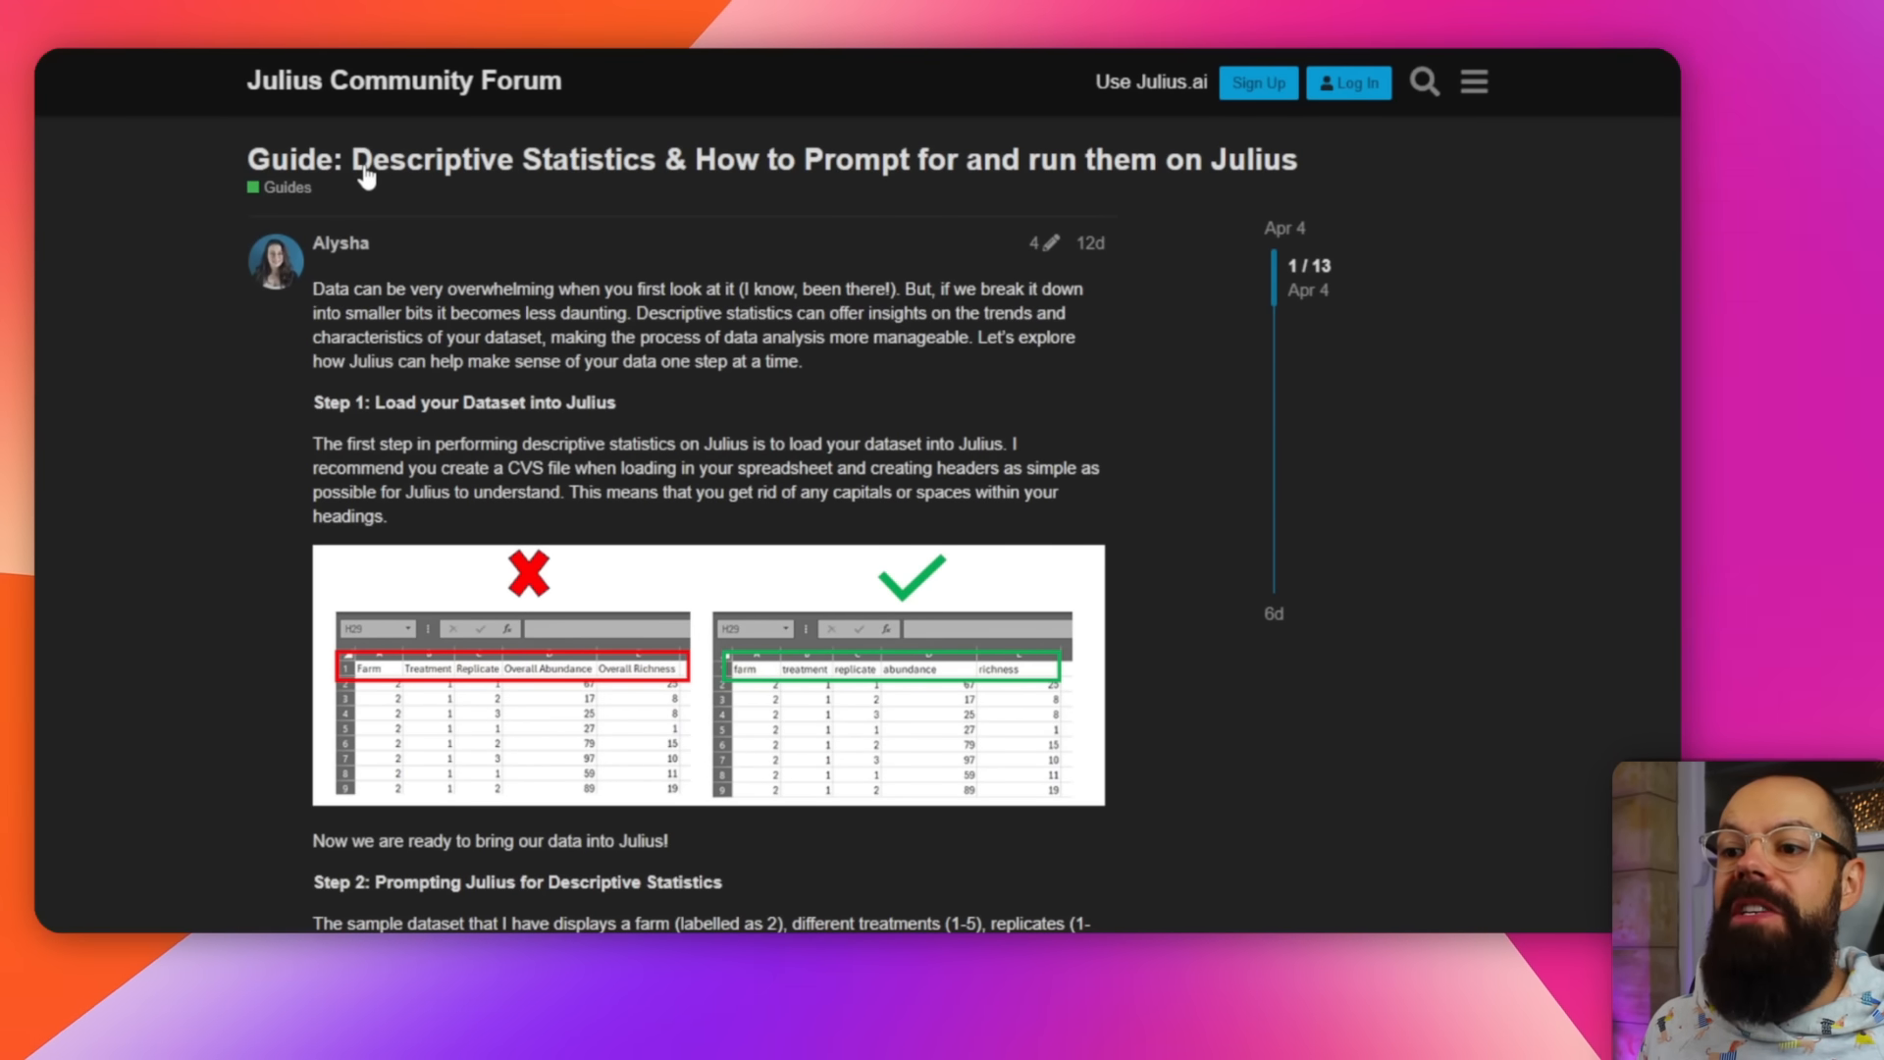
pyautogui.moveTo(968, 175)
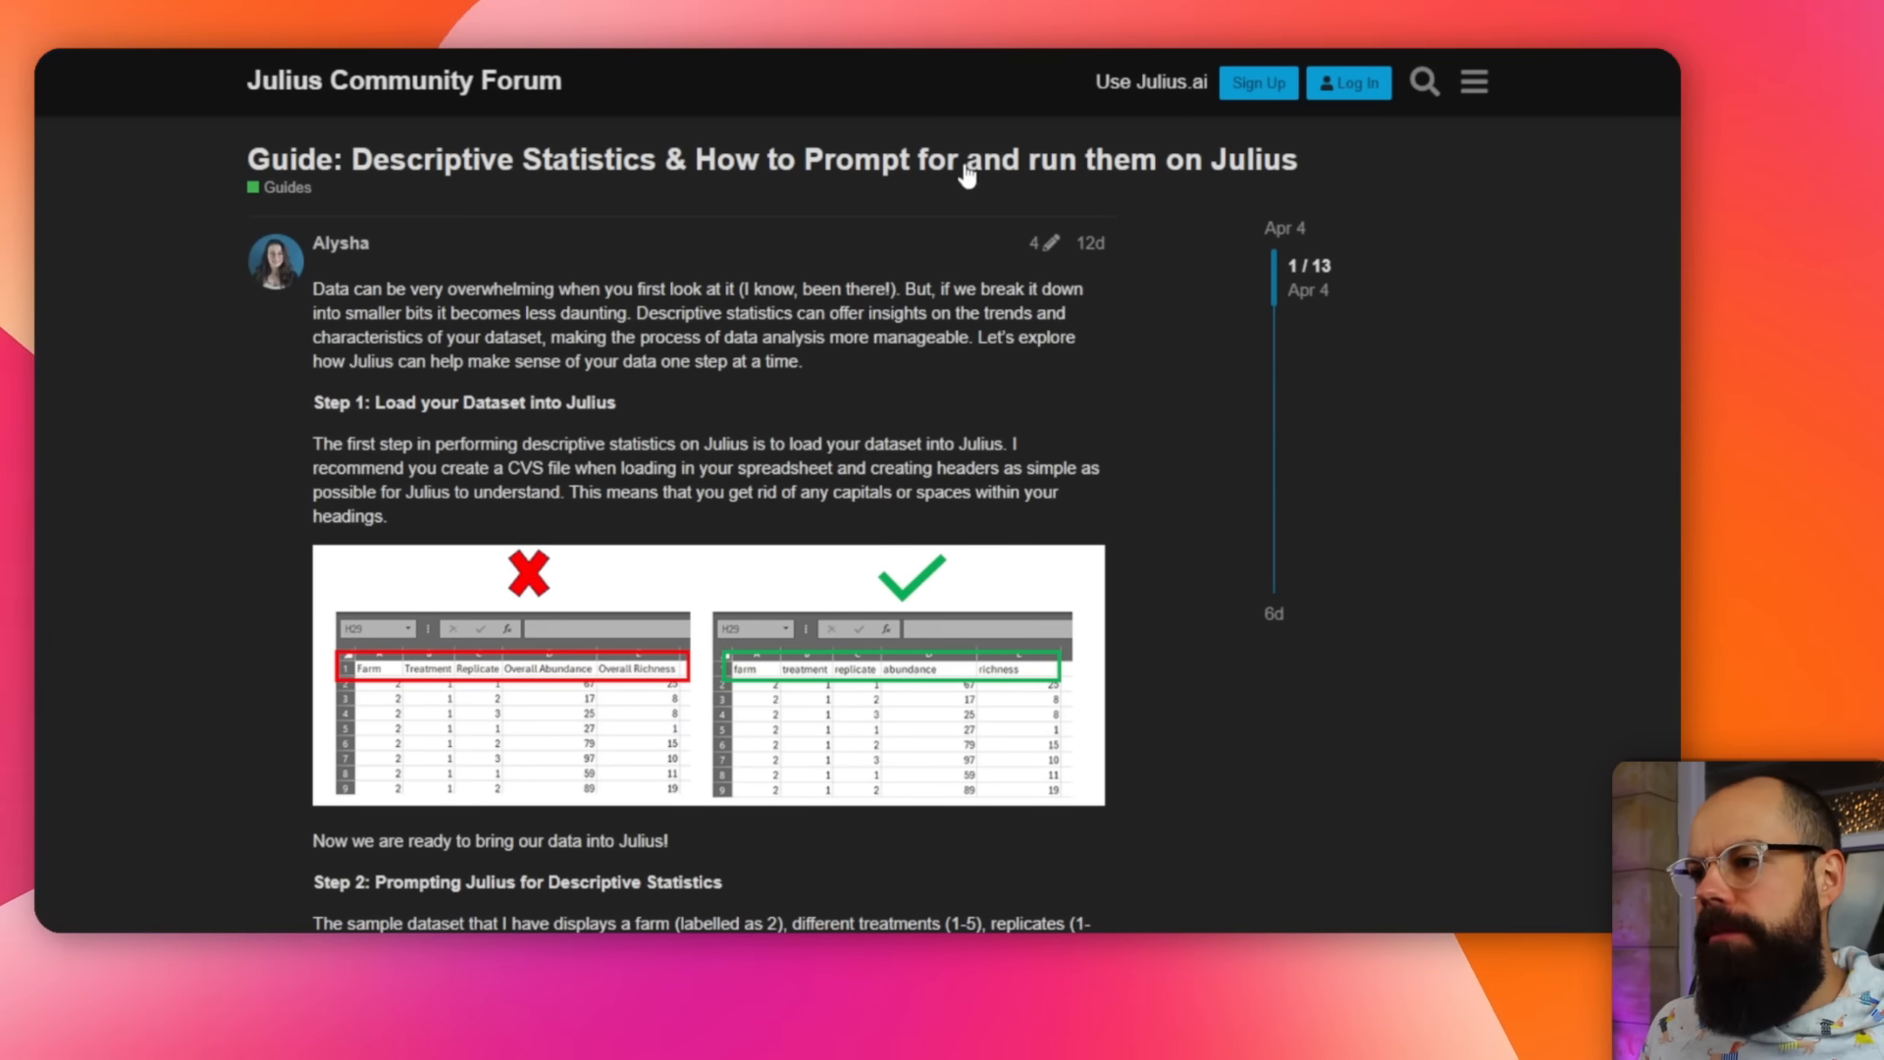
# - Scroll through the forum guide to the Student's and paired-samples t-test content
pyautogui.scroll(-3)
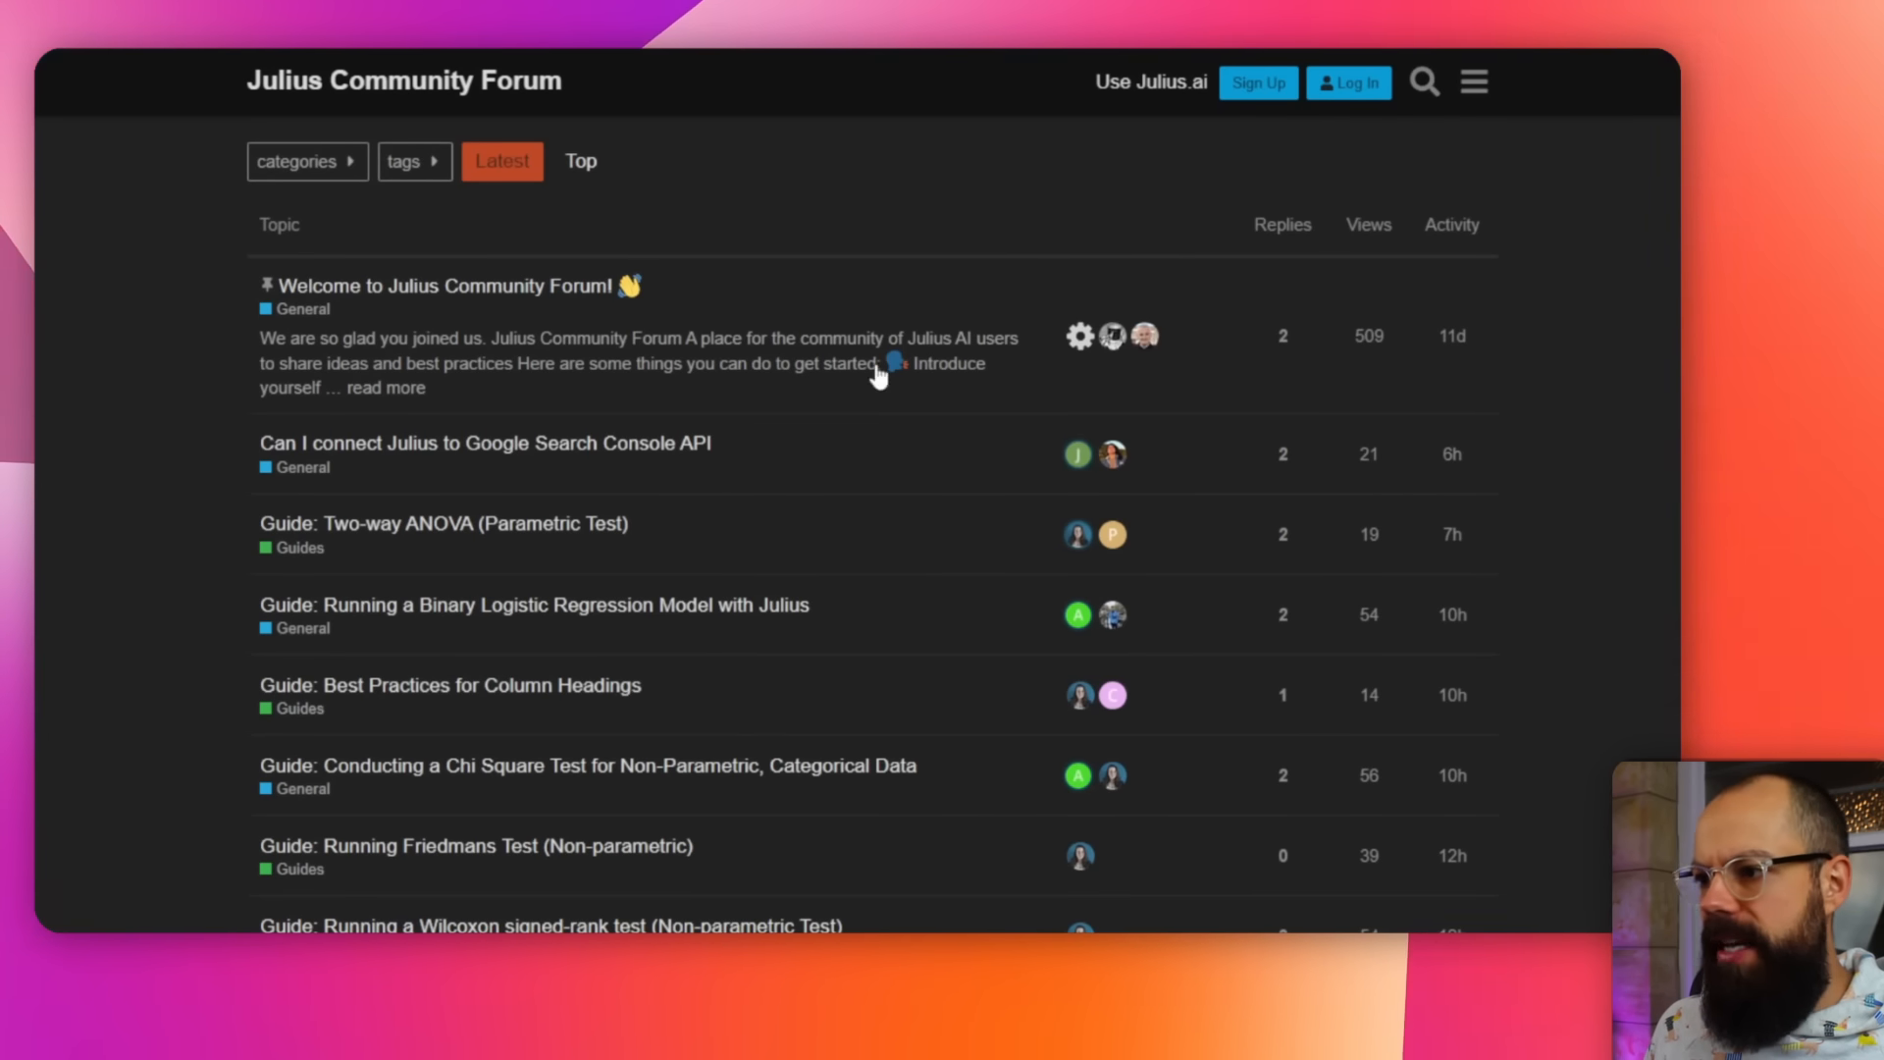
pyautogui.scroll(-3)
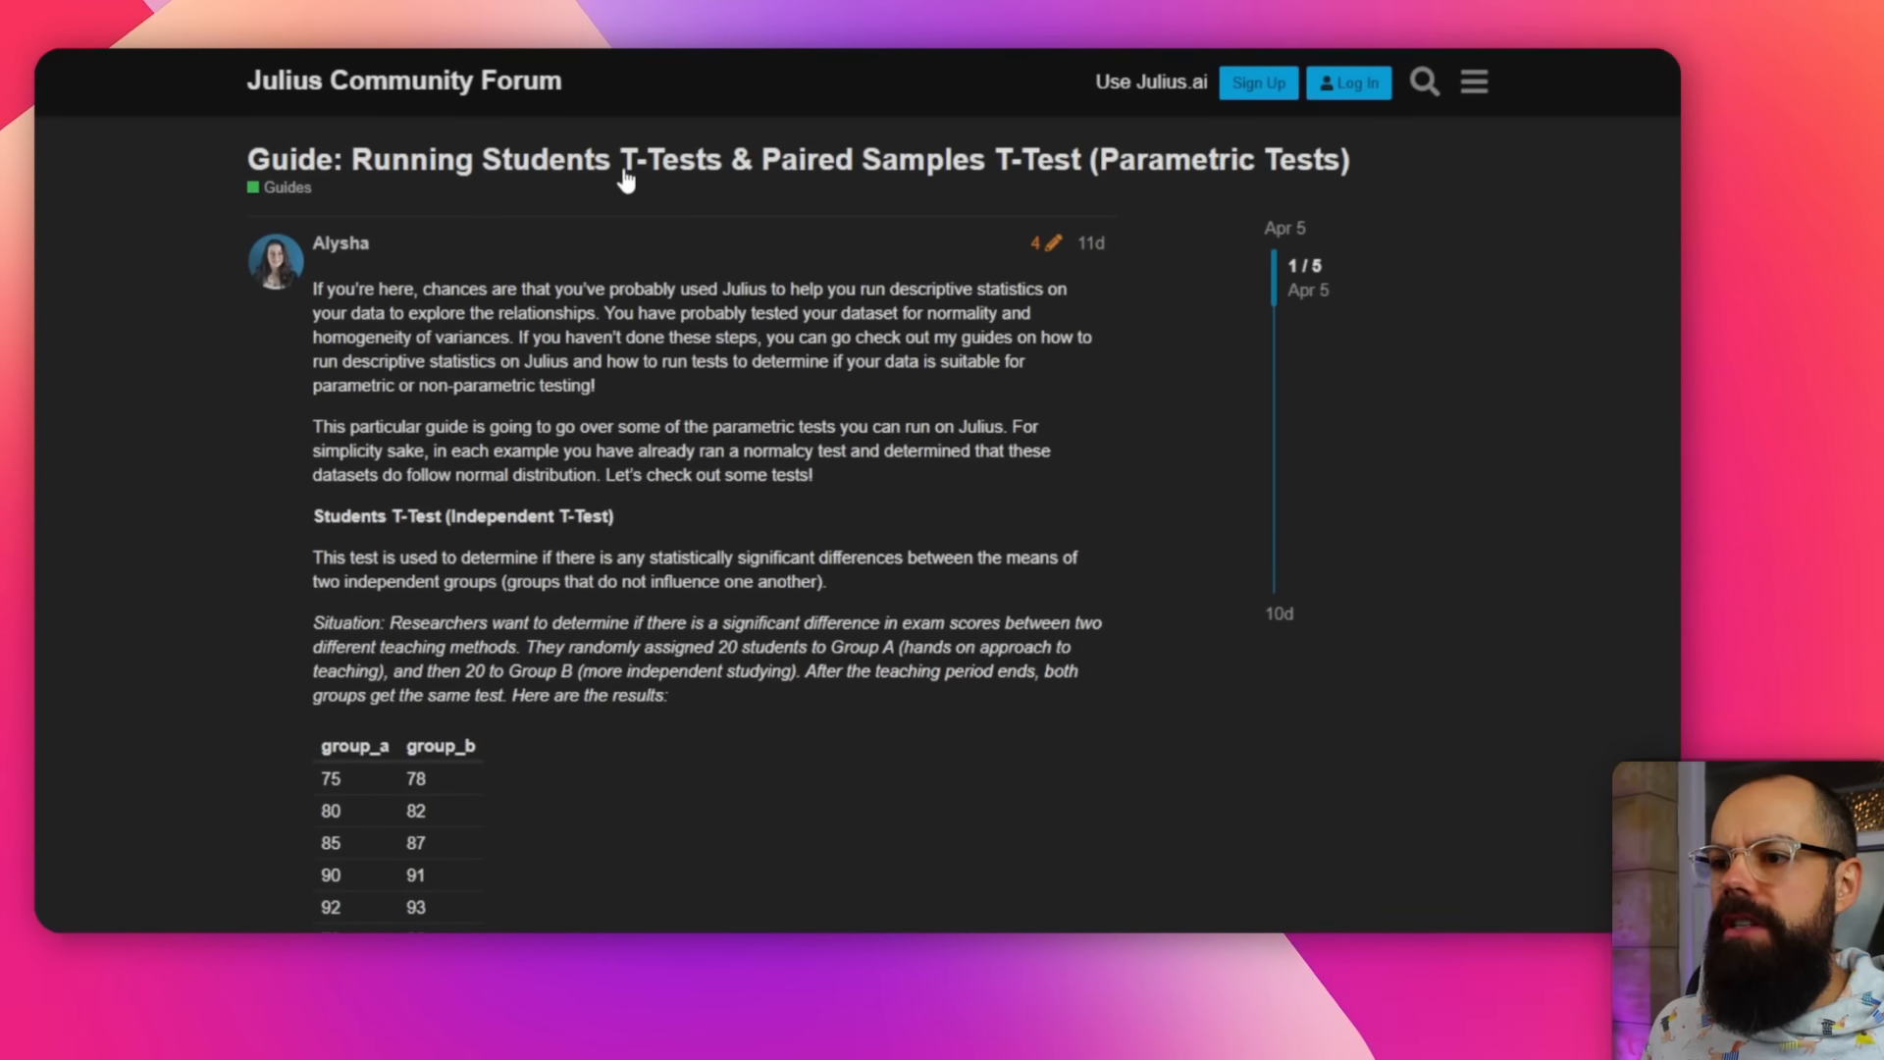
pyautogui.scroll(-3)
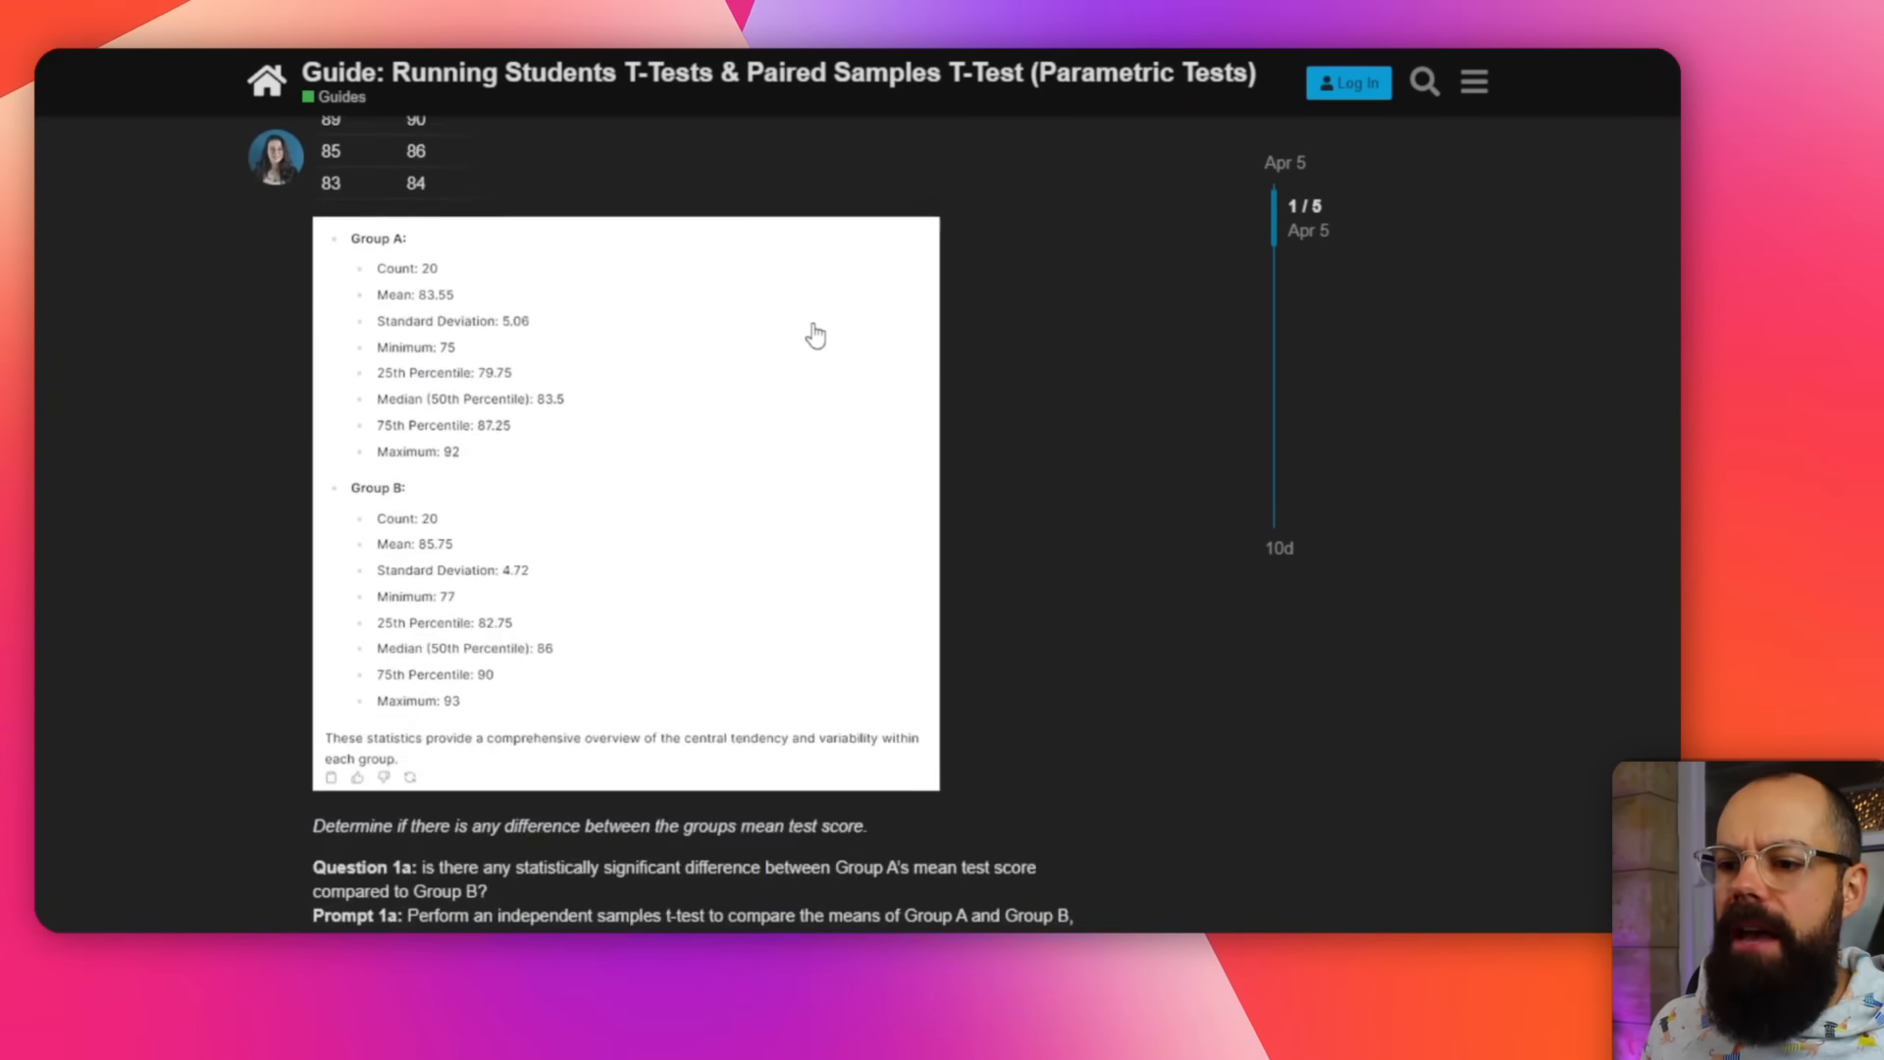